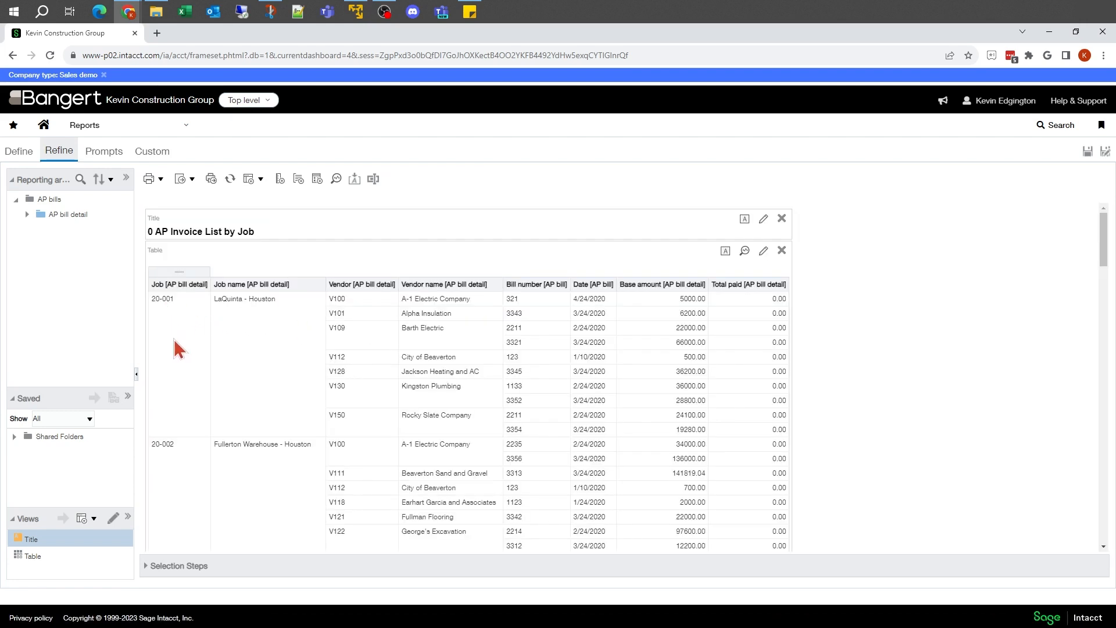
mouse_move(427, 312)
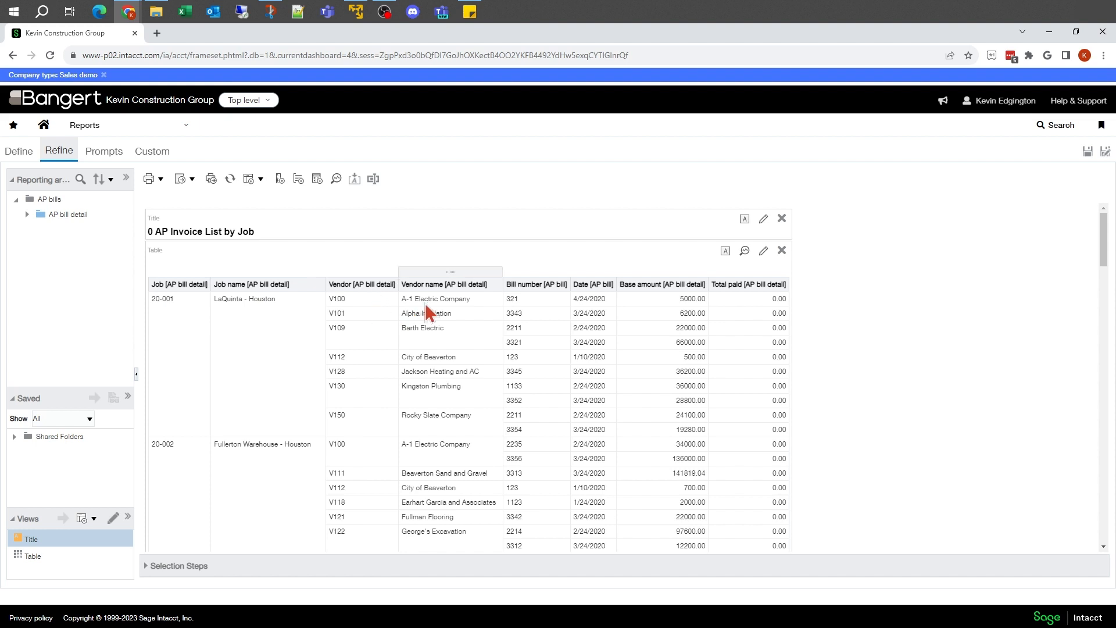
mouse_move(530, 315)
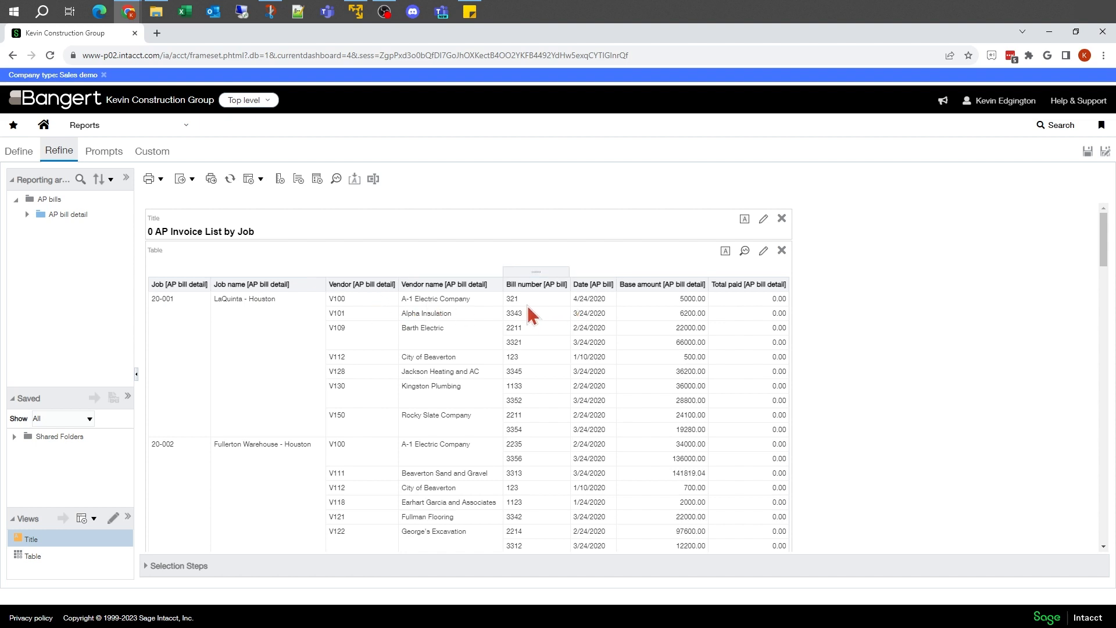
mouse_move(789, 316)
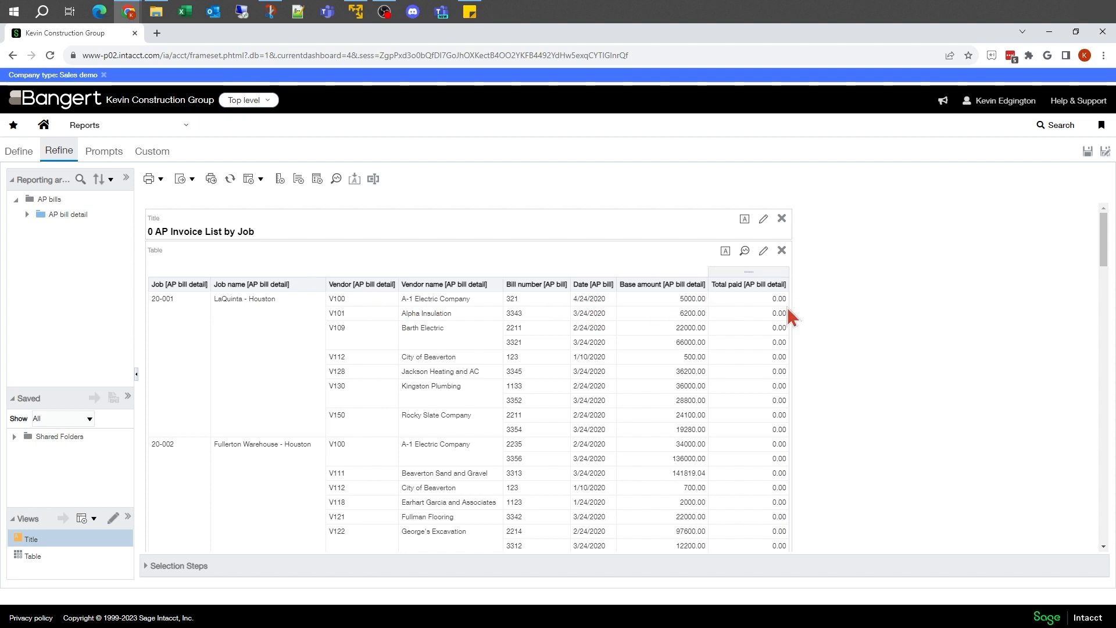
mouse_move(728, 312)
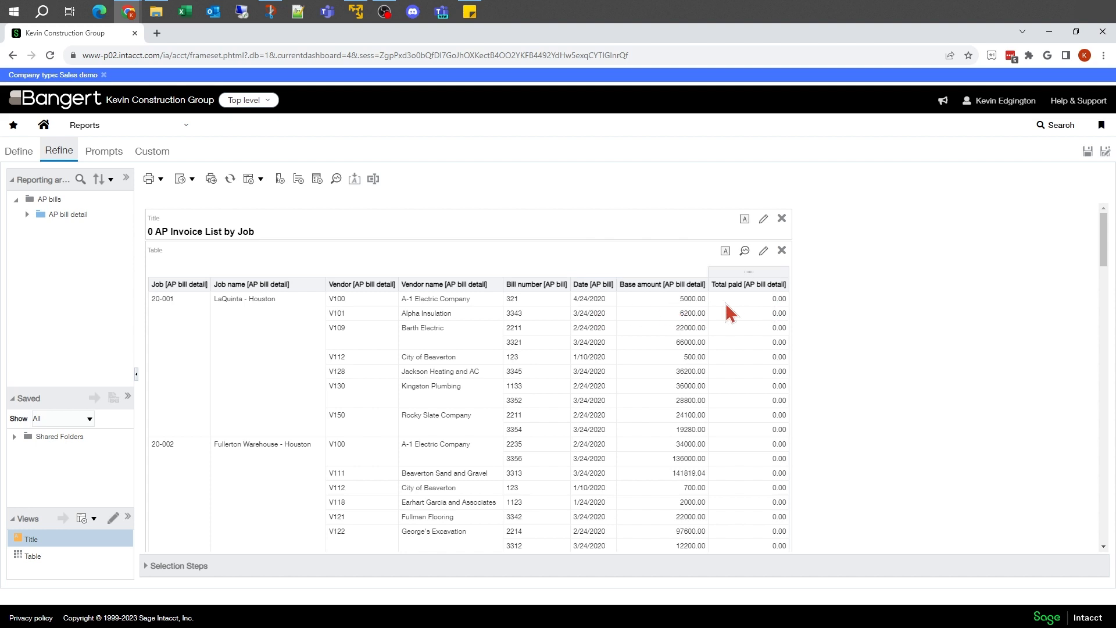
mouse_move(715, 316)
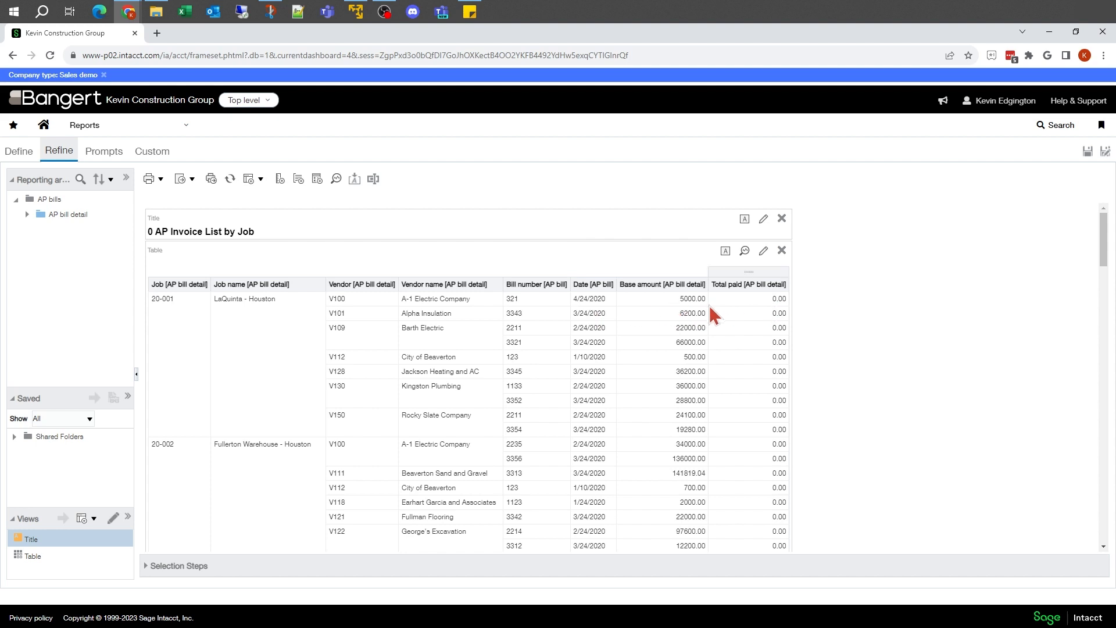
mouse_move(745, 308)
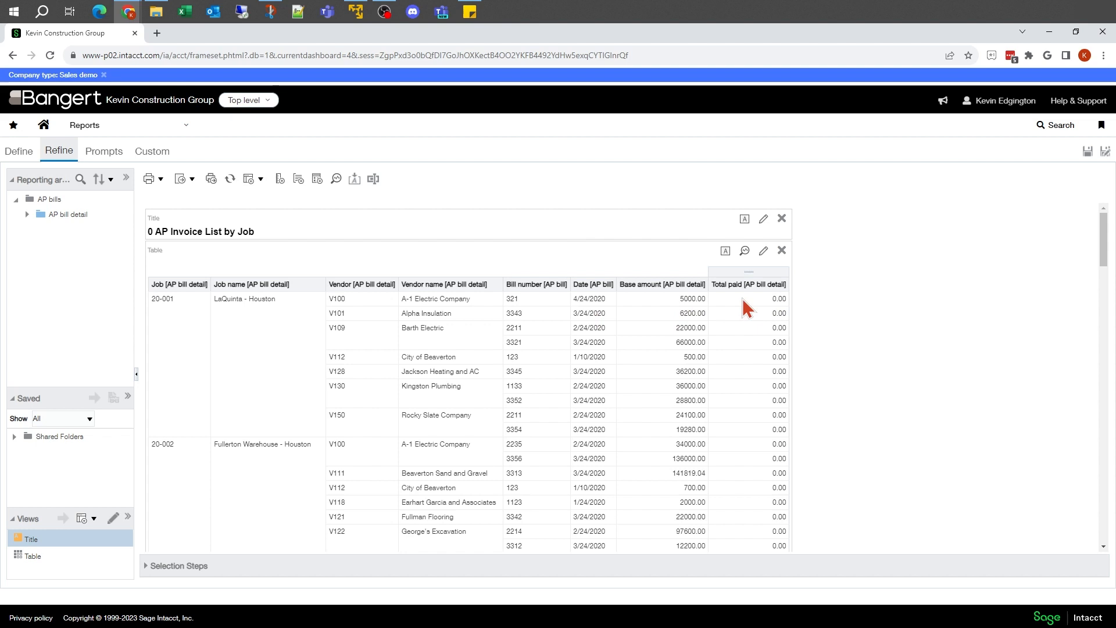
mouse_move(373, 278)
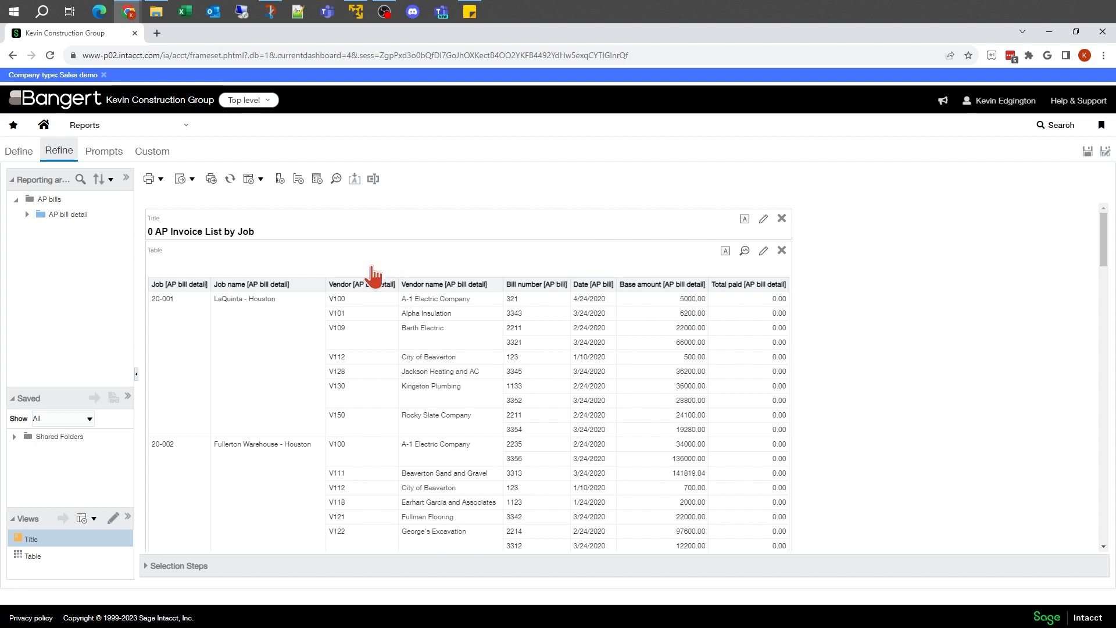
mouse_move(281, 178)
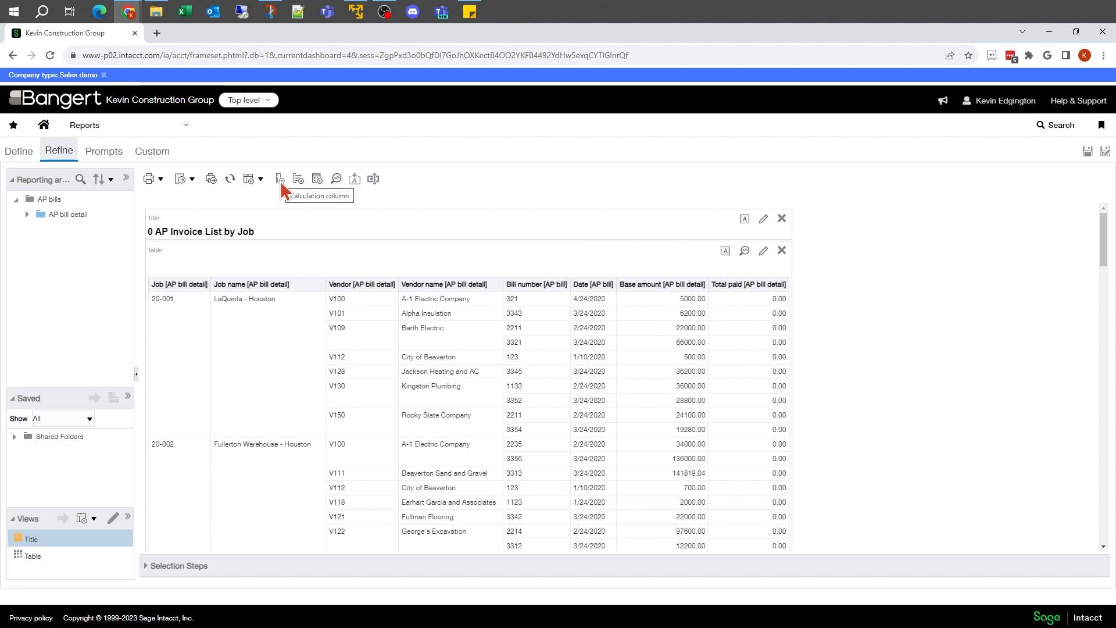
Step: Start a calculation column with folder title 'Custom' and column title 'Open Amount'
click(279, 179)
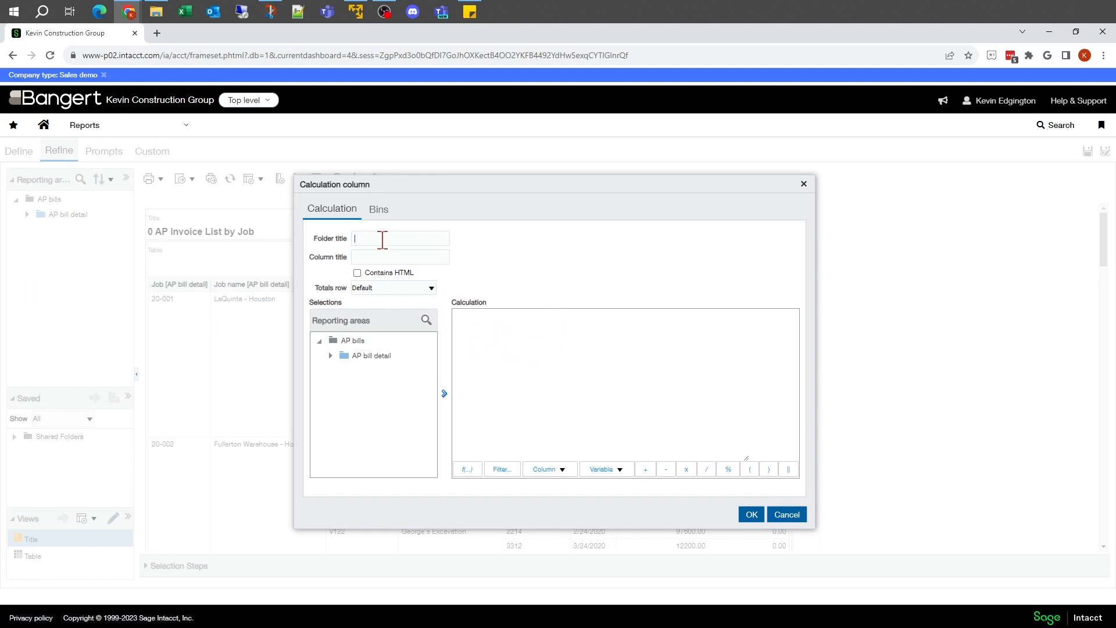
text(d)
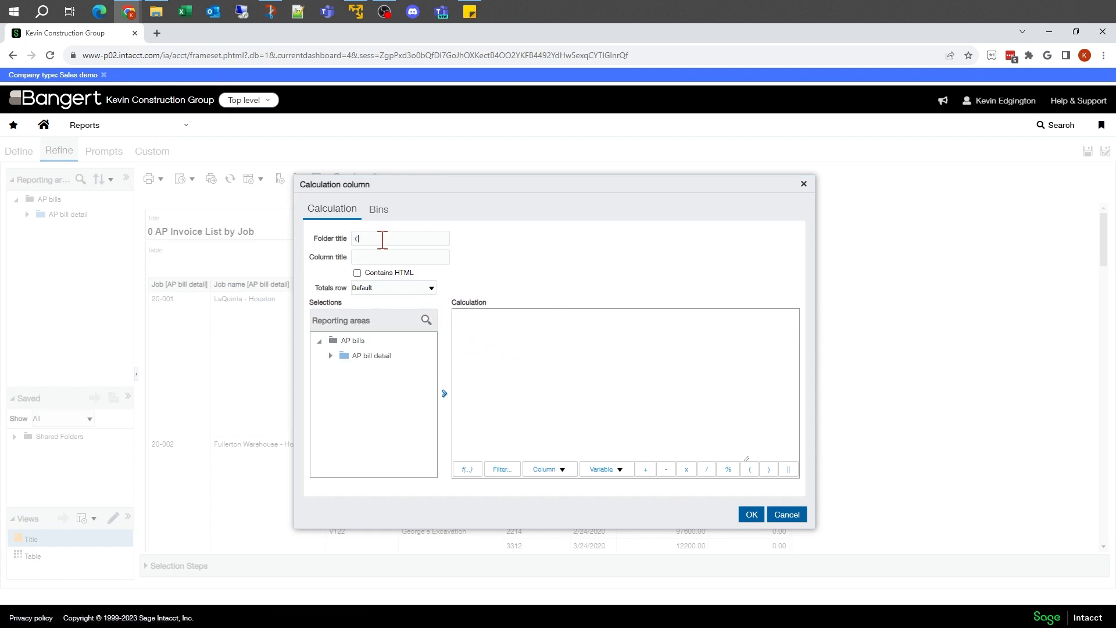
text(ustom)
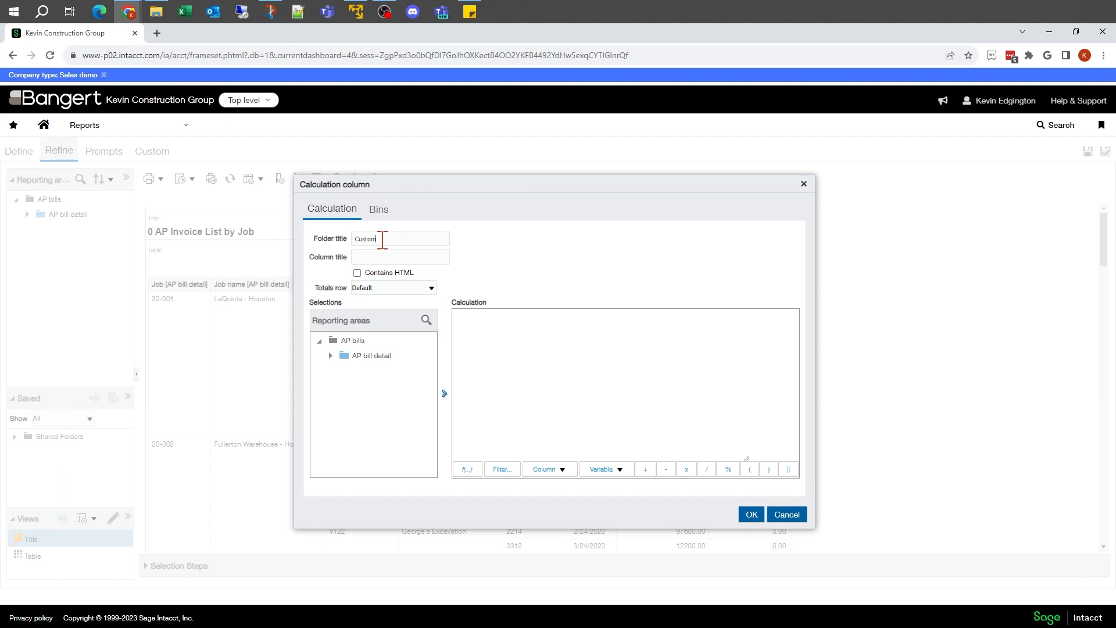
mouse_move(451, 276)
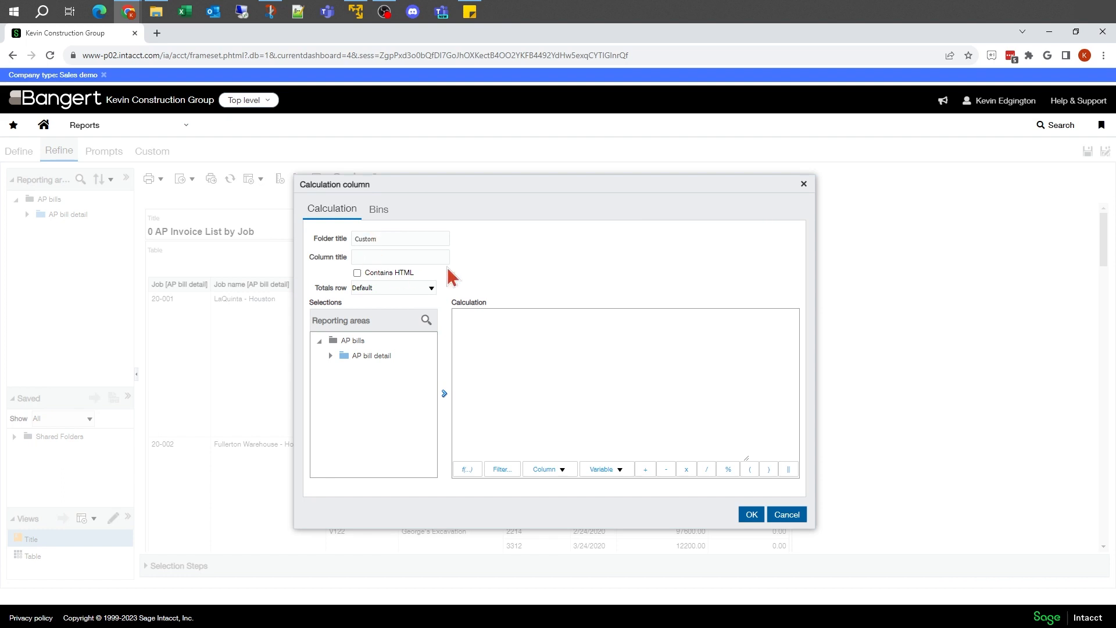
click(400, 256)
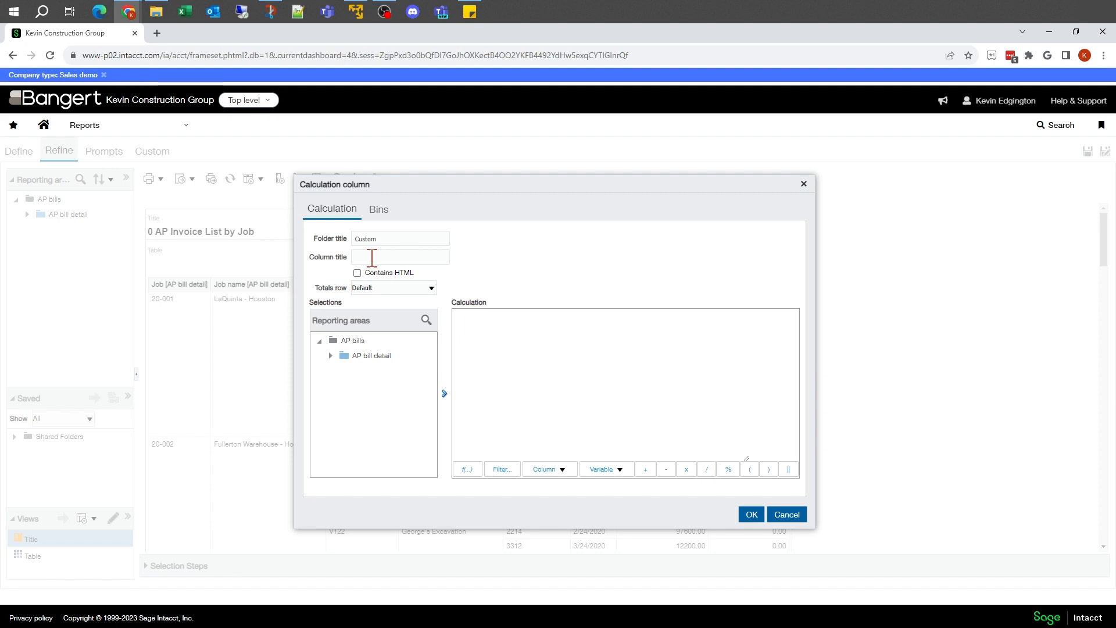
text(Open)
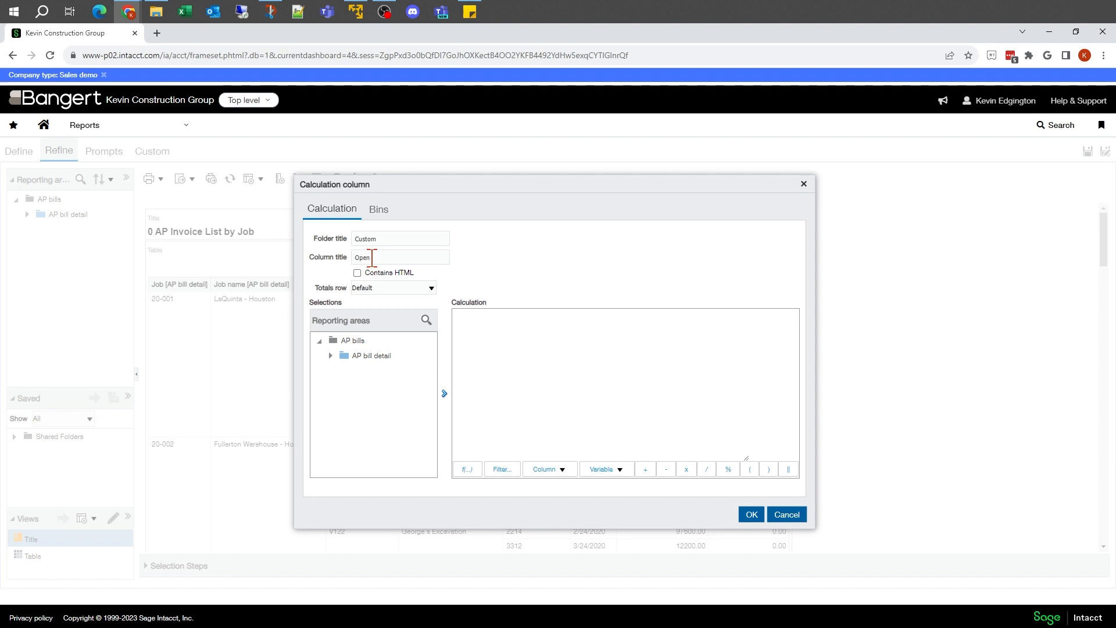
text(Amount)
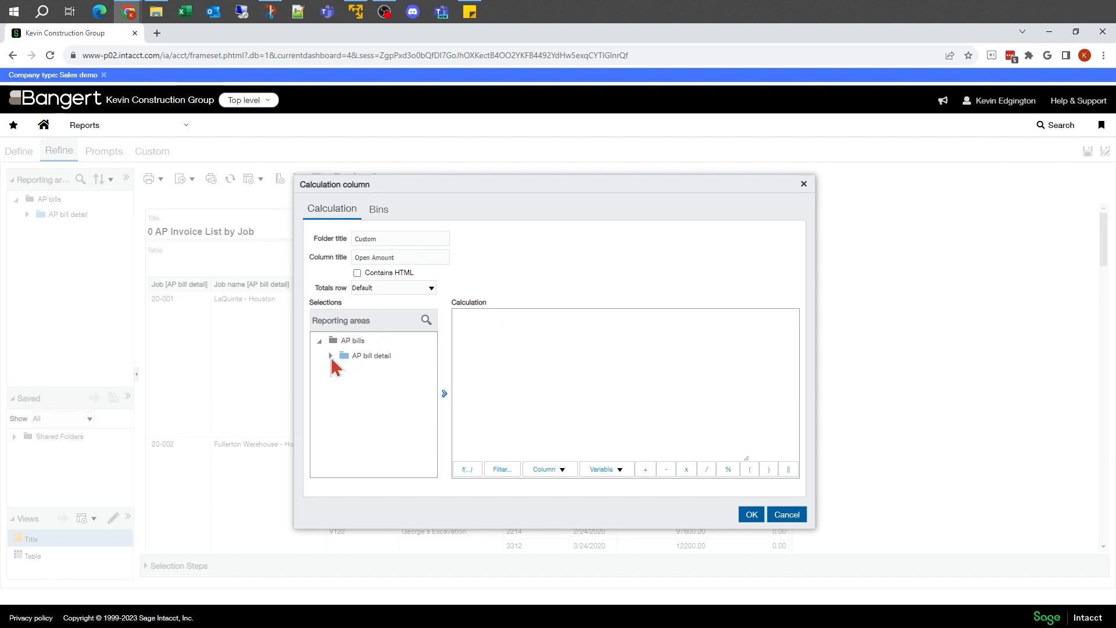
Step: Build the Open Amount formula as Base amount minus Total paid from AP bill detail Measures and confirm it
click(330, 356)
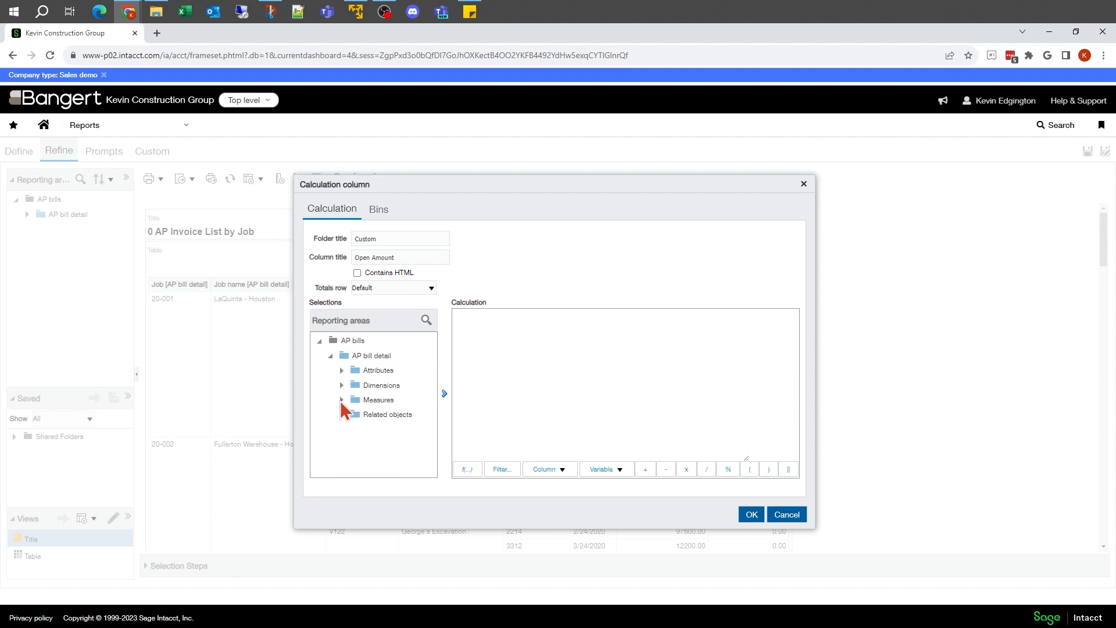
click(341, 399)
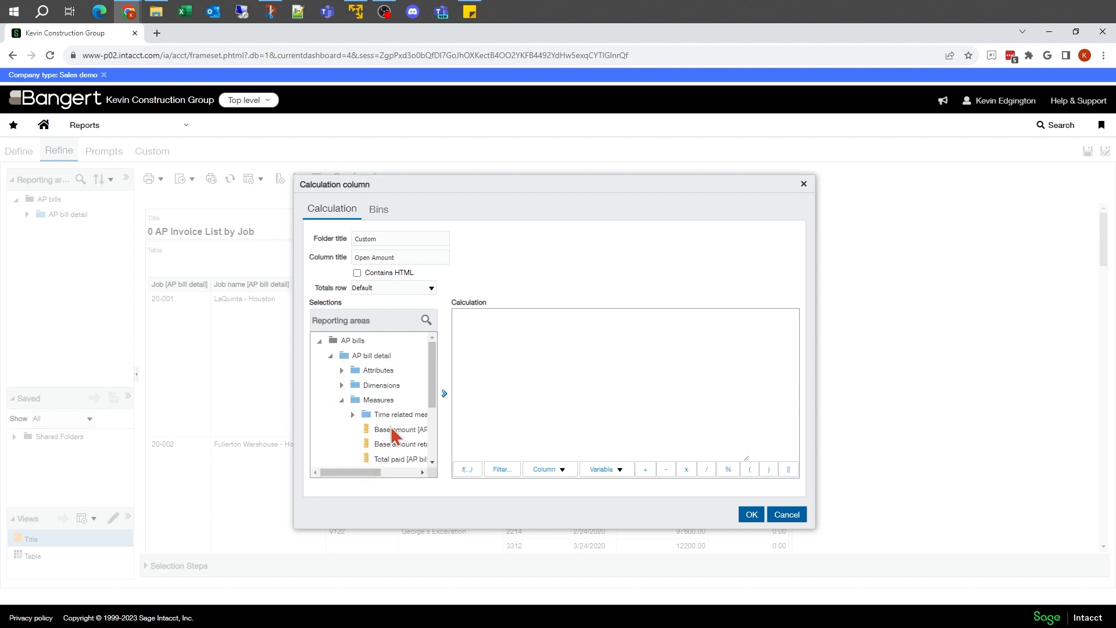
click(399, 429)
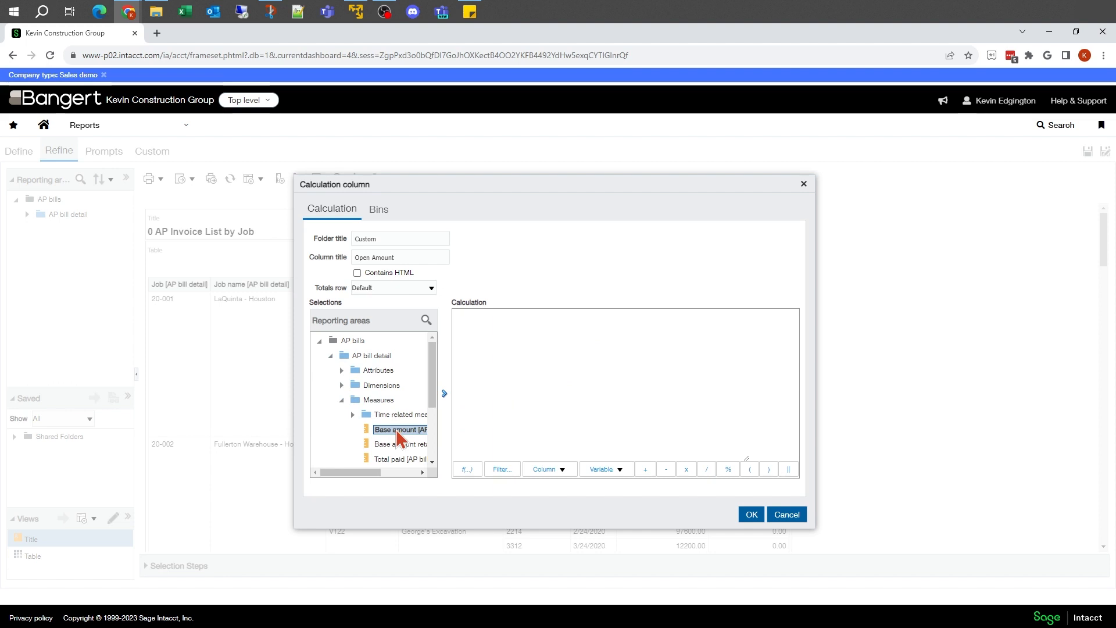
click(443, 393)
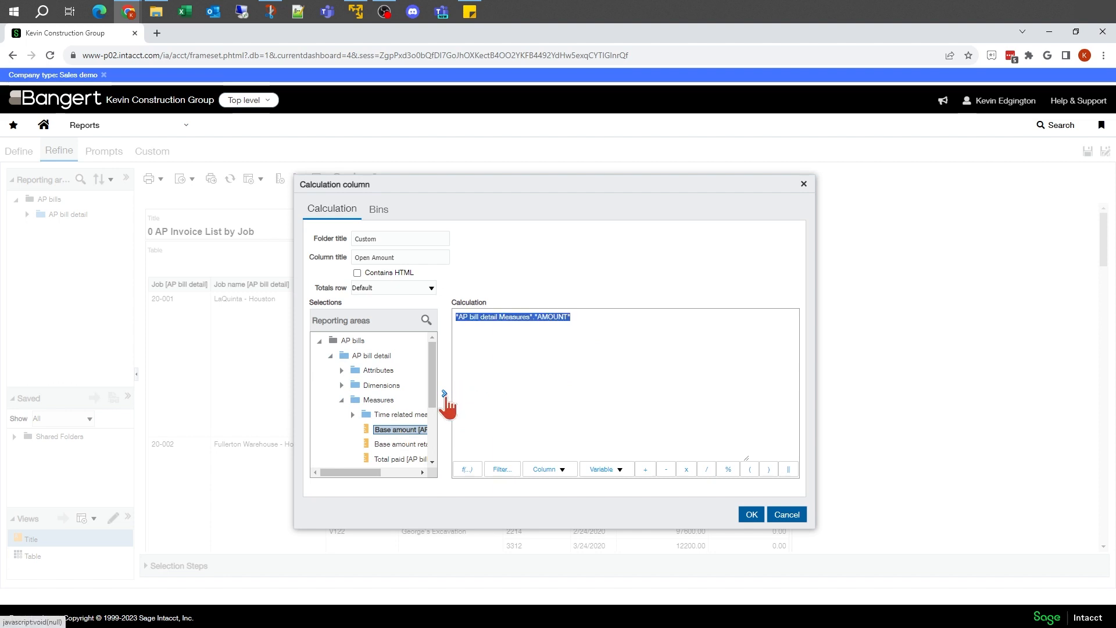
click(600, 316)
text( -)
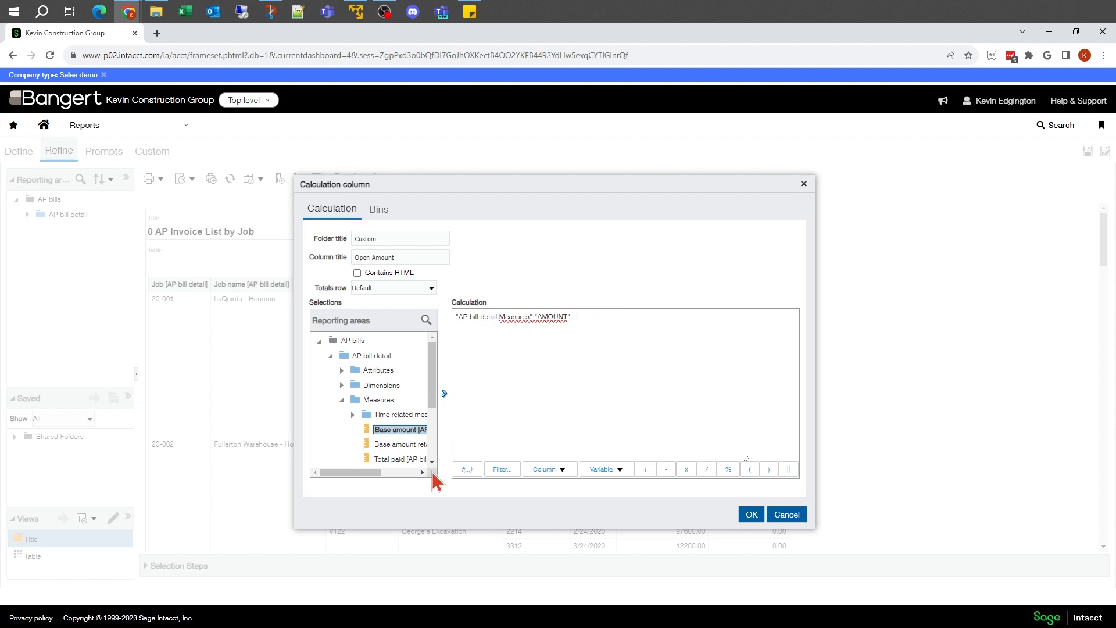
click(399, 459)
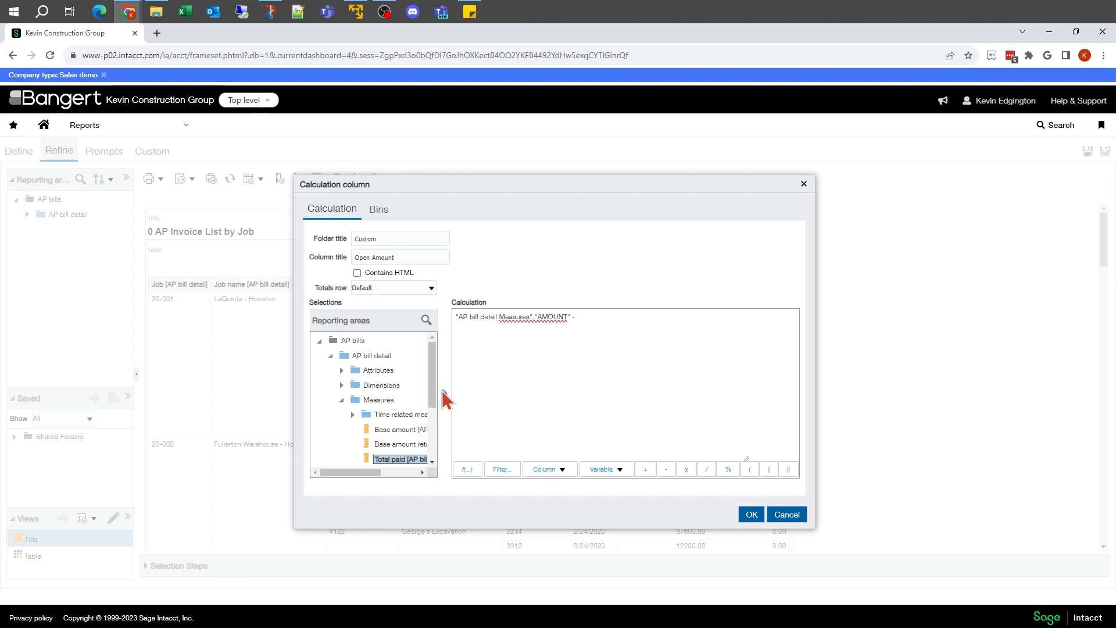
double_click(403, 459)
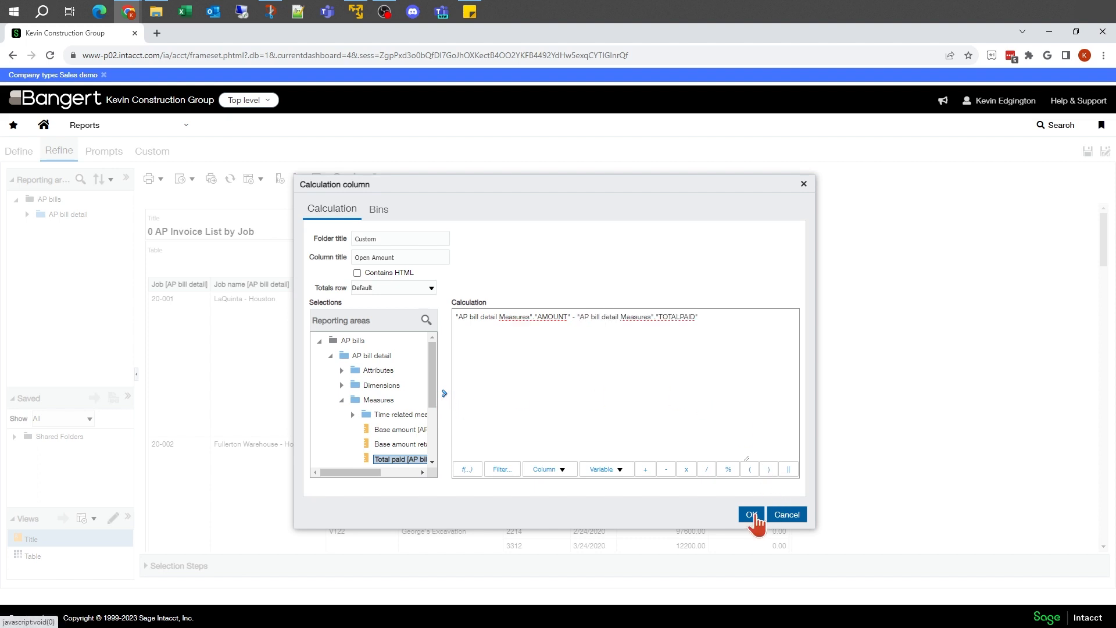
click(750, 514)
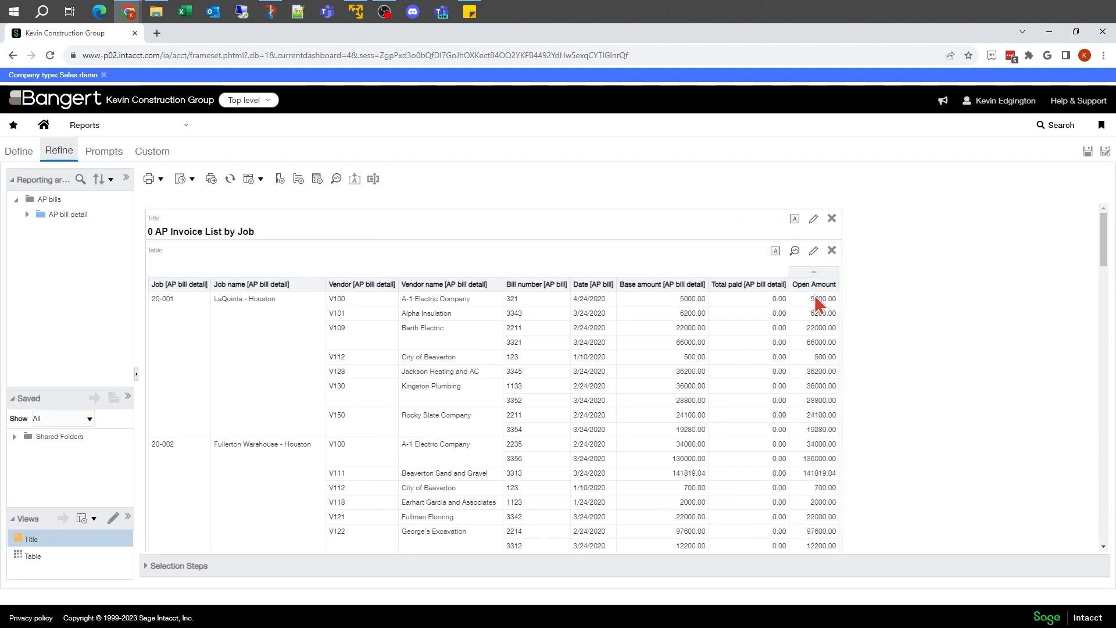
mouse_move(804, 473)
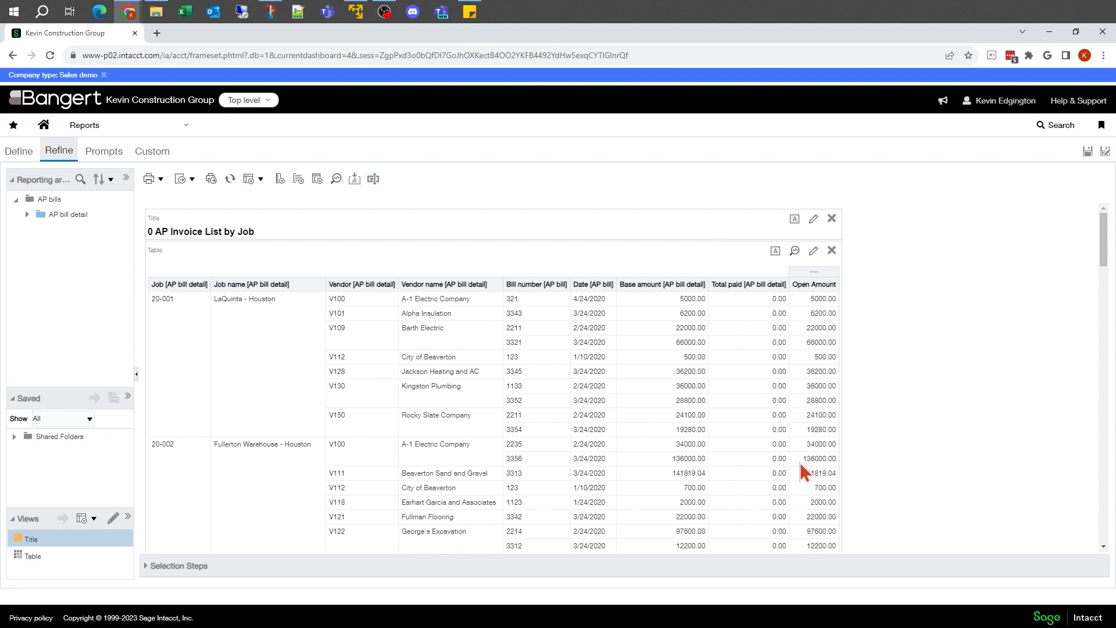
mouse_move(286, 212)
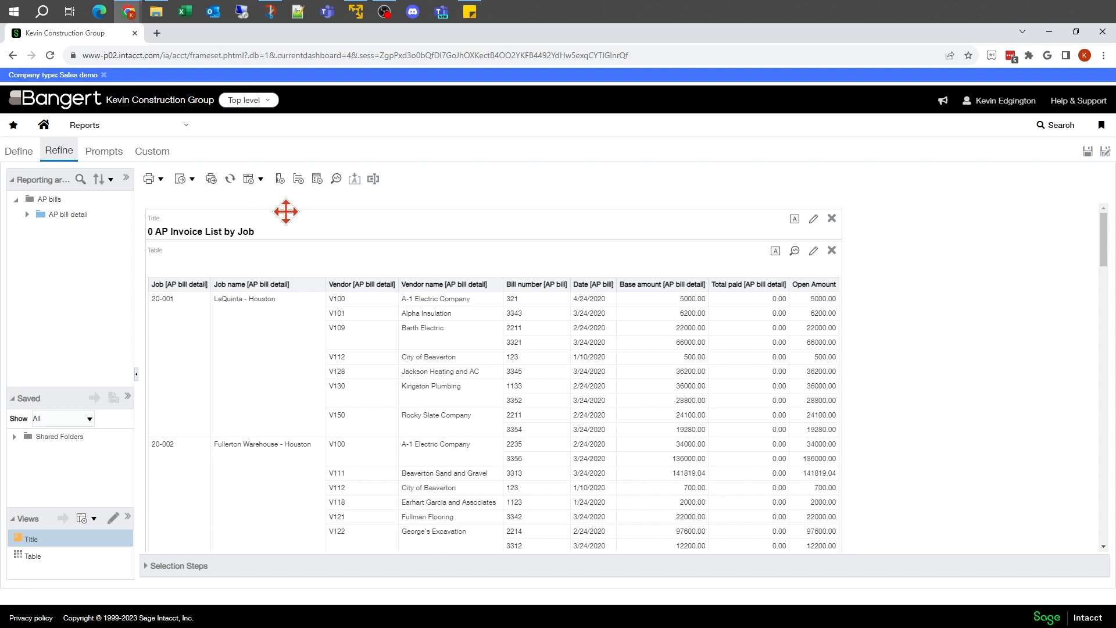
mouse_move(819, 299)
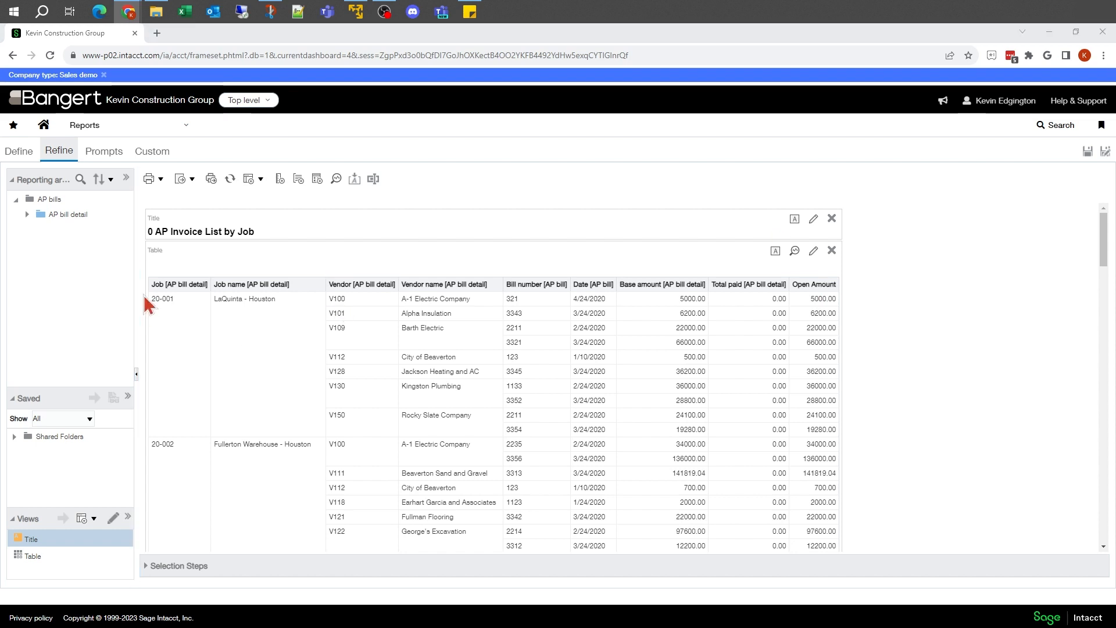
Step: On the Define tab, bring up the column menu for the Vendor name column
click(19, 150)
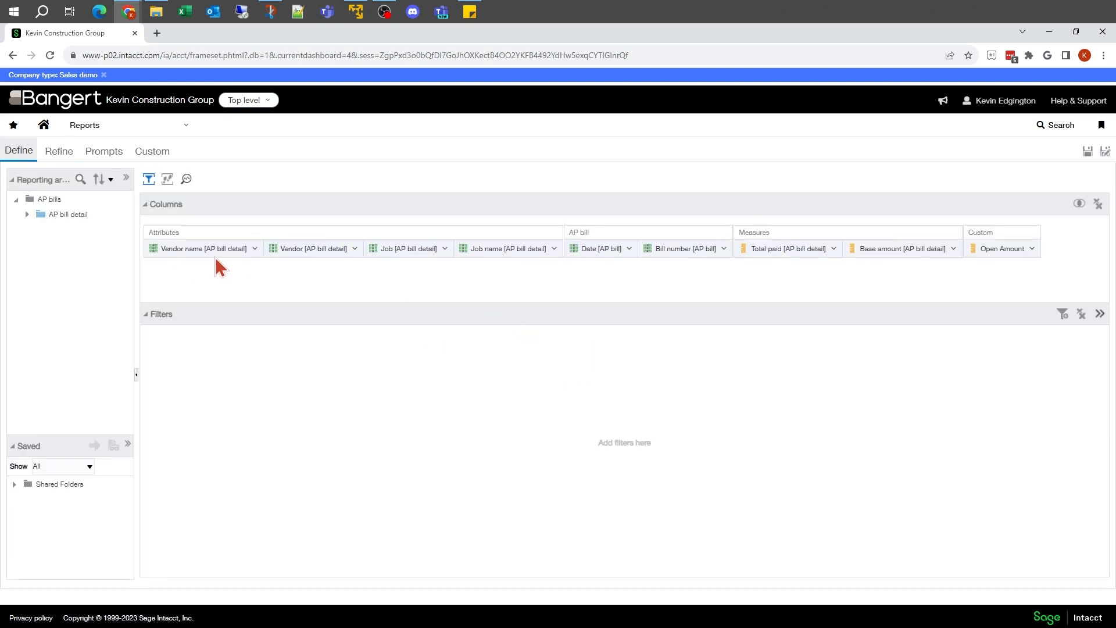
click(254, 249)
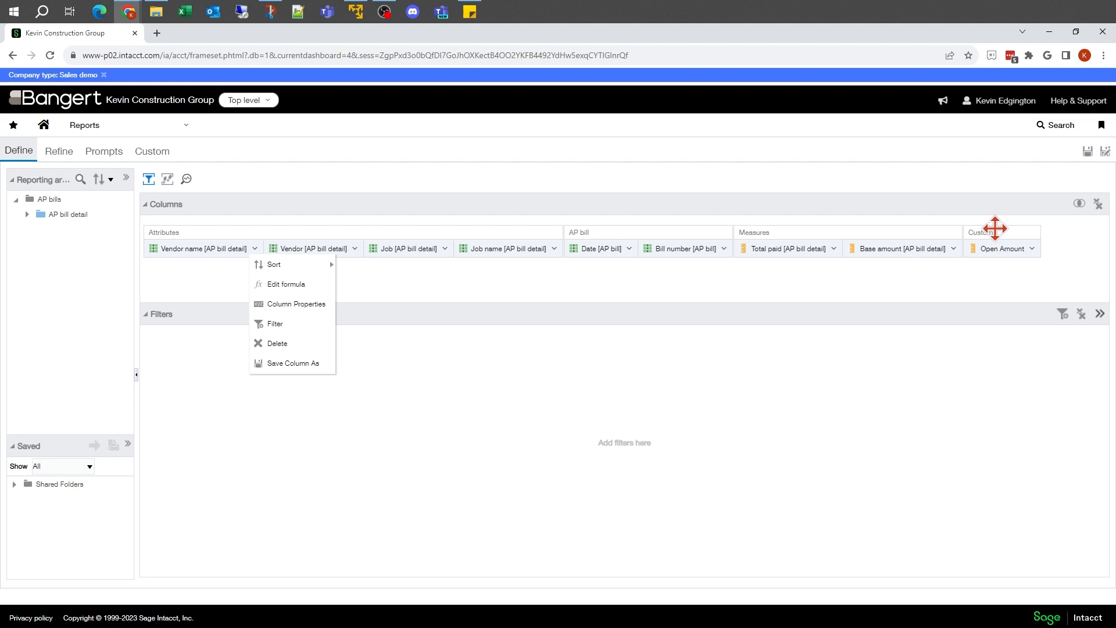
mouse_move(1028, 252)
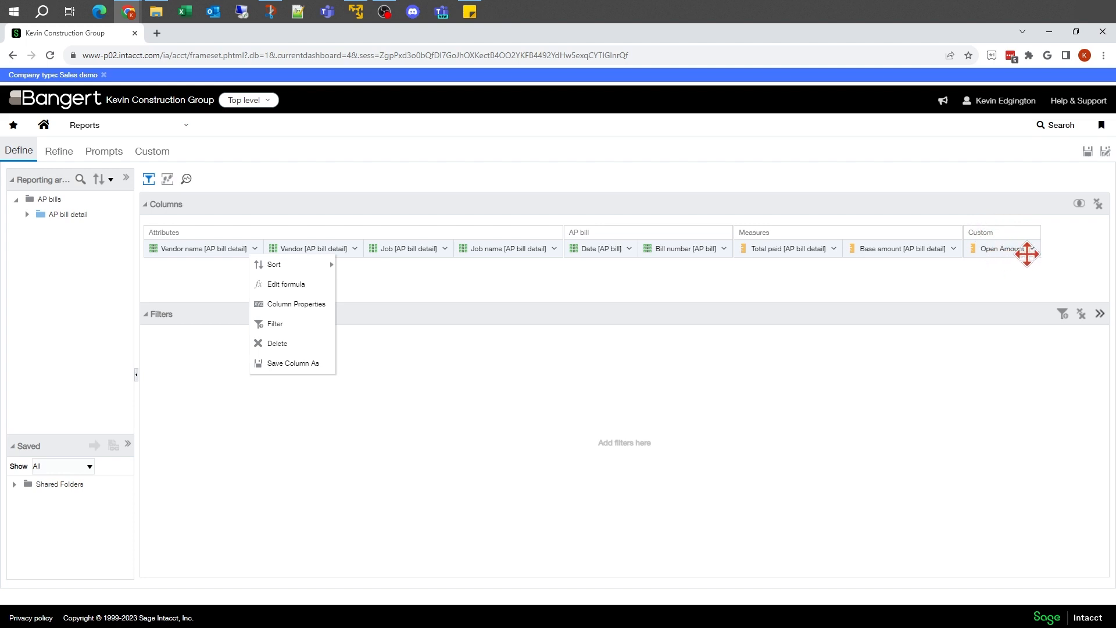
mouse_move(140, 280)
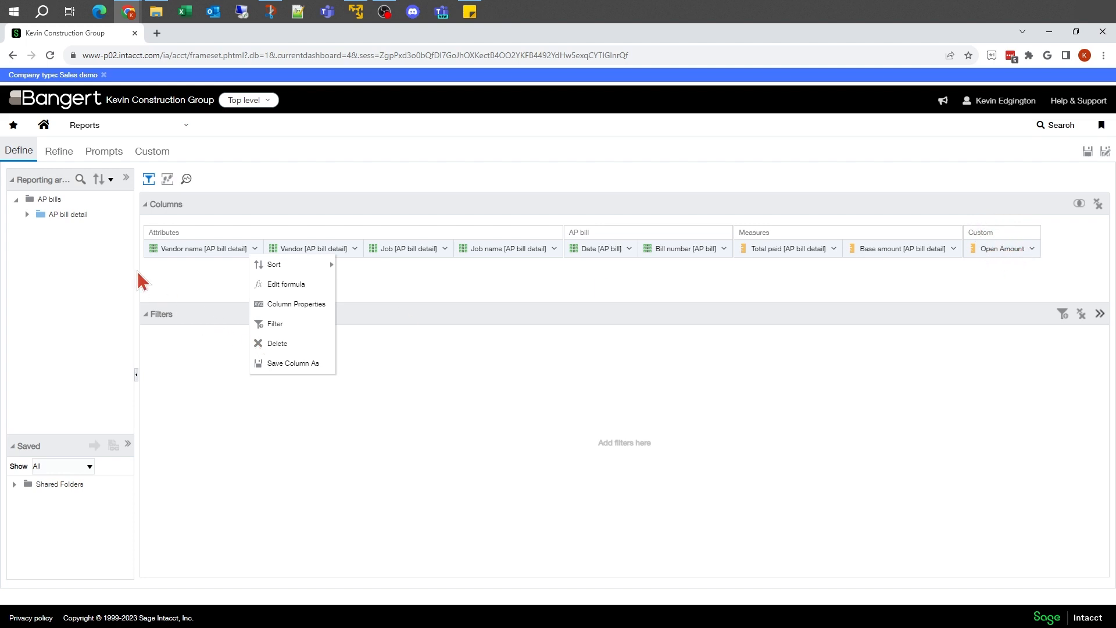
mouse_move(553, 283)
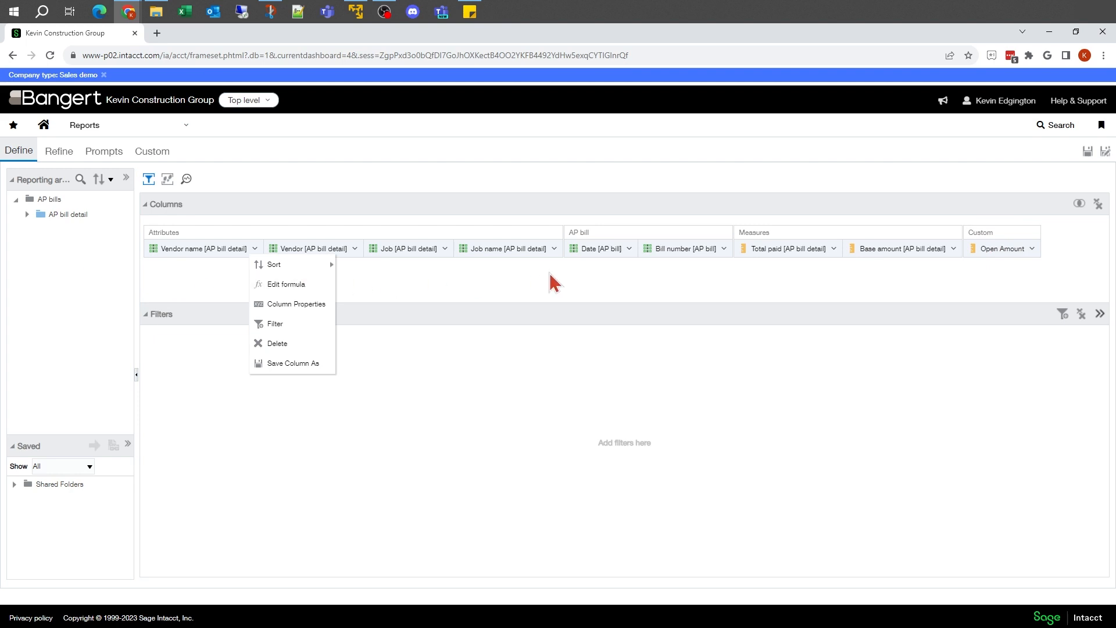
Step: Add the 1099 attribute from AP bill detail as a column and start editing its formula
click(27, 213)
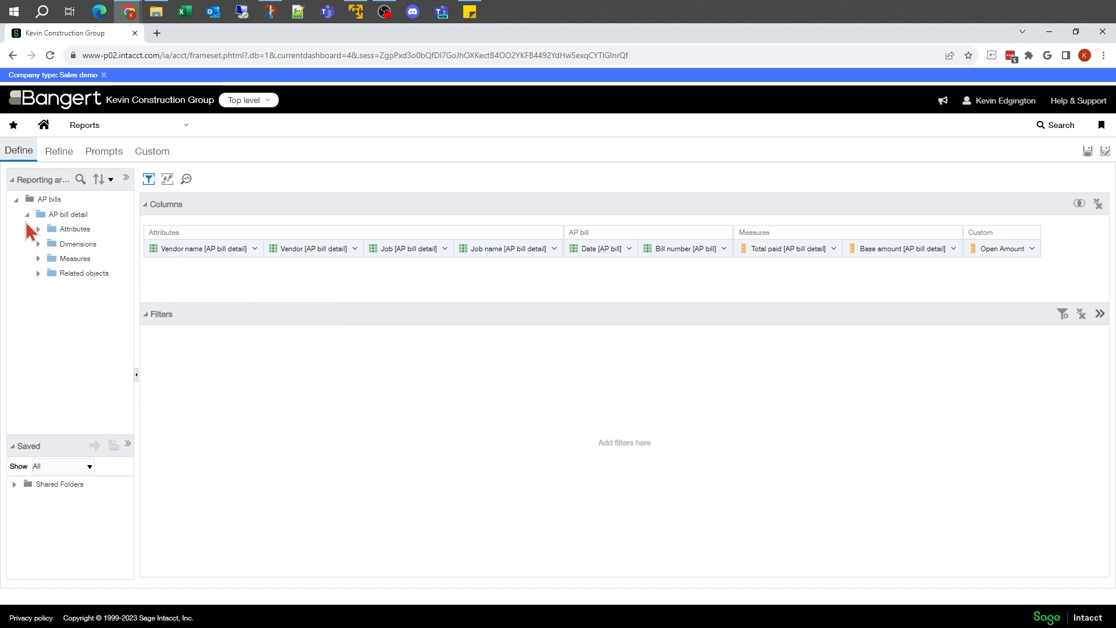
click(38, 229)
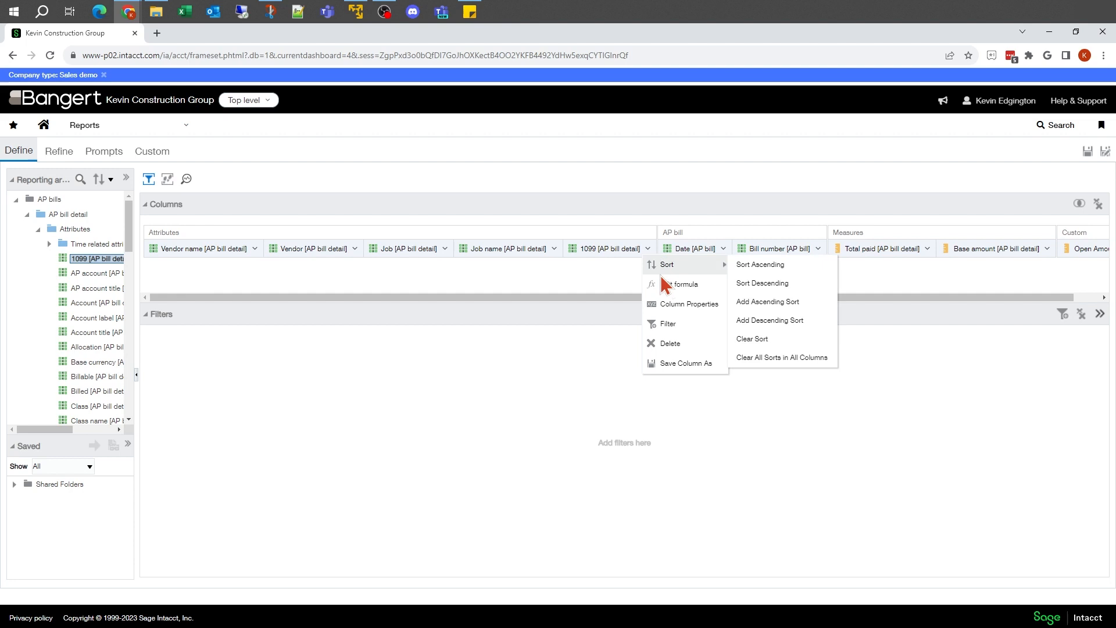
mouse_move(678, 284)
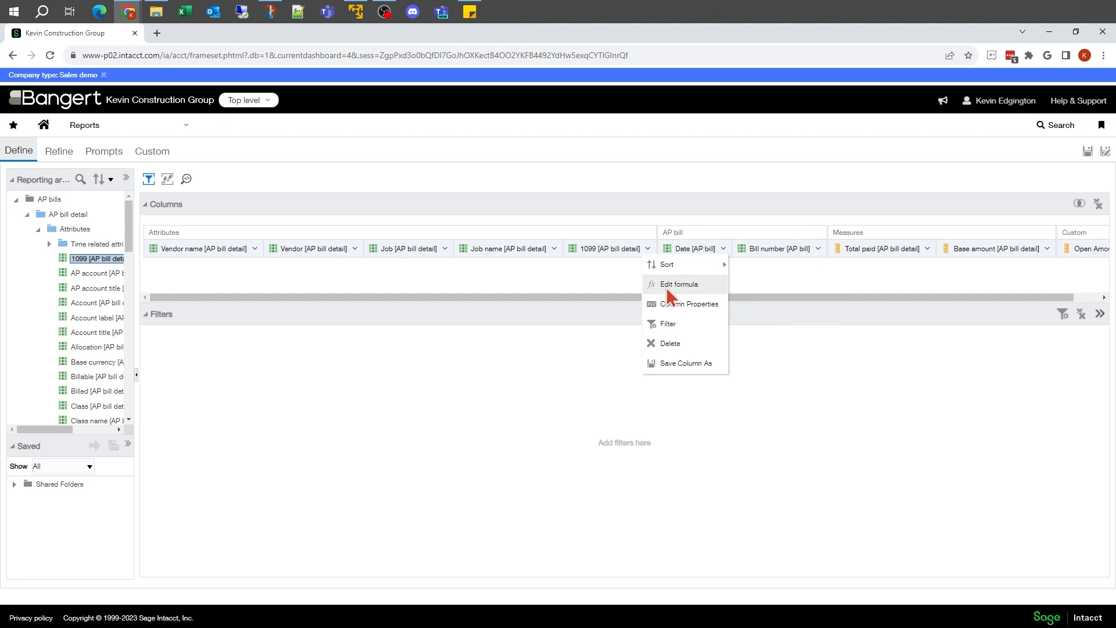
click(678, 283)
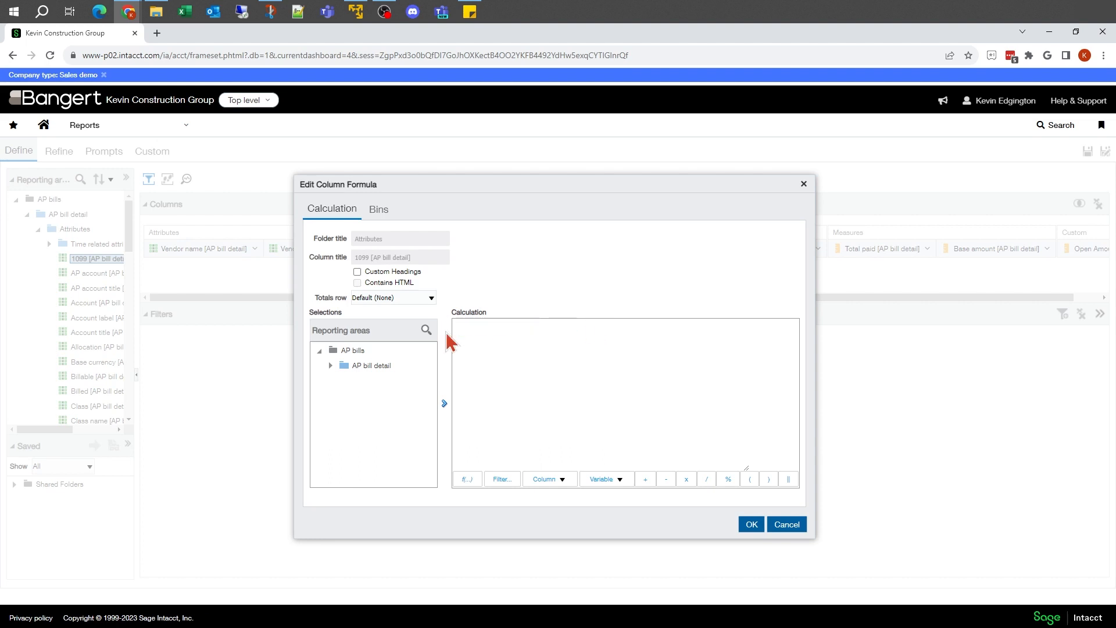
Step: Set the column formula to Job || '--' || Job name and confirm it
click(475, 335)
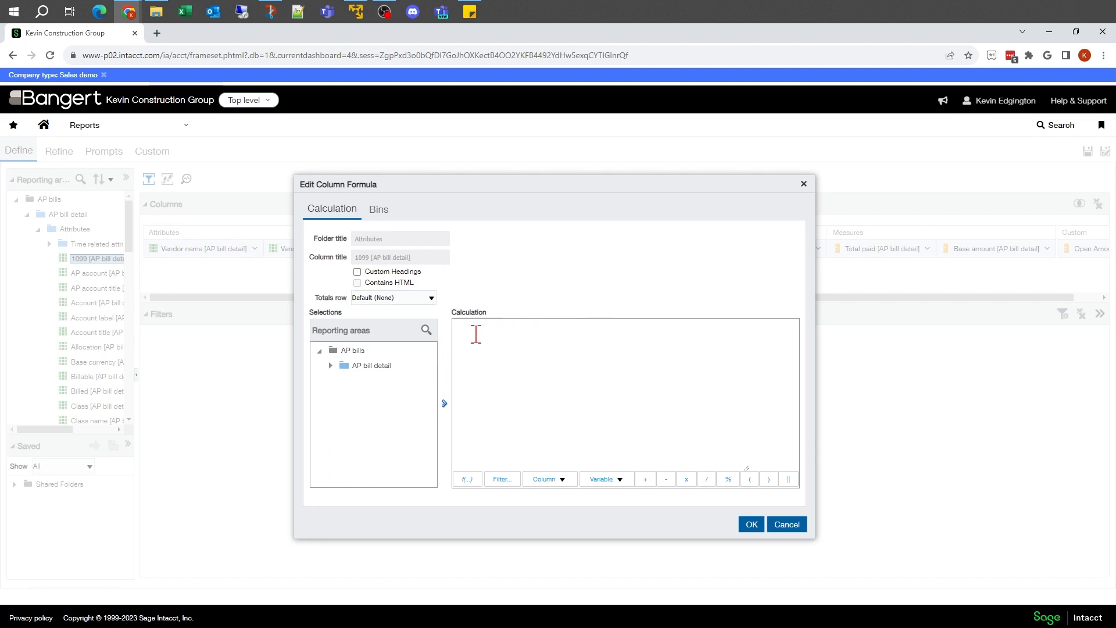
mouse_move(335, 373)
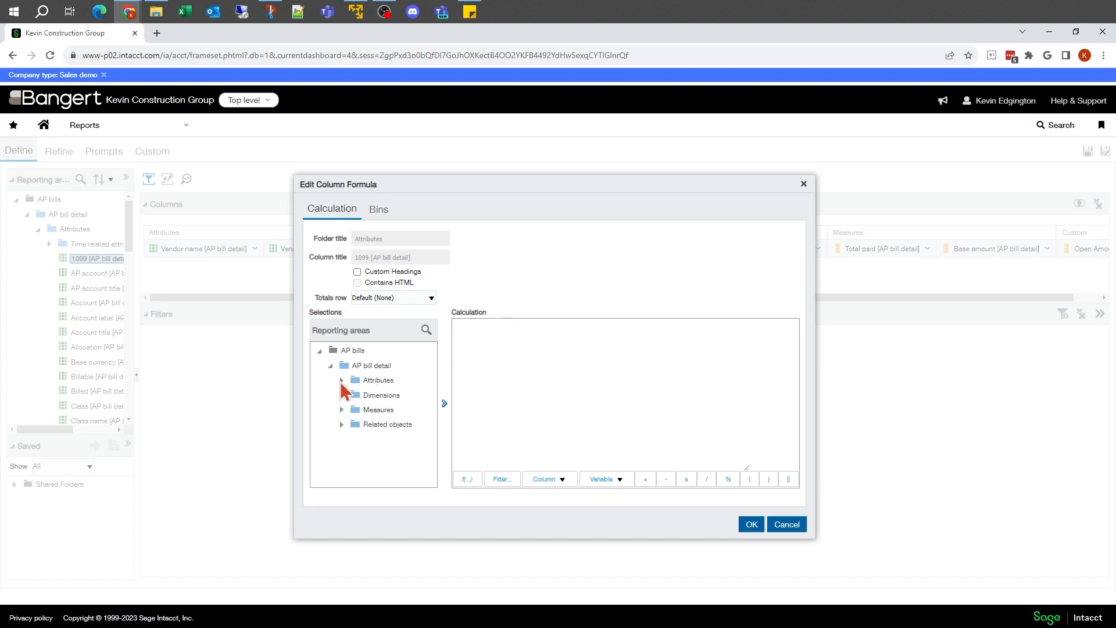
click(341, 379)
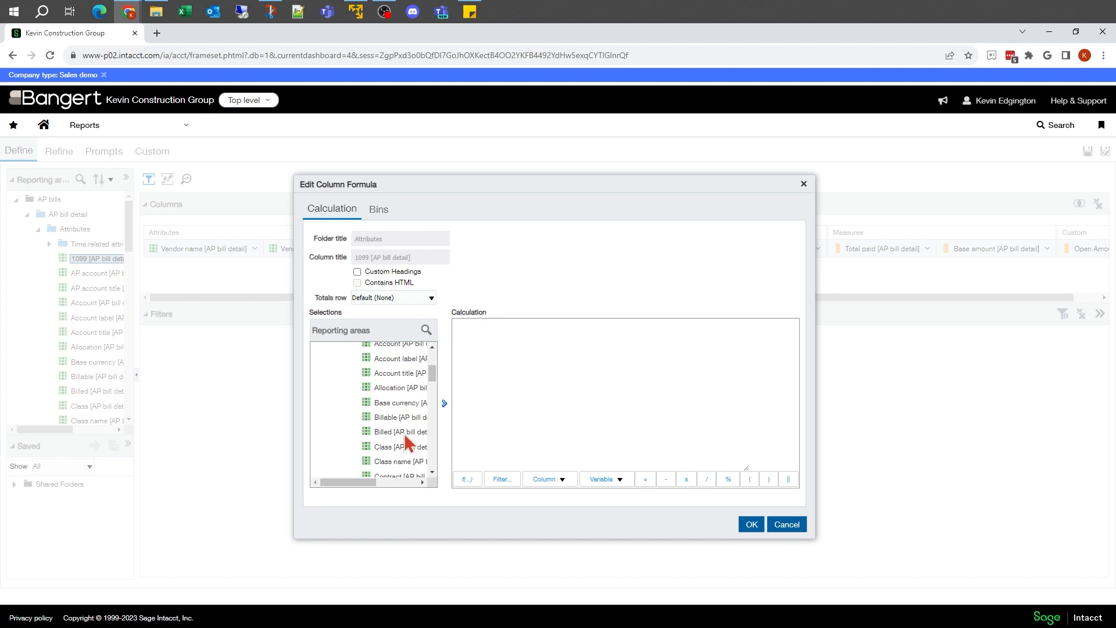
scroll(down, 3)
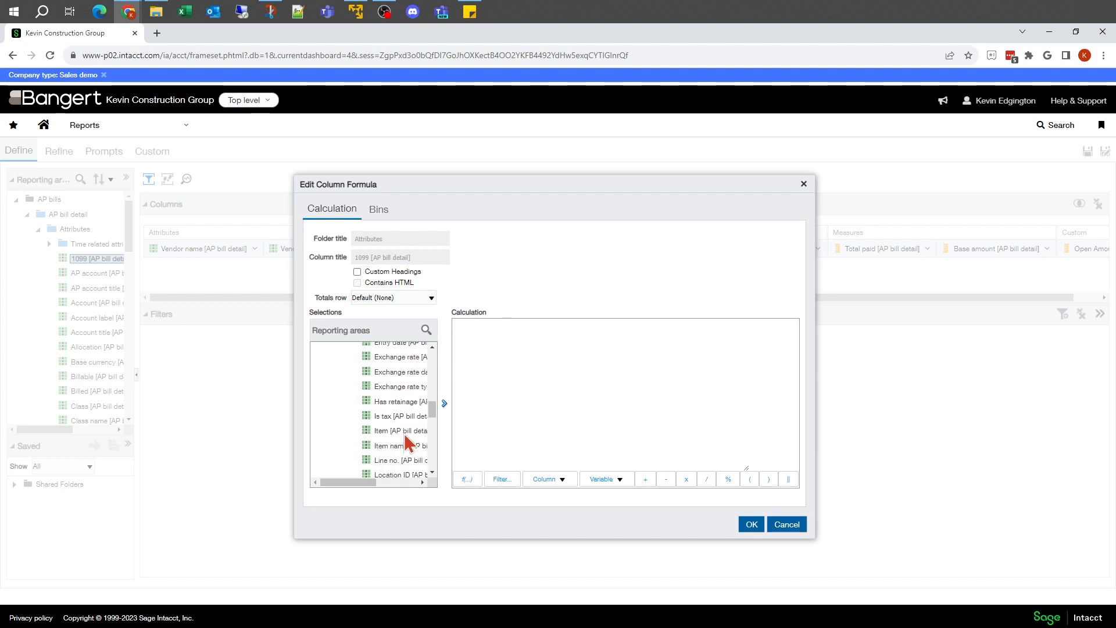
scroll(down, 3)
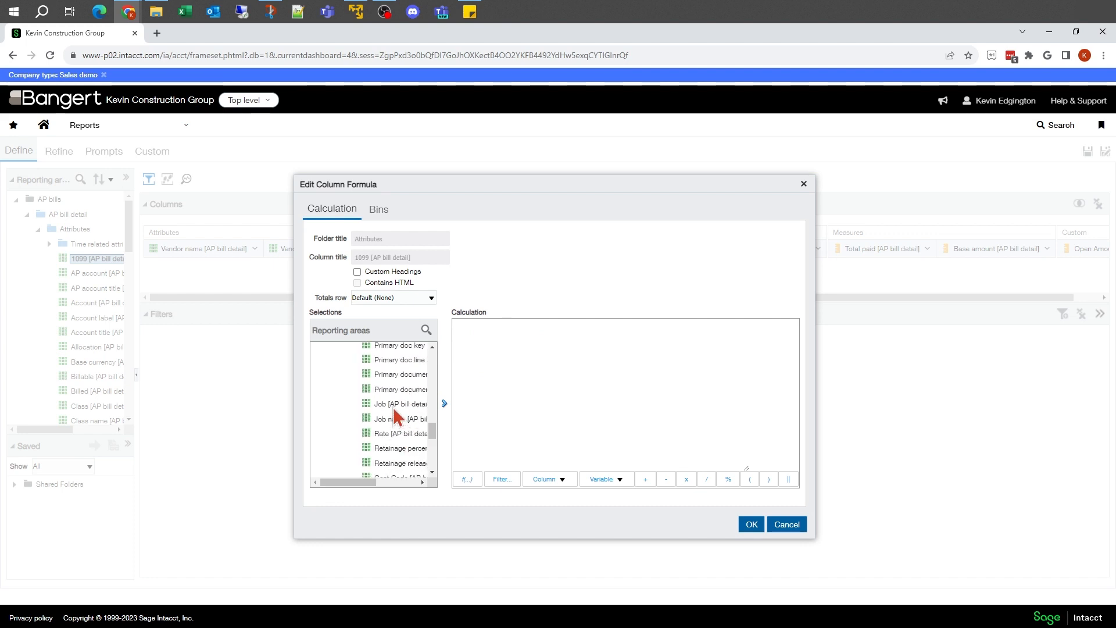
click(399, 404)
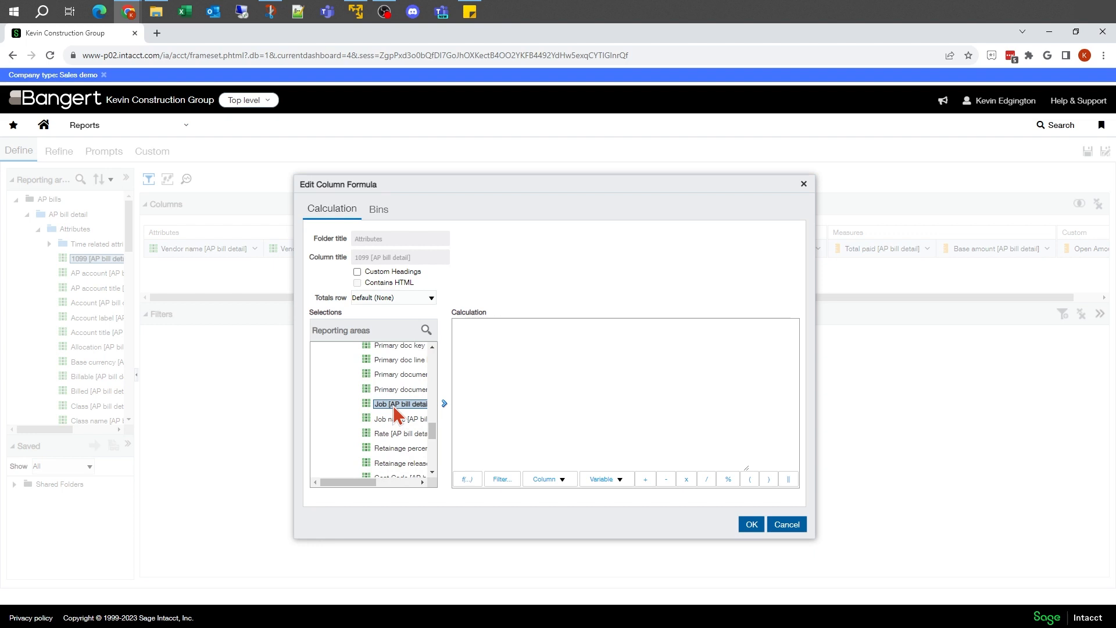
click(443, 403)
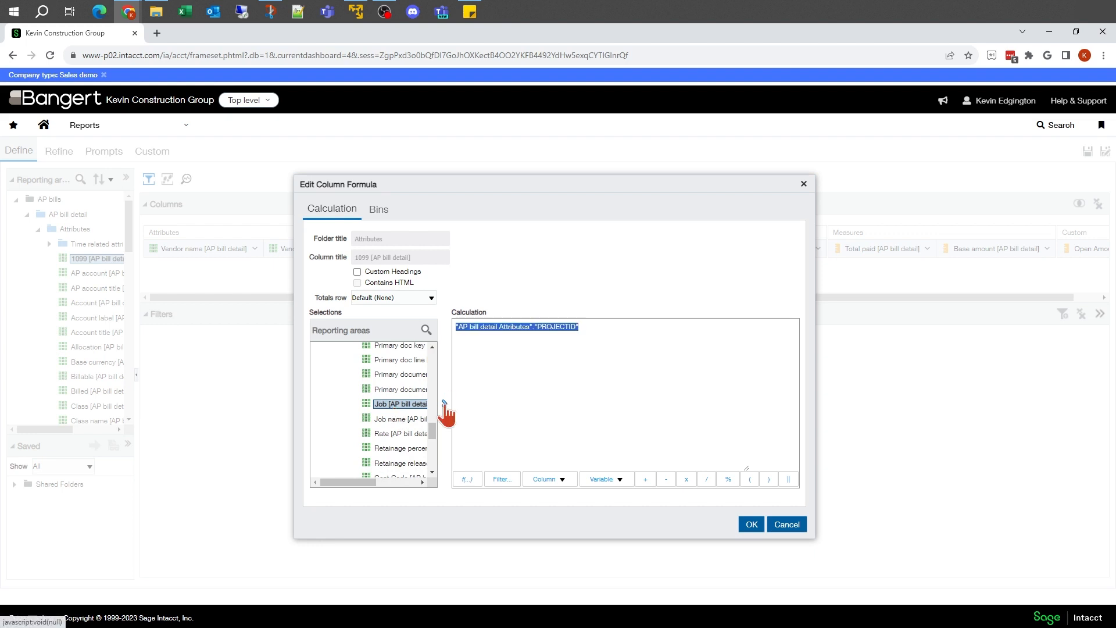
click(606, 334)
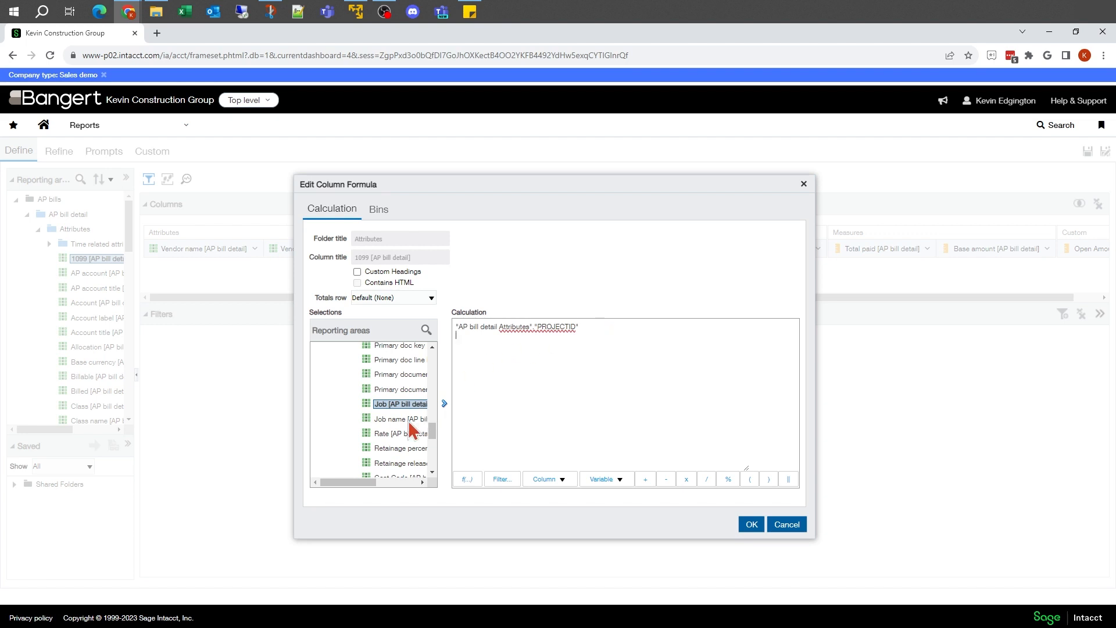
click(400, 419)
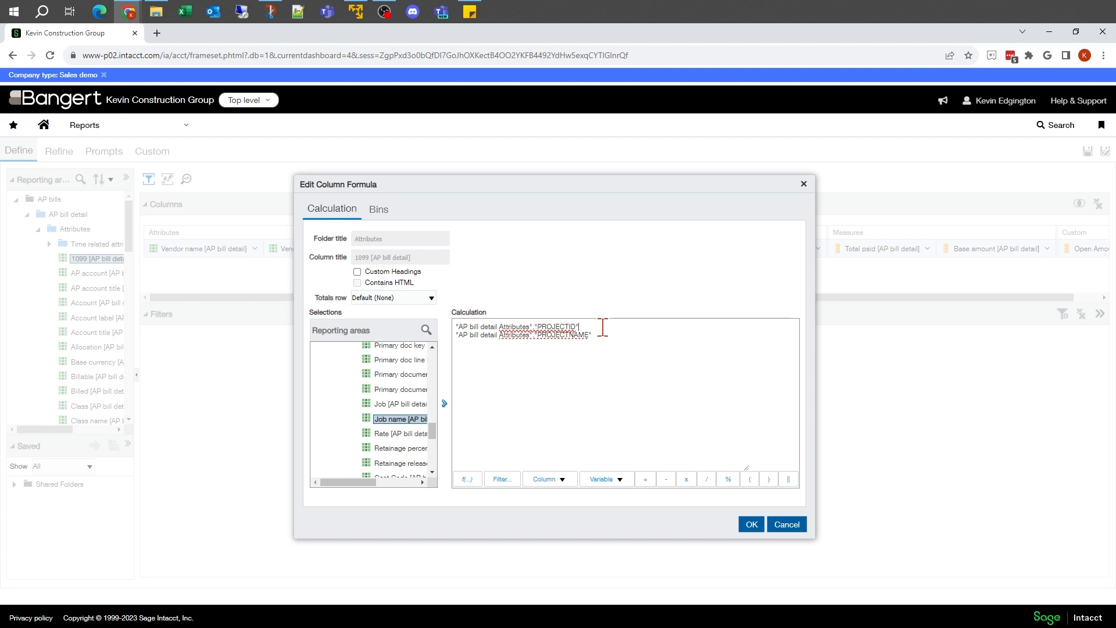
mouse_move(886, 372)
text( || ')
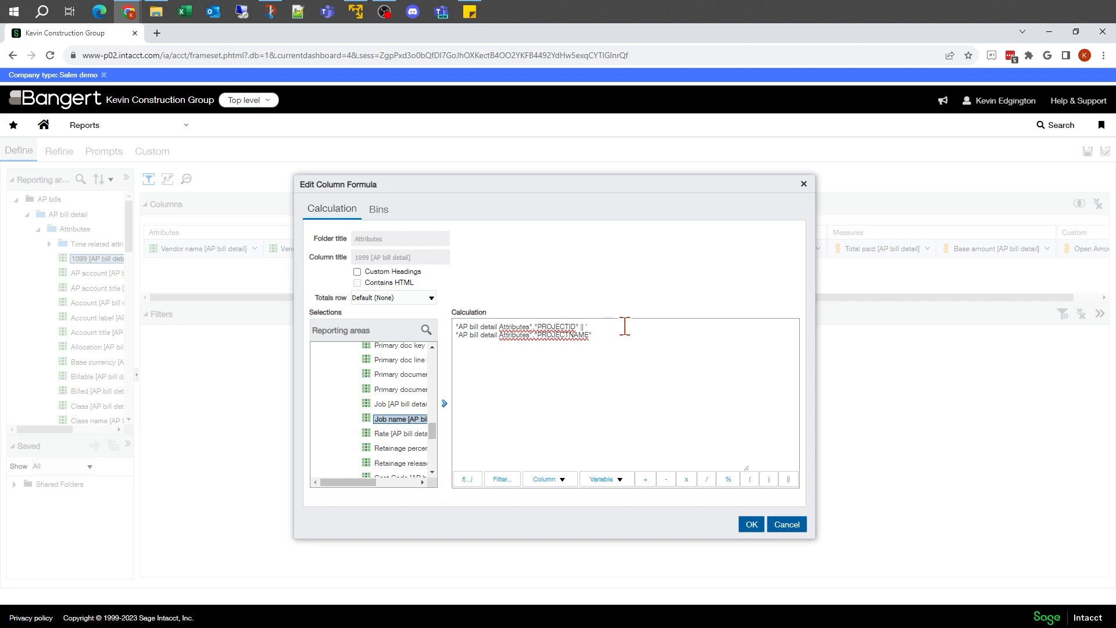
text(--' ||)
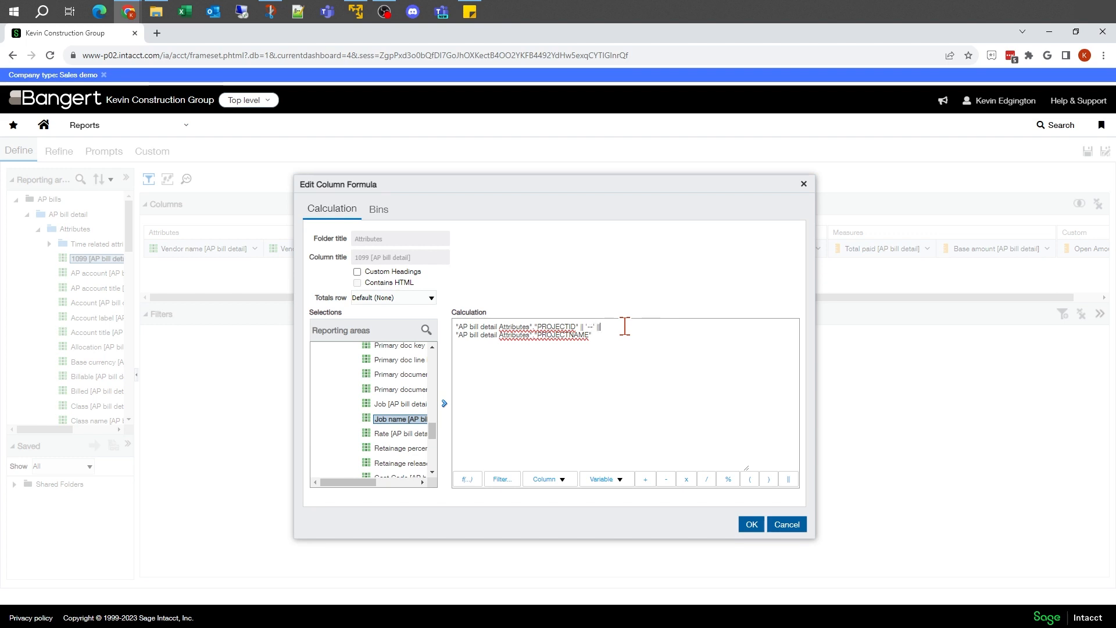
mouse_move(689, 325)
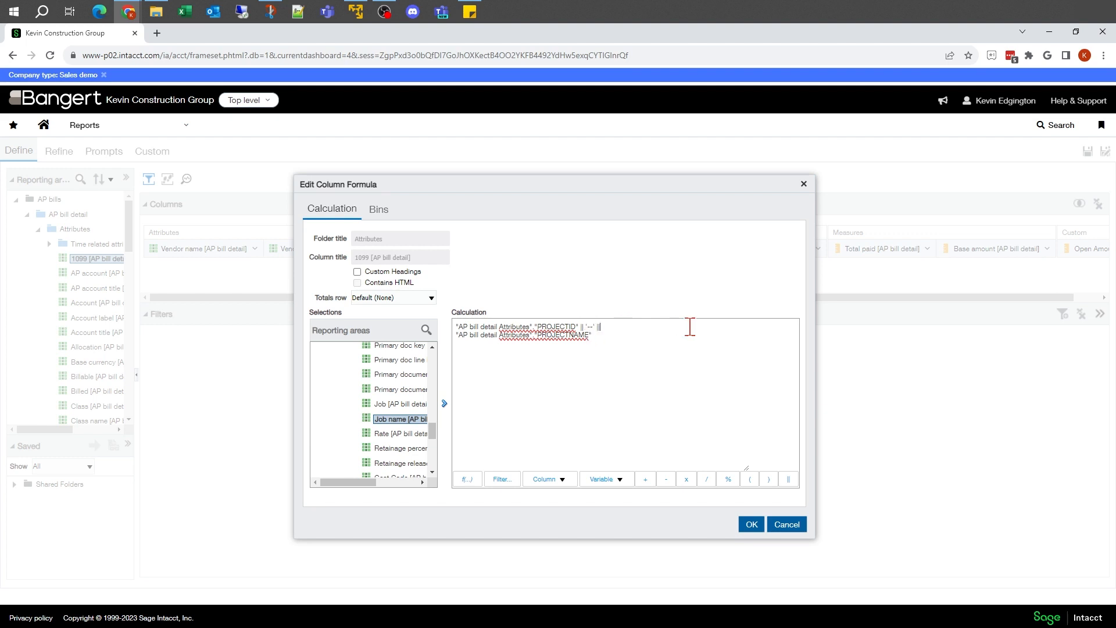
mouse_move(737, 531)
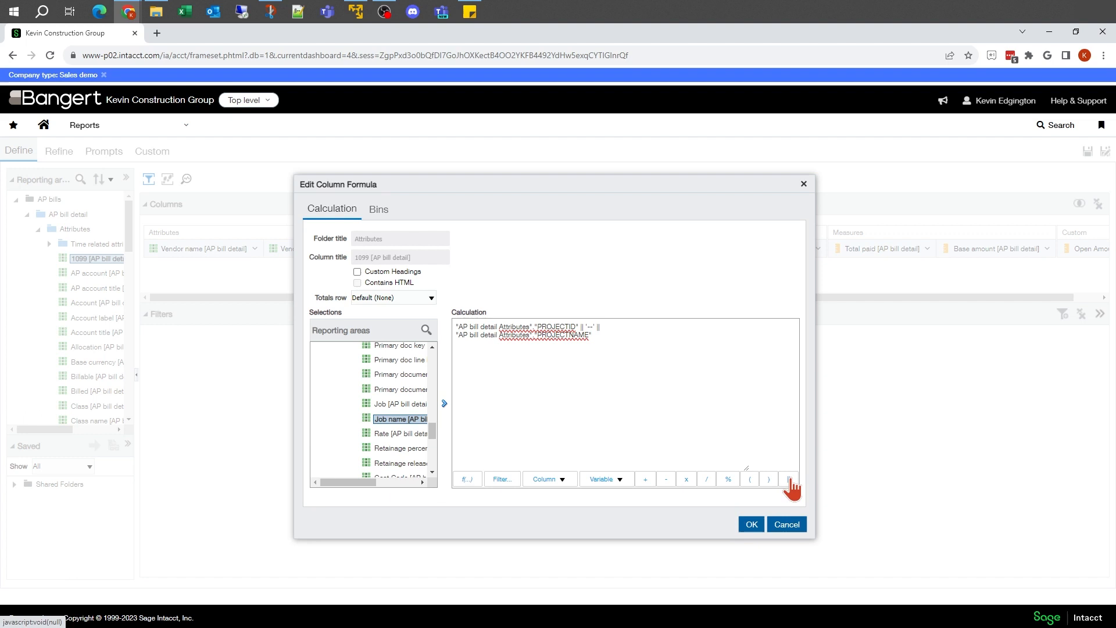
mouse_move(789, 479)
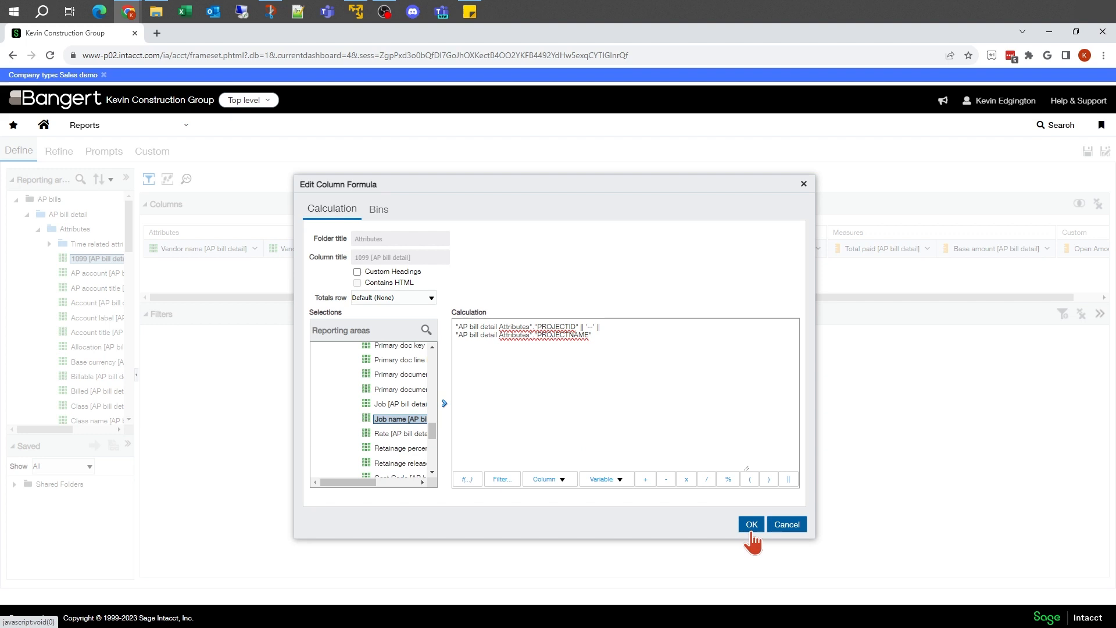
click(750, 525)
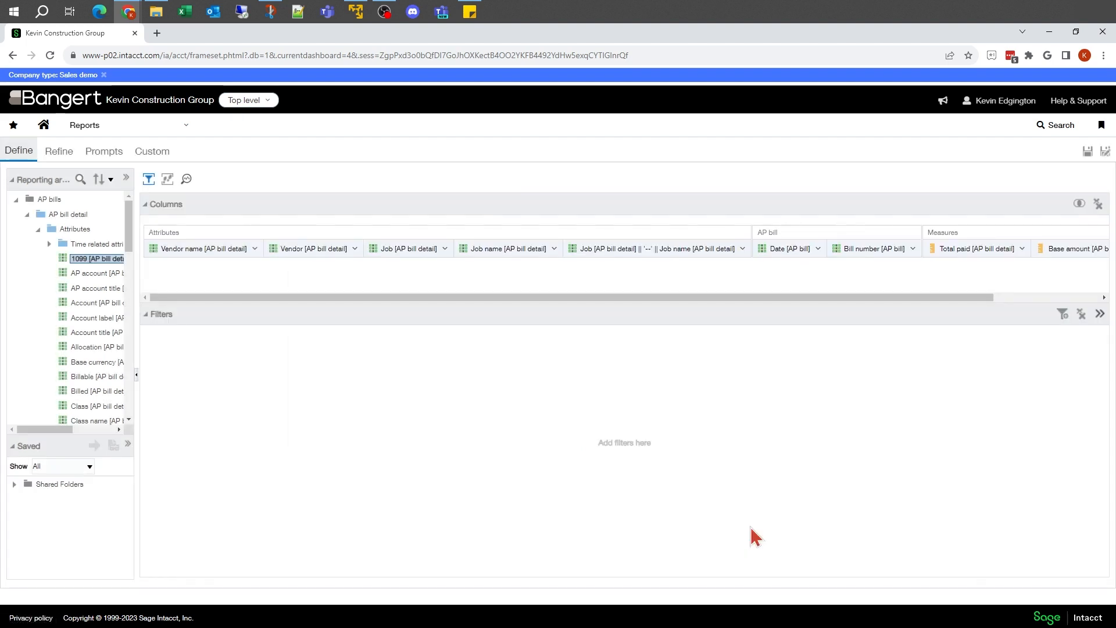
mouse_move(585, 251)
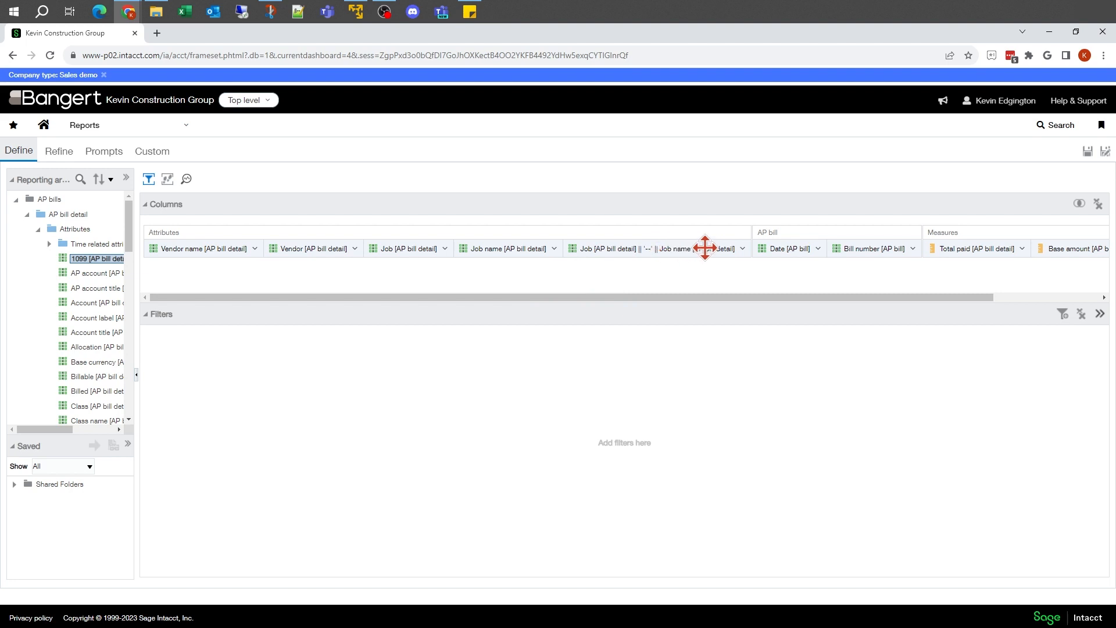
mouse_move(697, 247)
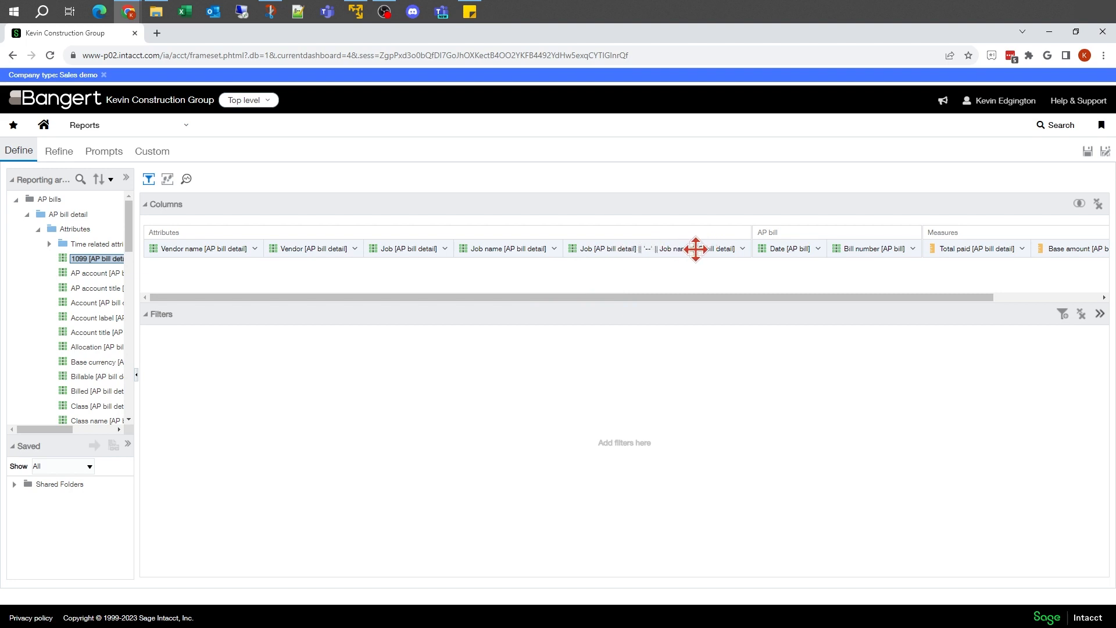
Step: Preview the report in Refine showing the combined Job -- Job name column
click(58, 151)
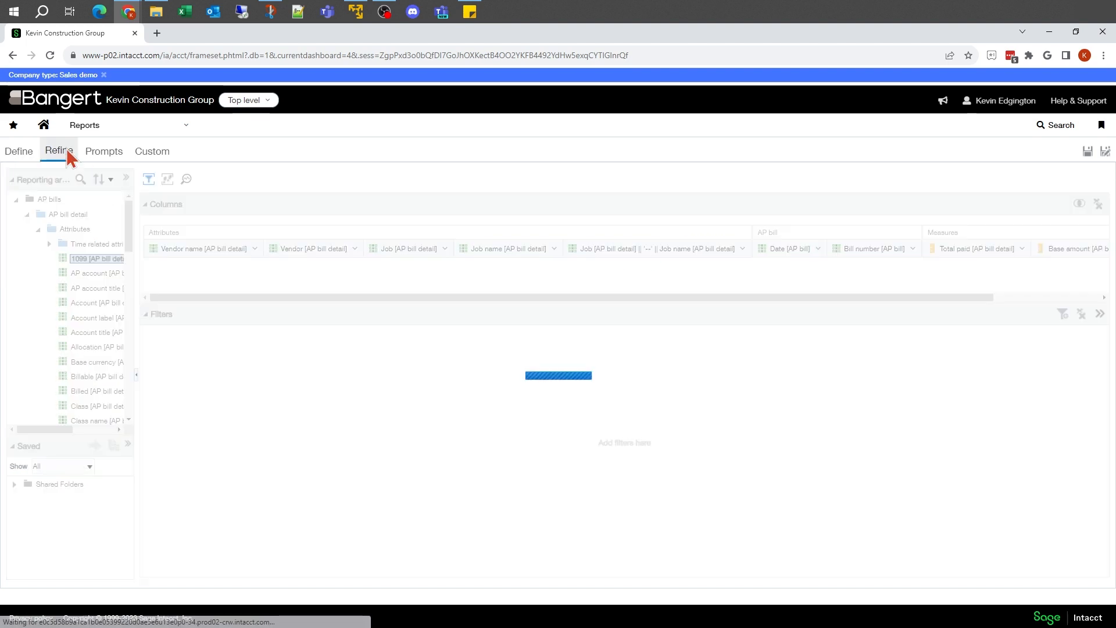
click(58, 151)
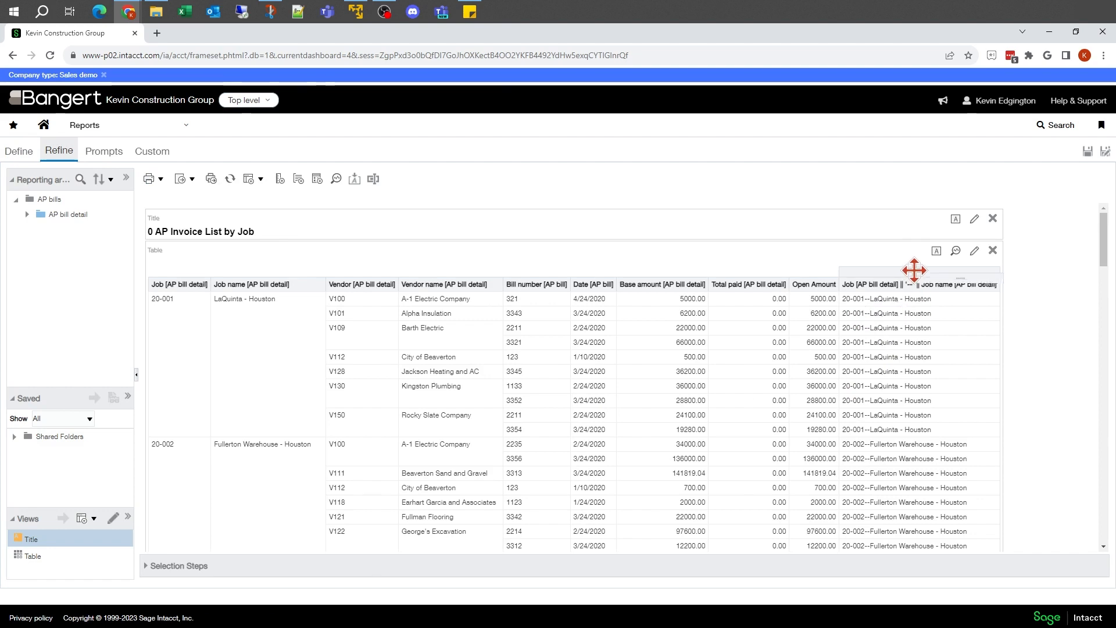
mouse_move(174, 297)
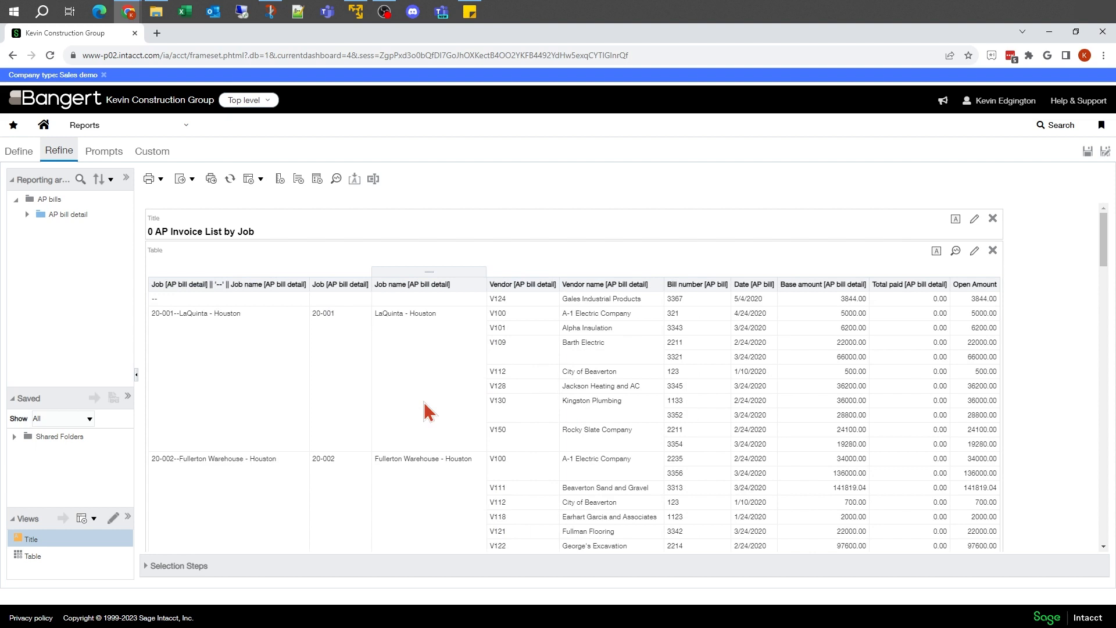
mouse_move(180, 331)
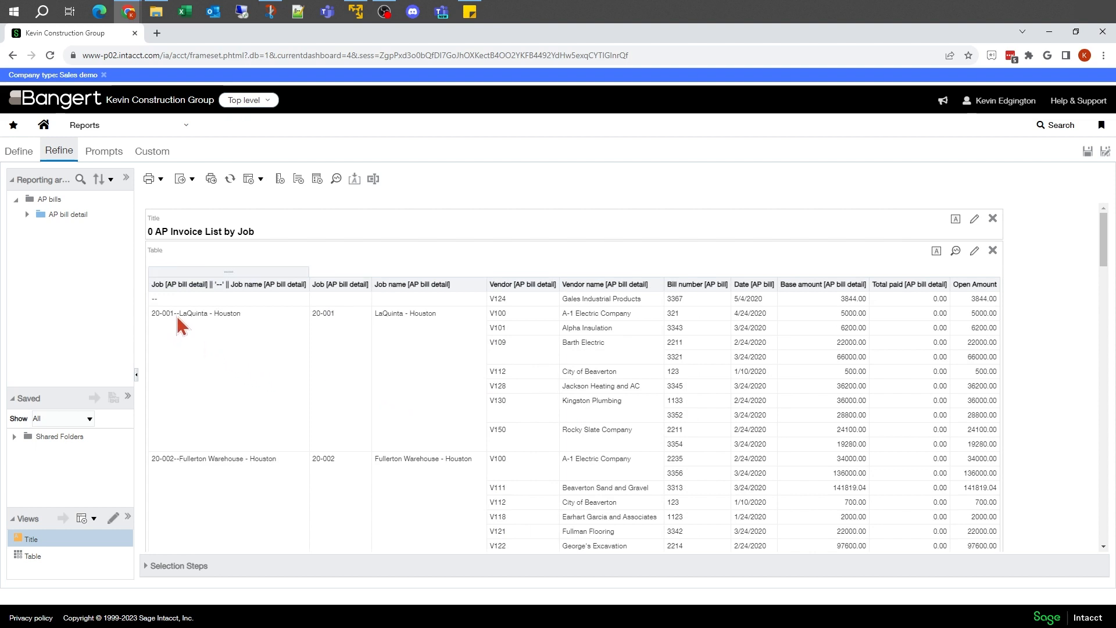
mouse_move(251, 313)
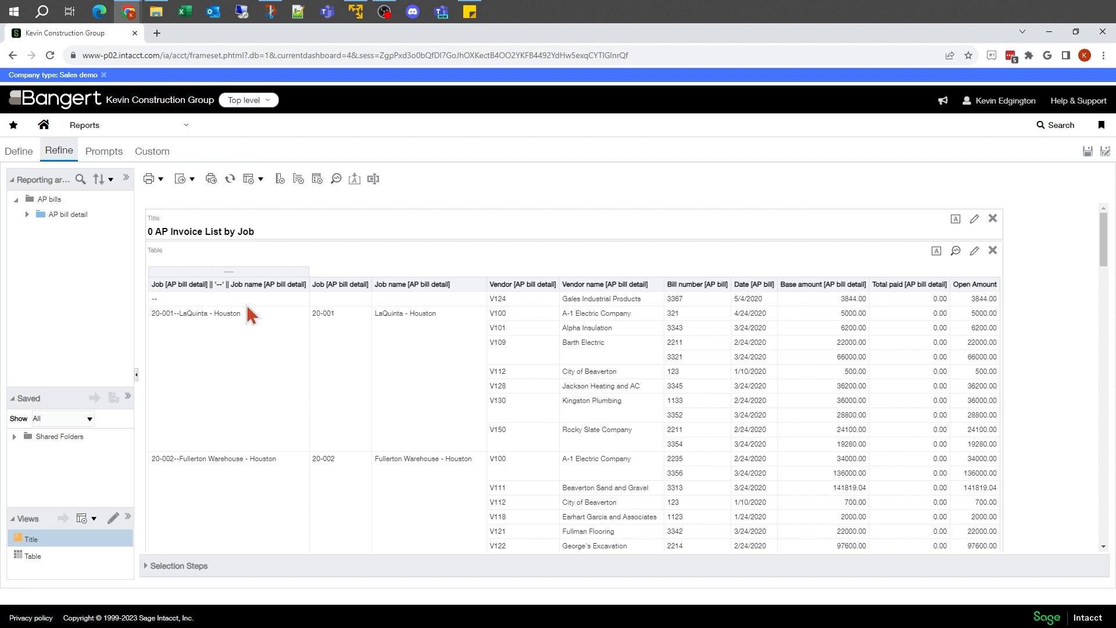
mouse_move(186, 328)
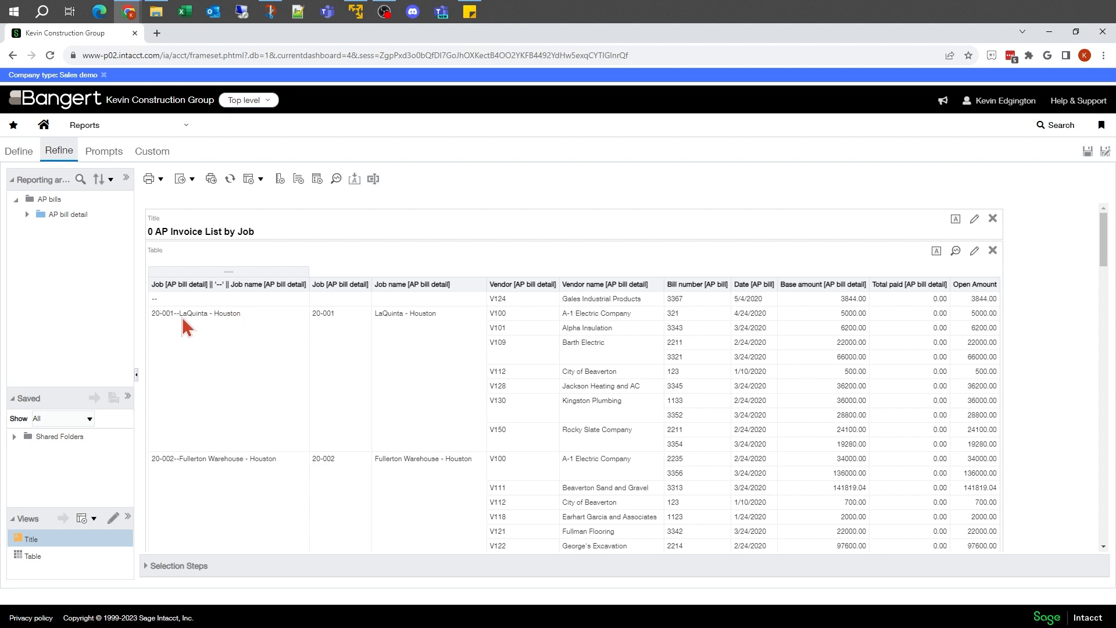
mouse_move(105, 218)
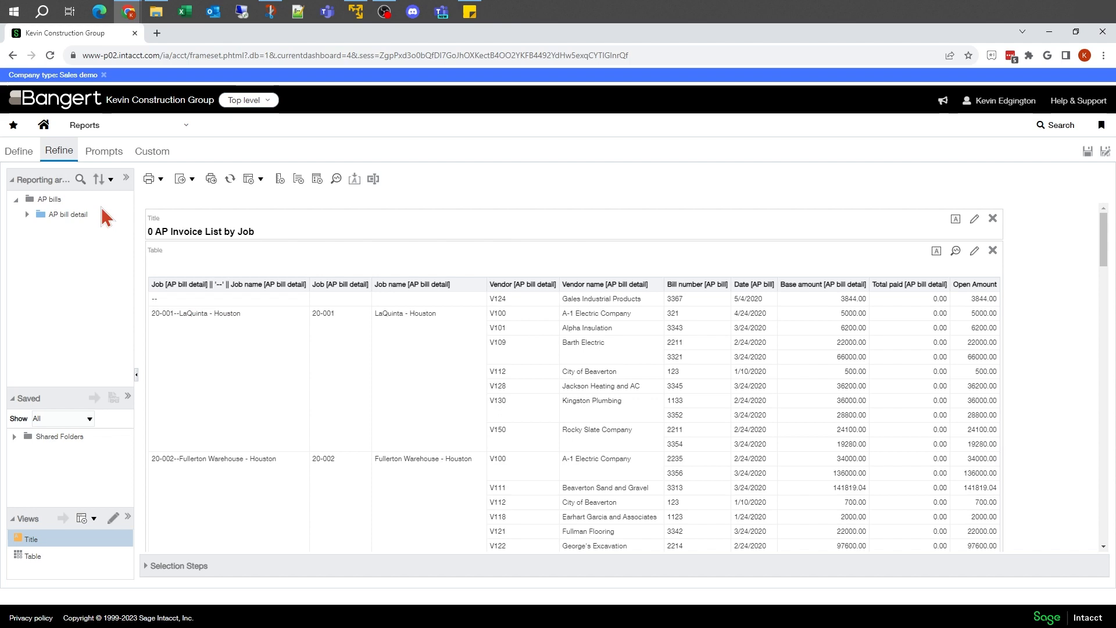
mouse_move(19, 151)
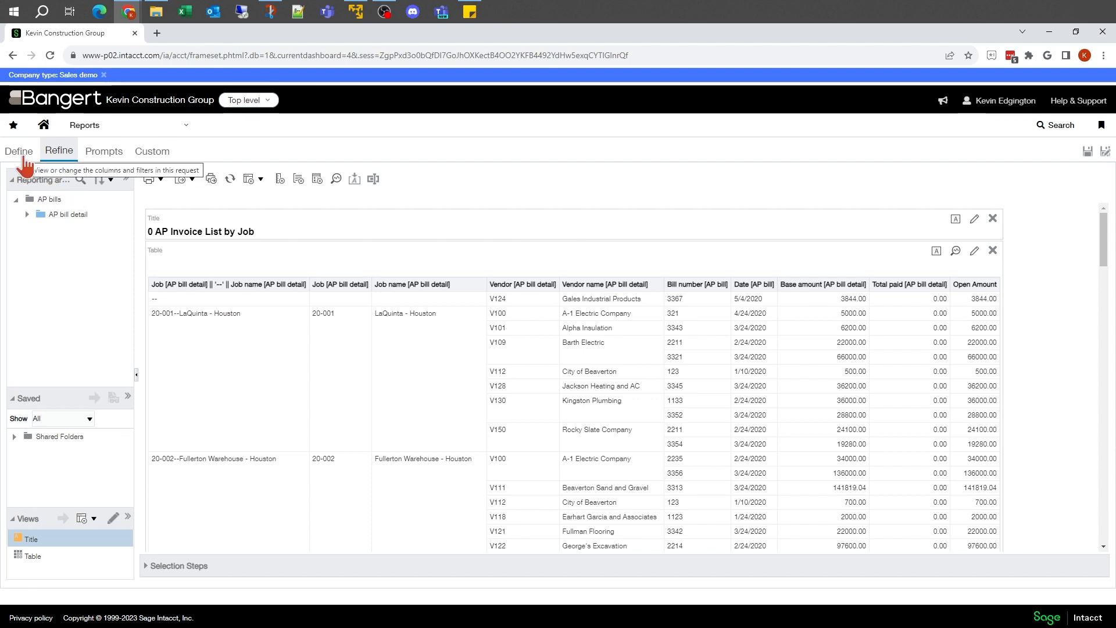
Step: Back in Define, re-edit the combined Job formula's '--' separator and confirm it
click(19, 150)
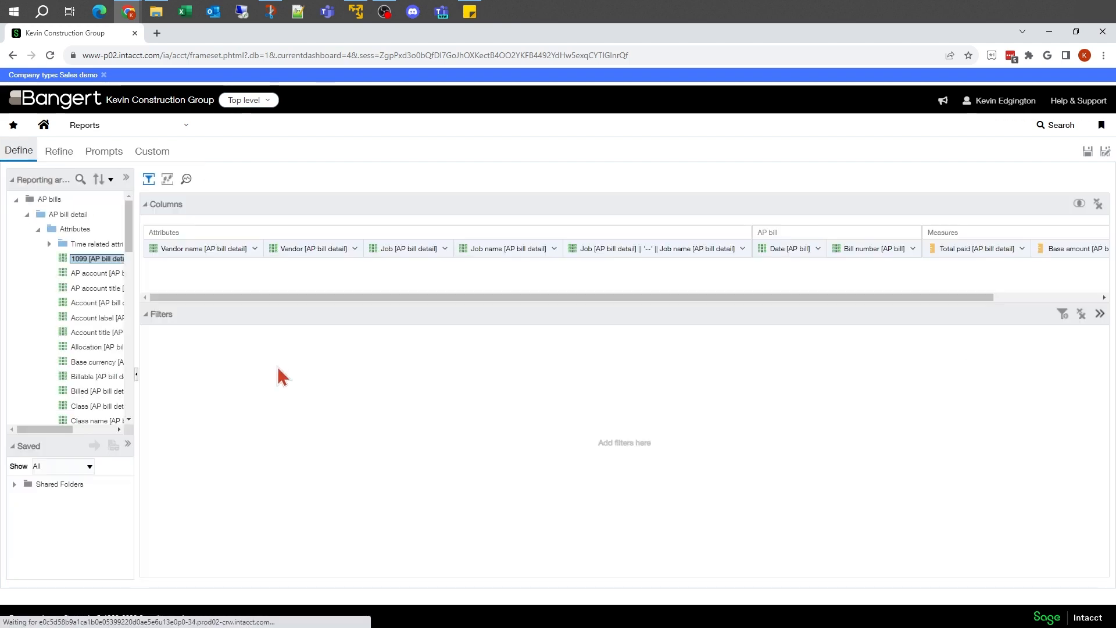
mouse_move(708, 254)
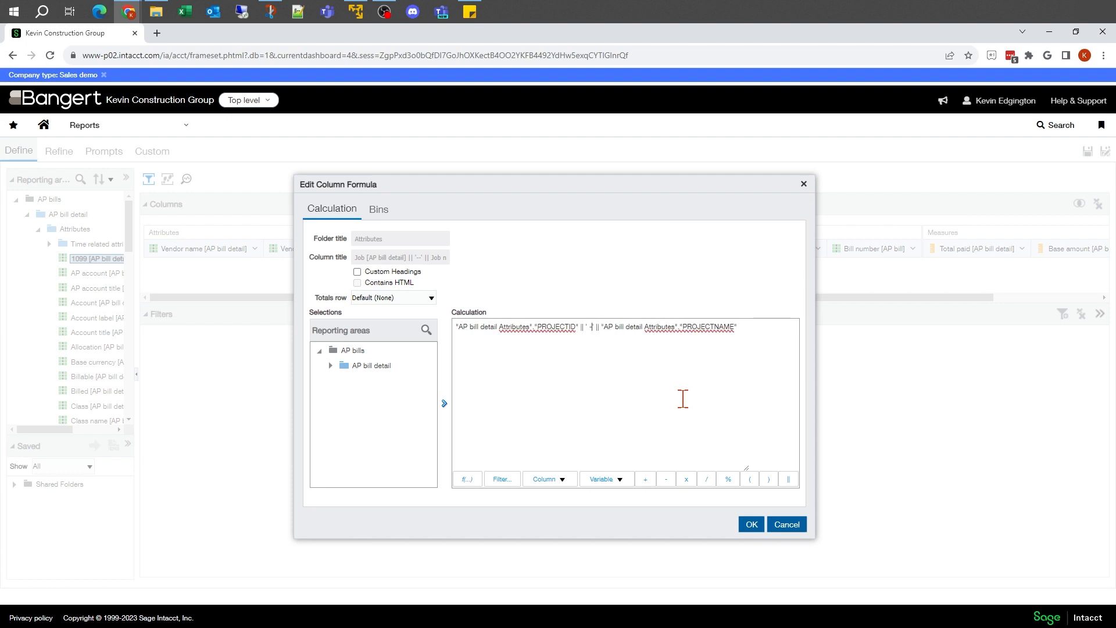
text(--)
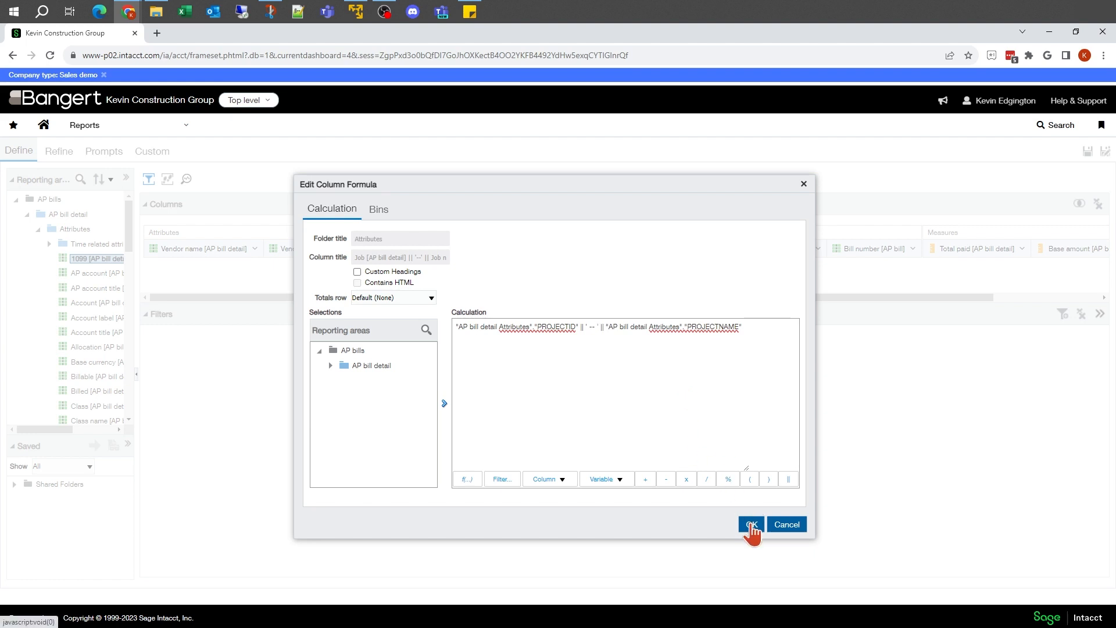
click(750, 525)
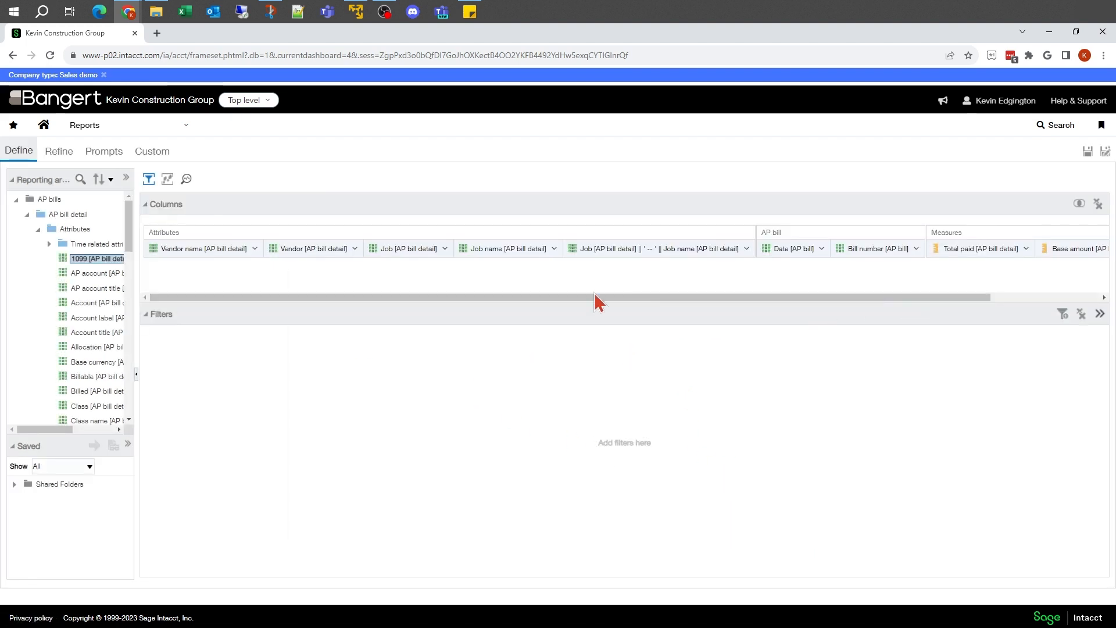
mouse_move(651, 256)
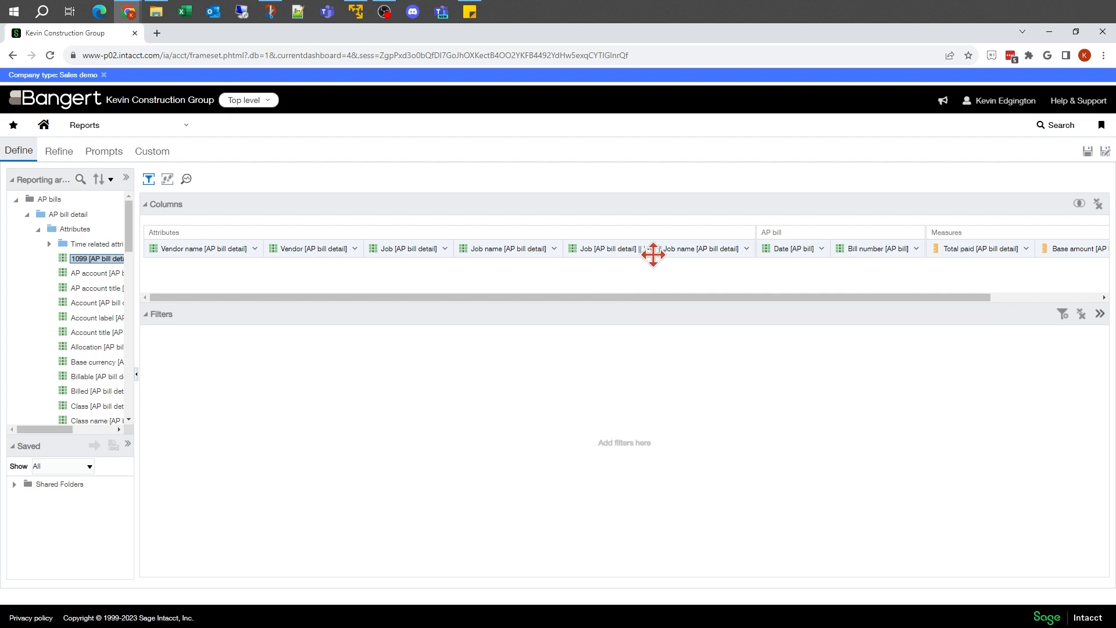
mouse_move(89, 268)
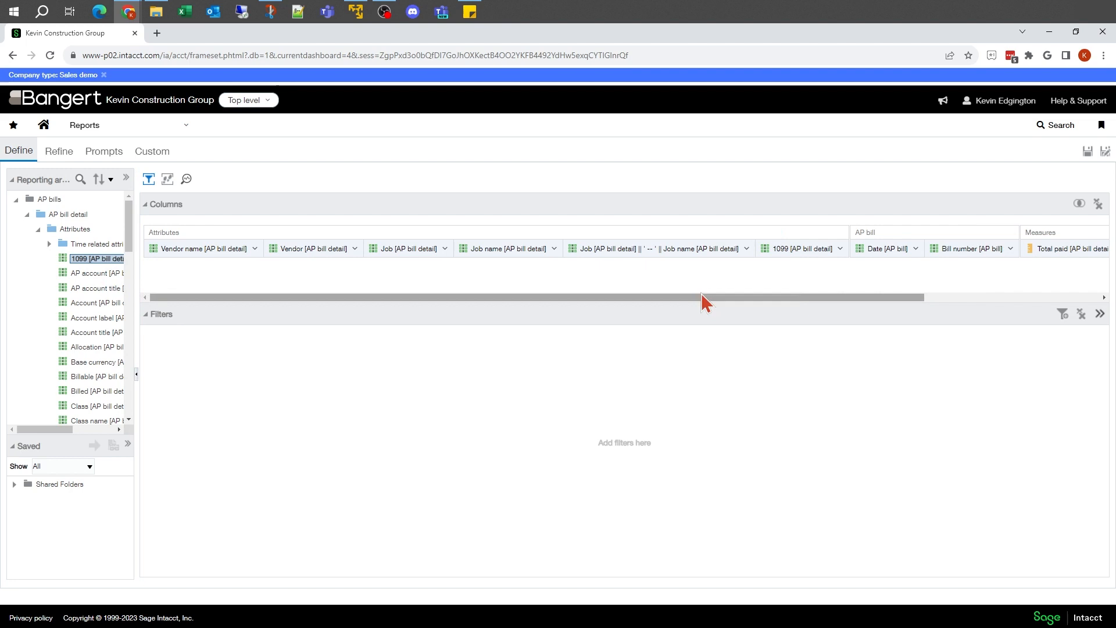
Step: Edit the 1099 column's formula, inserting Vendor from AP bill detail Attributes
click(917, 247)
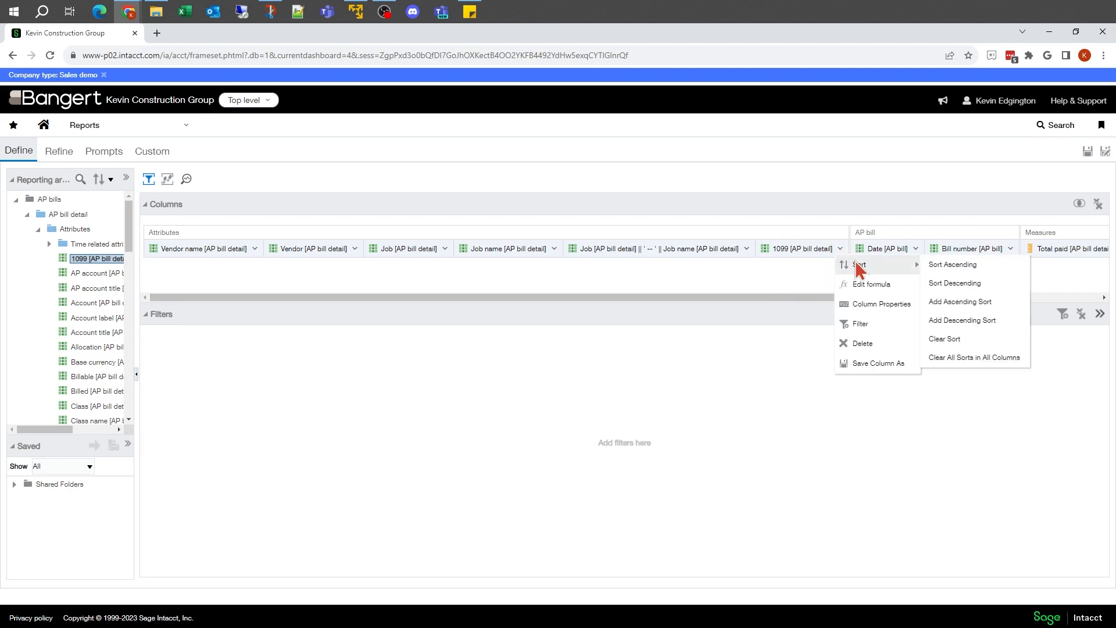
click(871, 284)
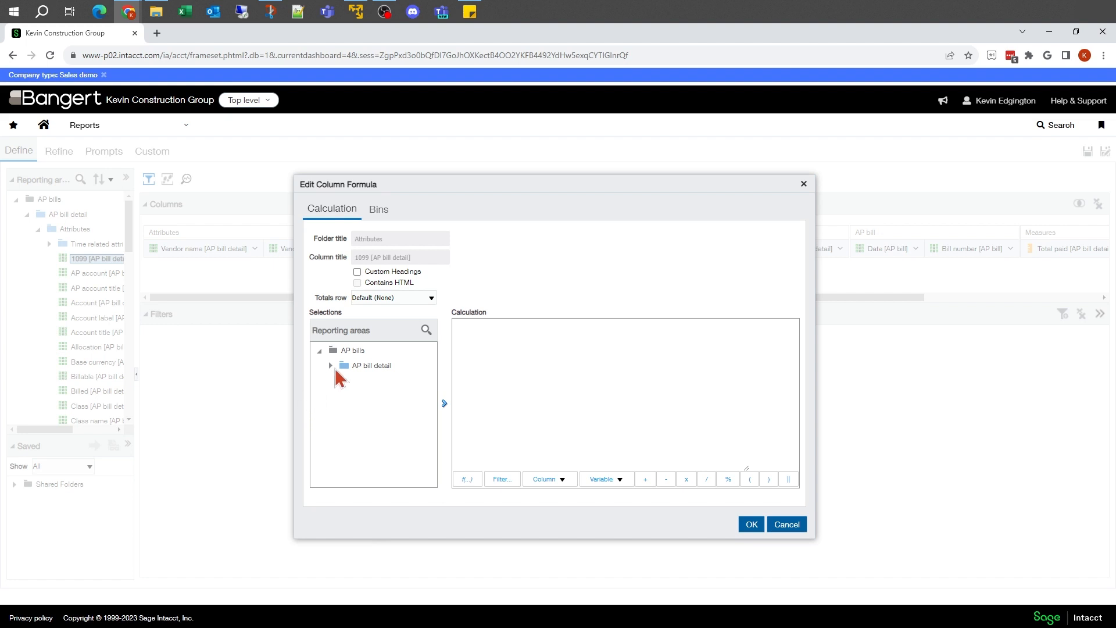
click(331, 365)
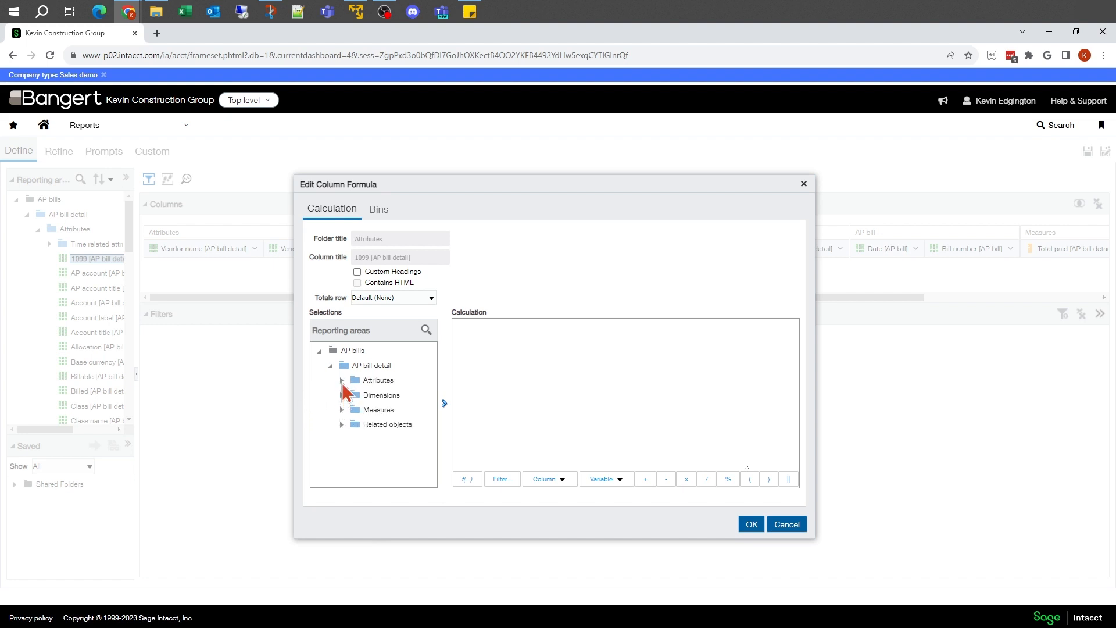
click(341, 379)
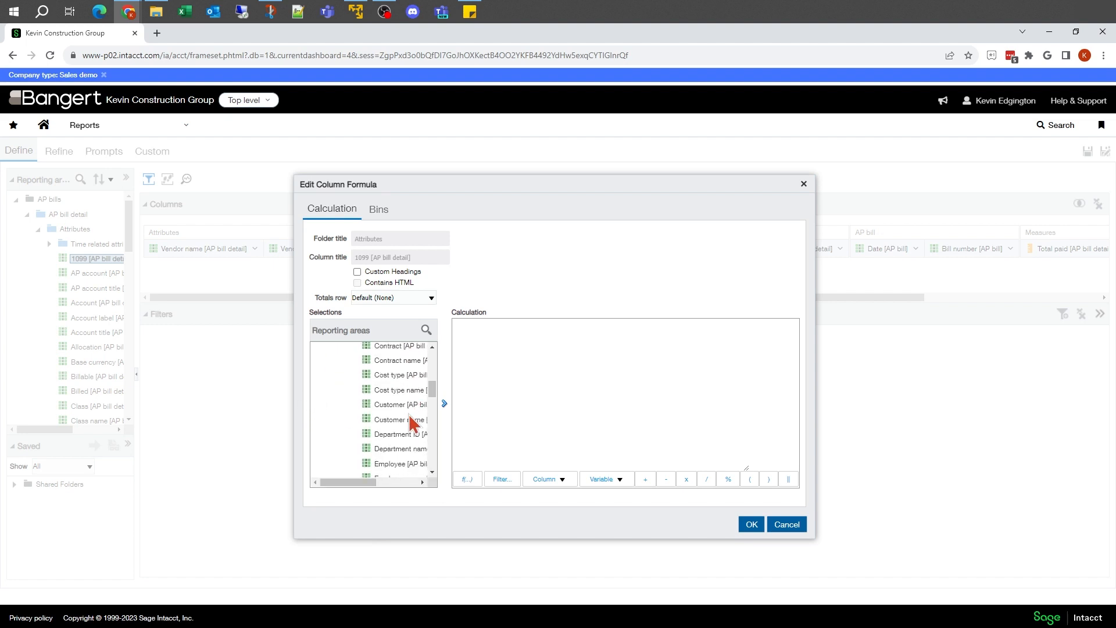
scroll(down, 3)
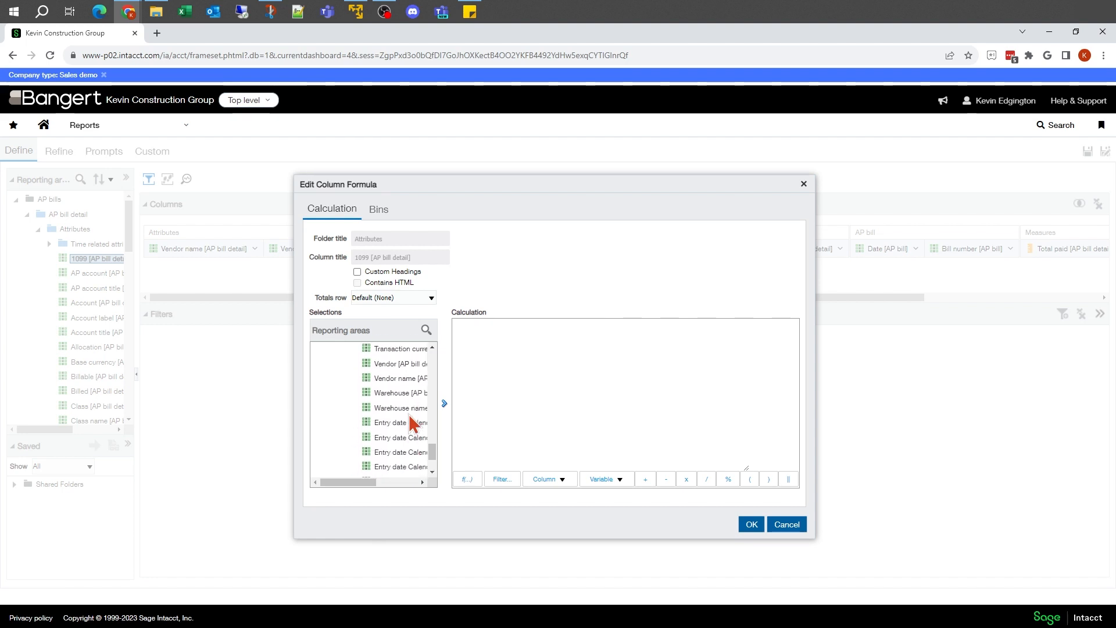
mouse_move(400, 363)
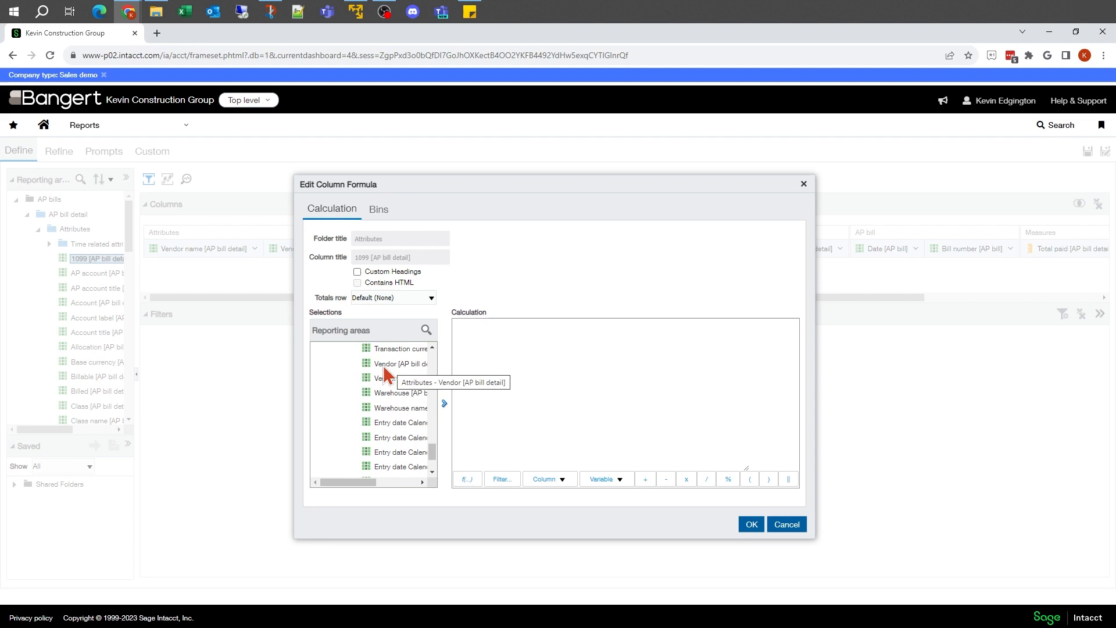
click(400, 363)
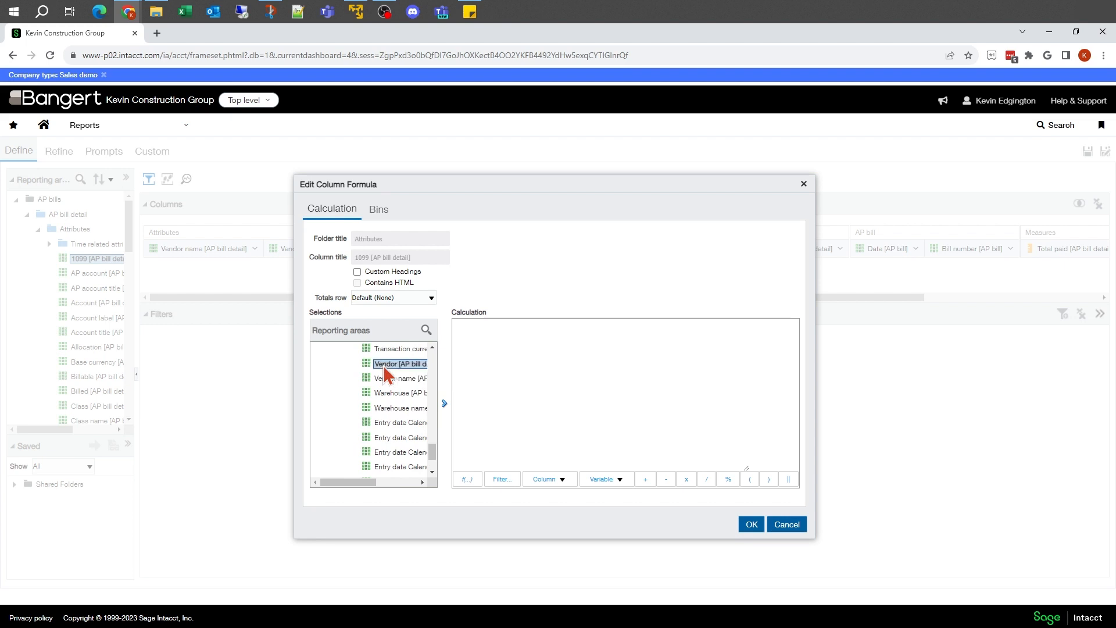
mouse_move(452, 413)
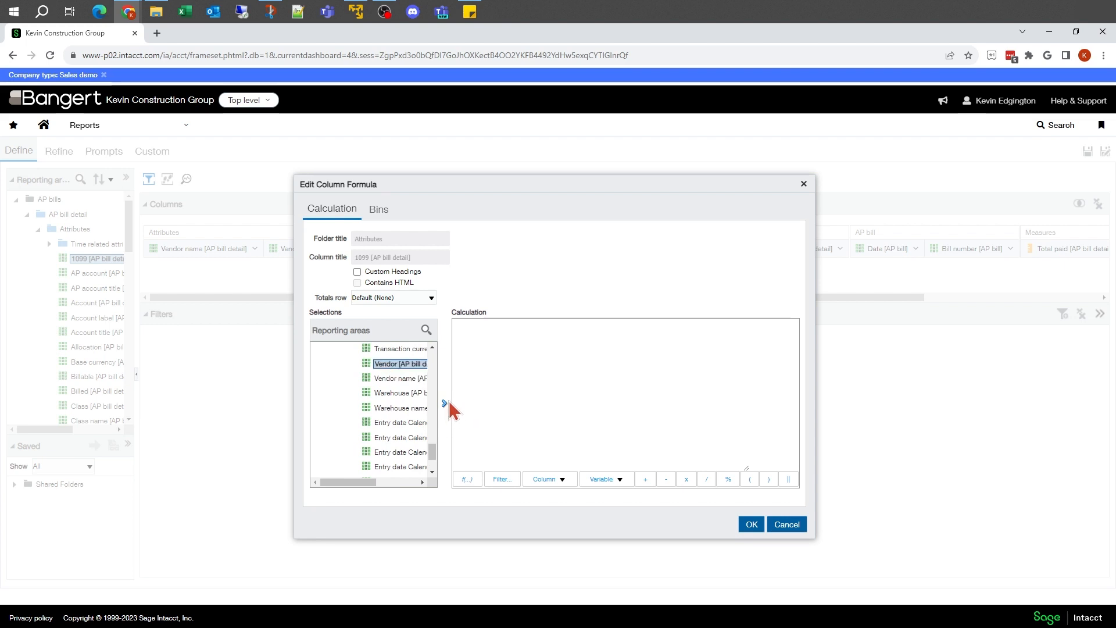
click(443, 404)
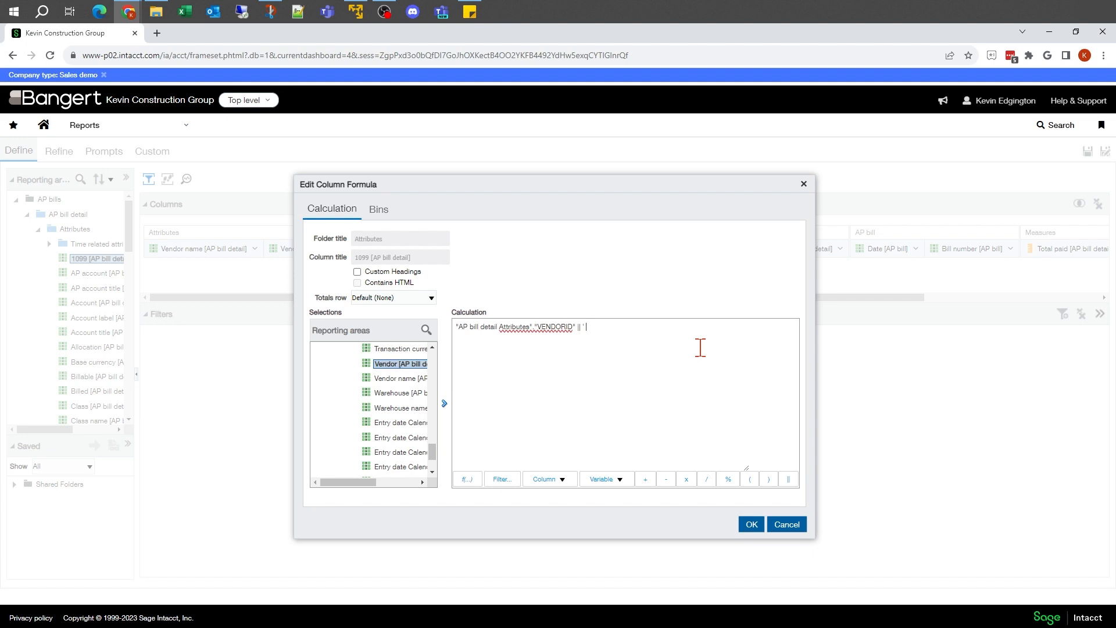
Step: Complete the formula as Vendor || '--' || Vendor name and confirm it
text(-- ')
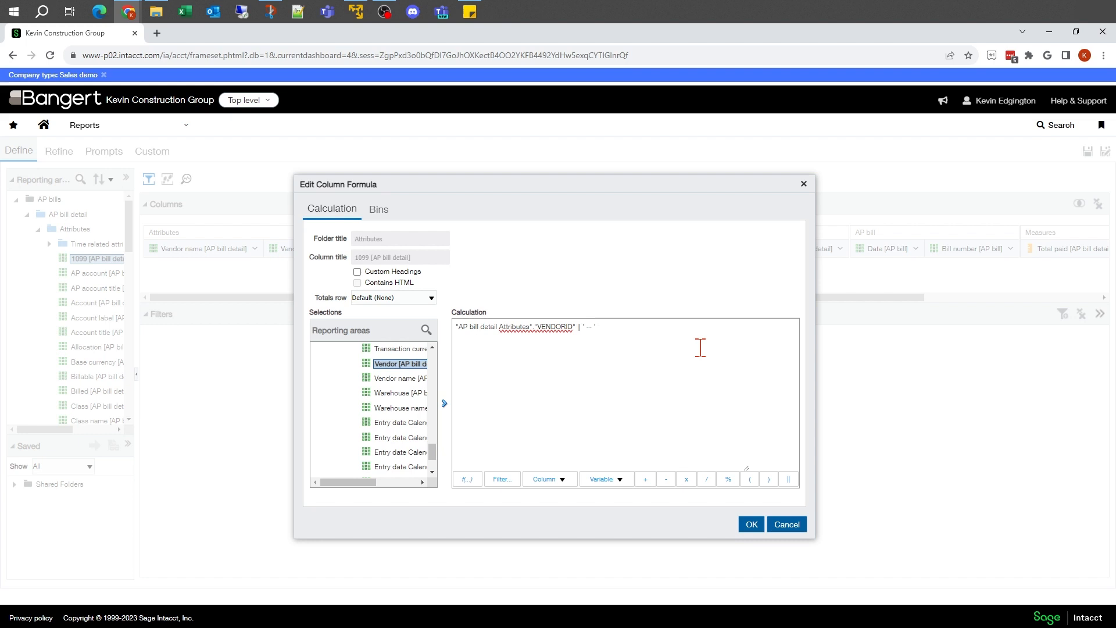
mouse_move(804, 480)
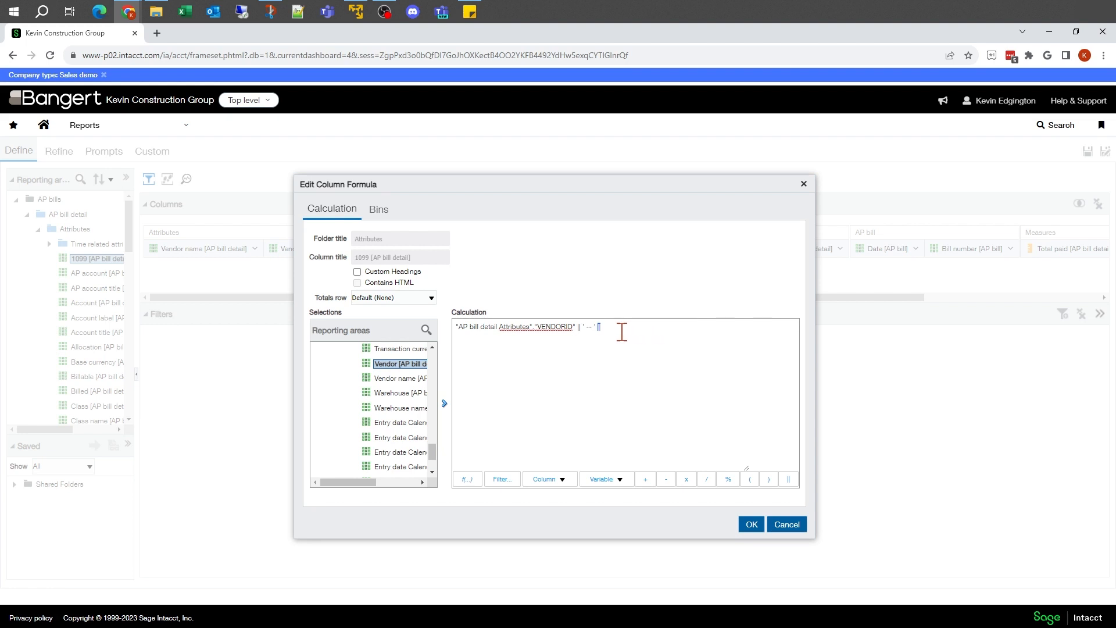
click(400, 378)
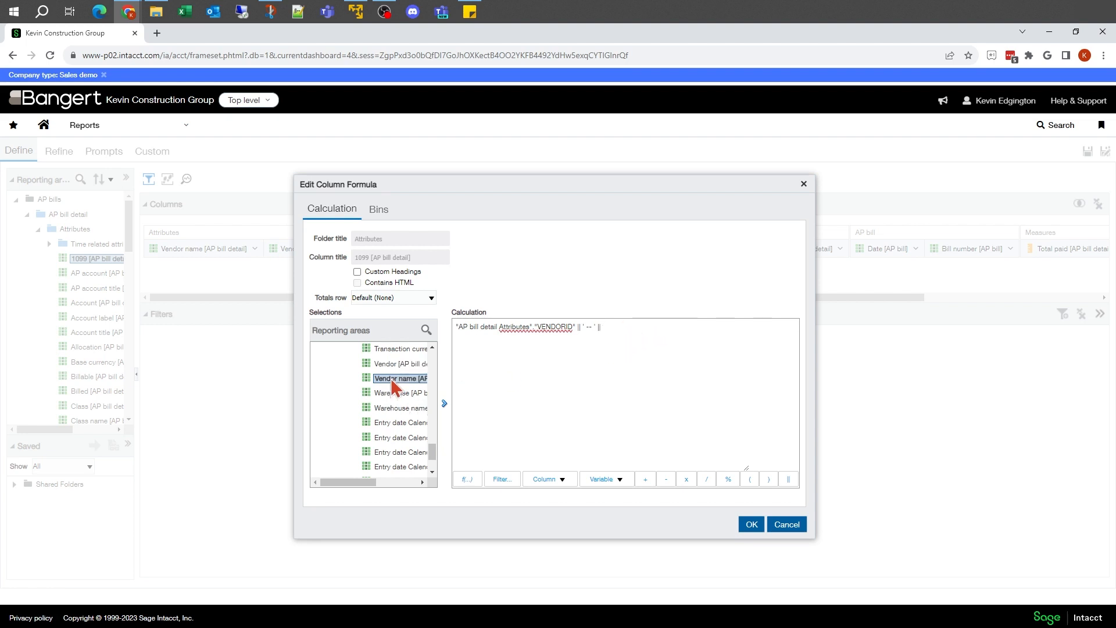
mouse_move(445, 412)
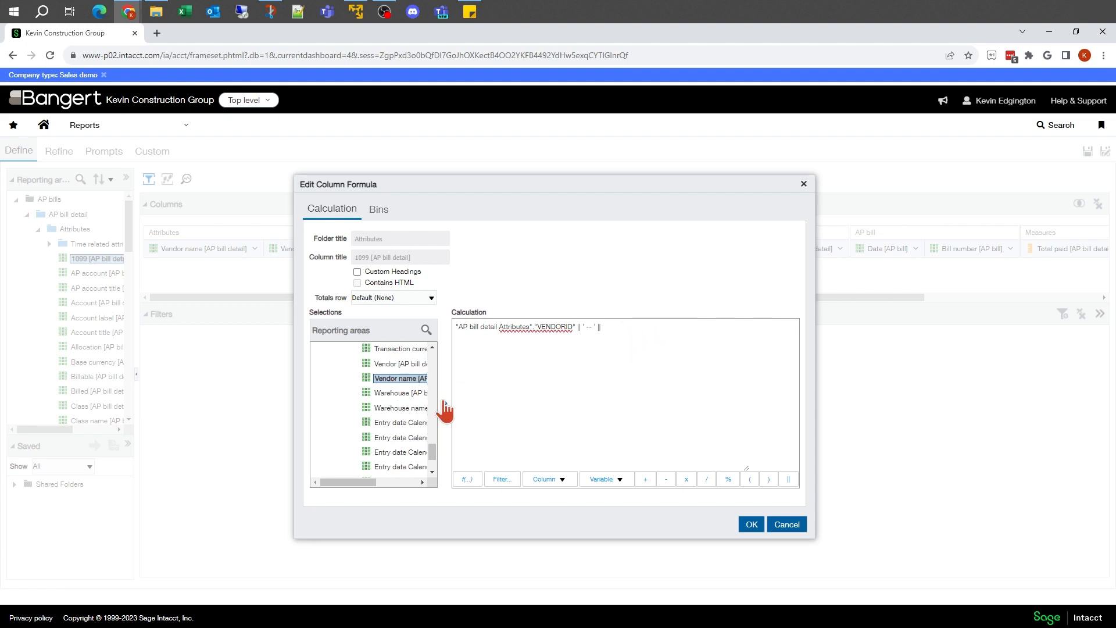
mouse_move(443, 403)
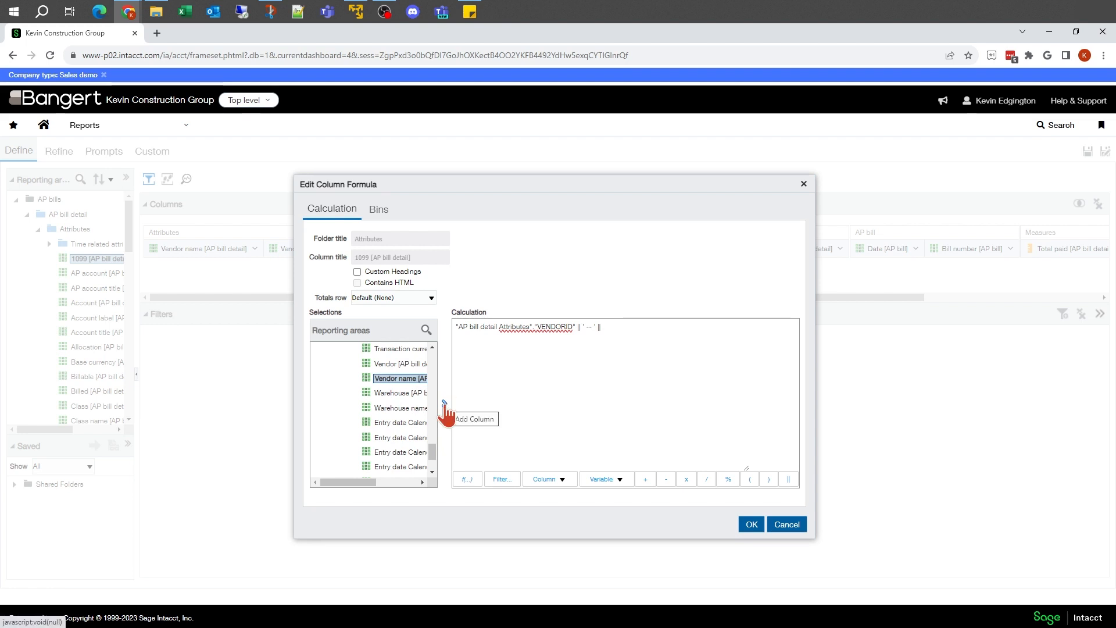
click(444, 403)
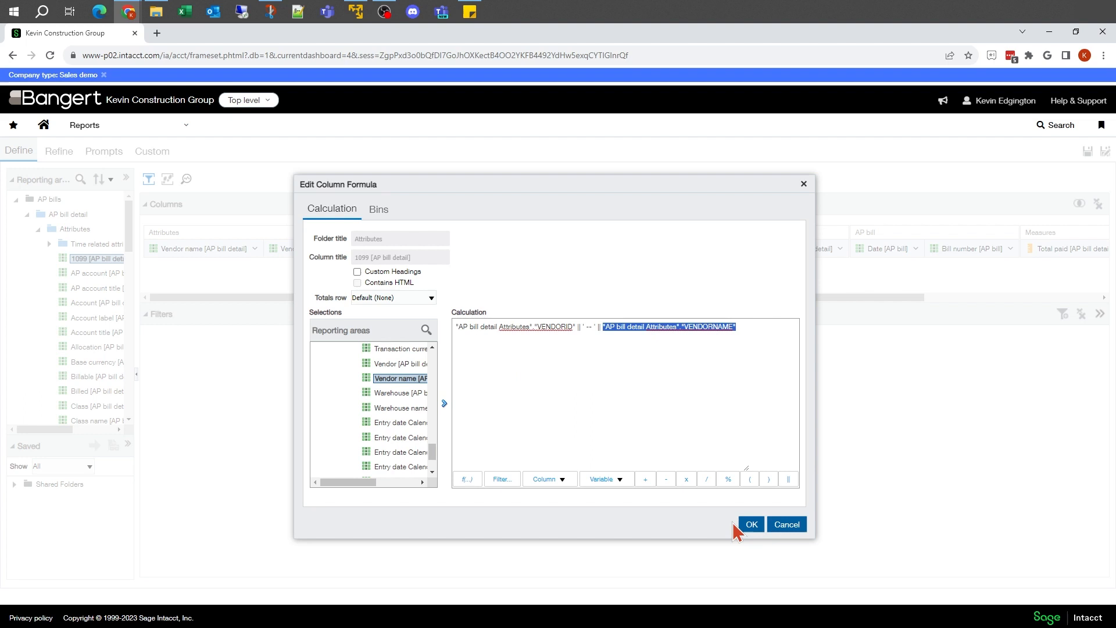
click(750, 525)
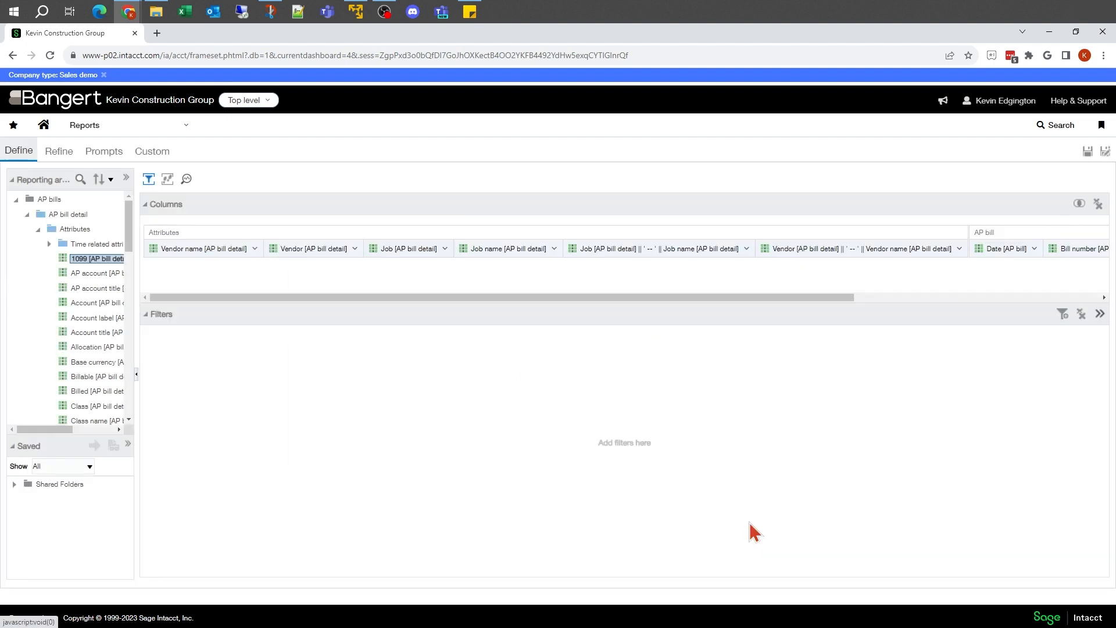
mouse_move(164, 242)
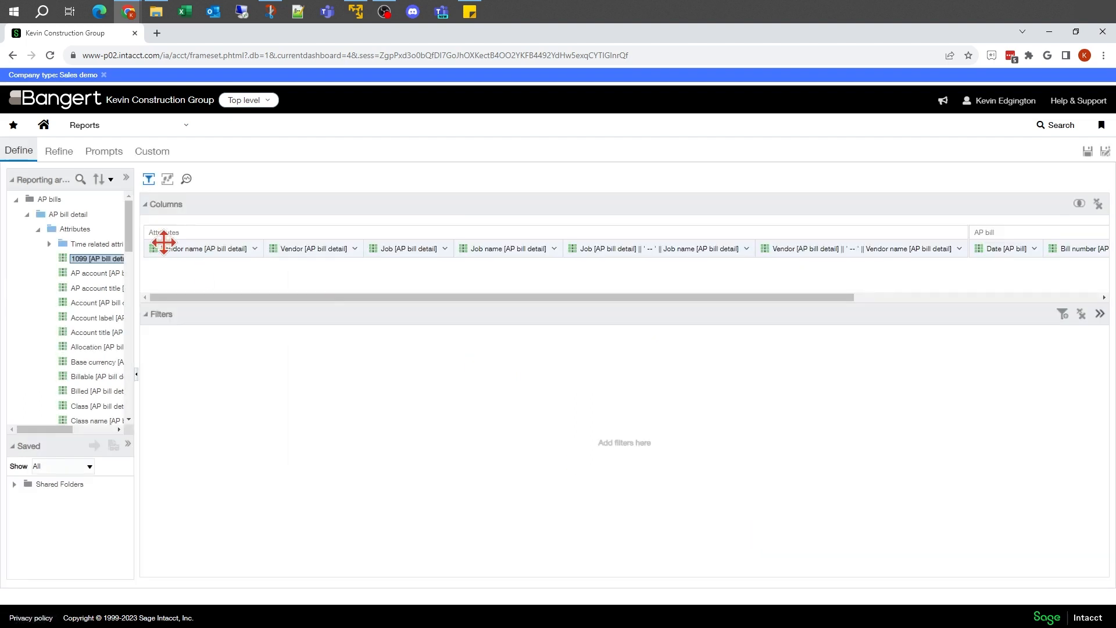
Step: Preview both combined Job and Vendor columns in Refine, then return to Define
click(58, 151)
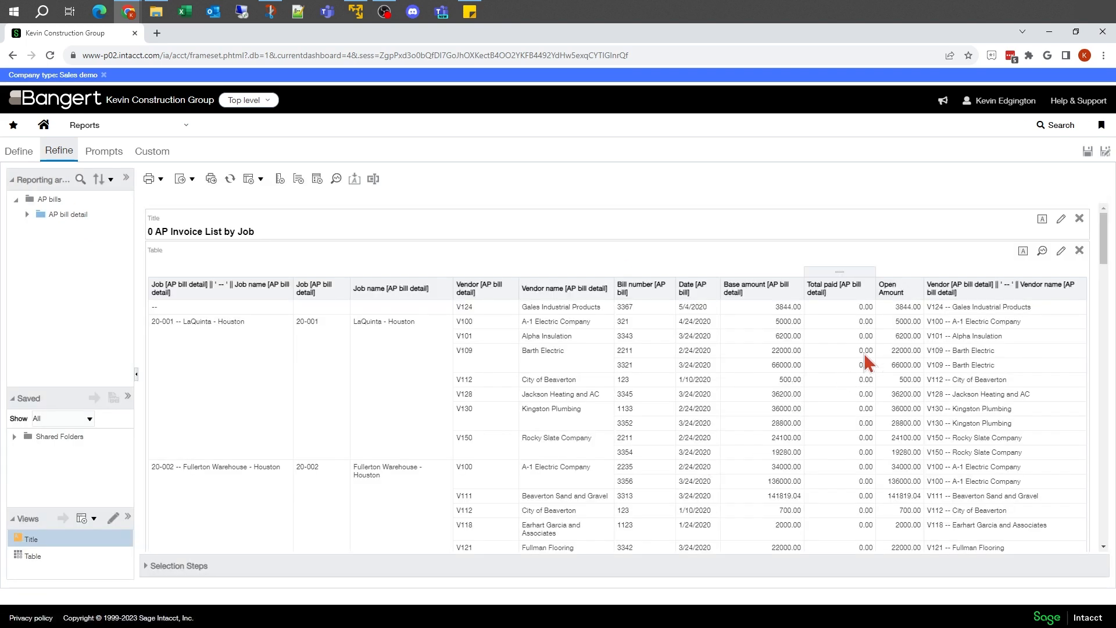
mouse_move(1013, 271)
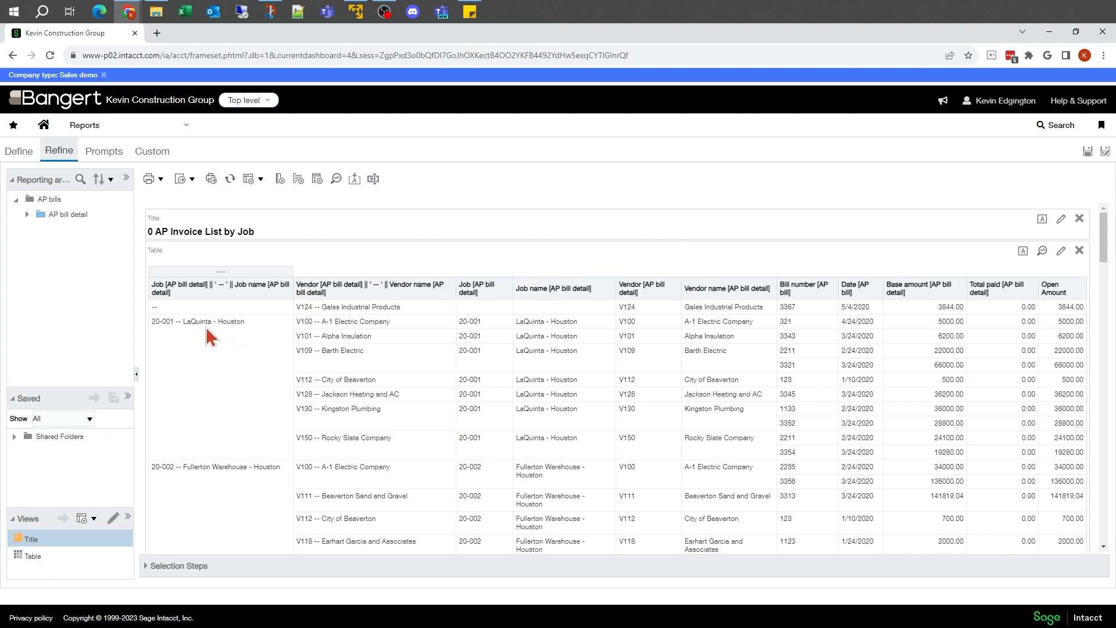
click(198, 321)
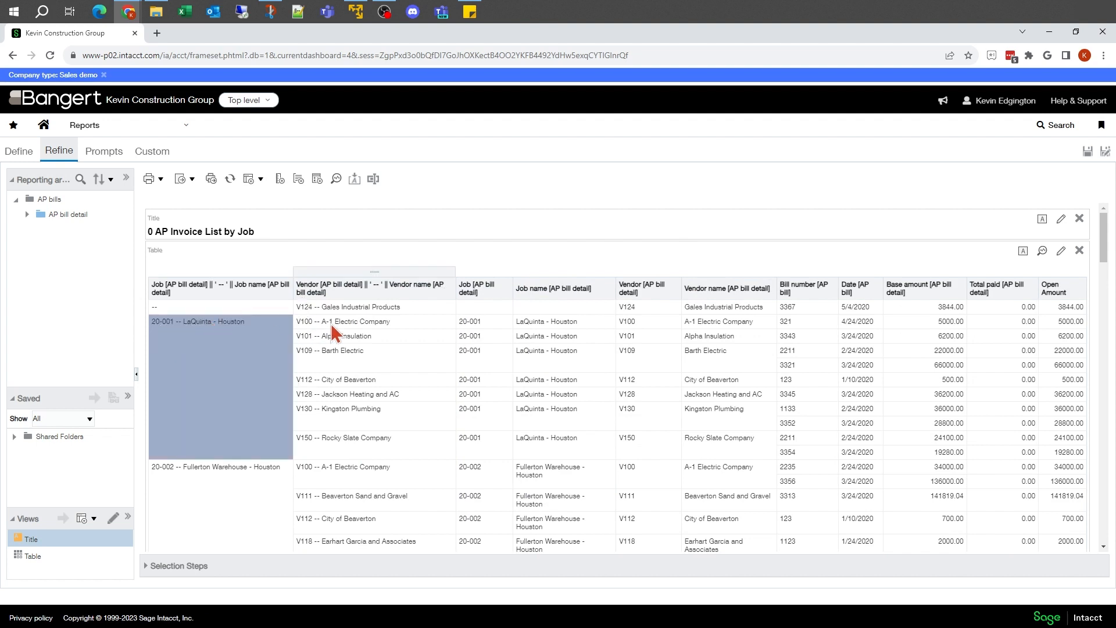
mouse_move(241, 336)
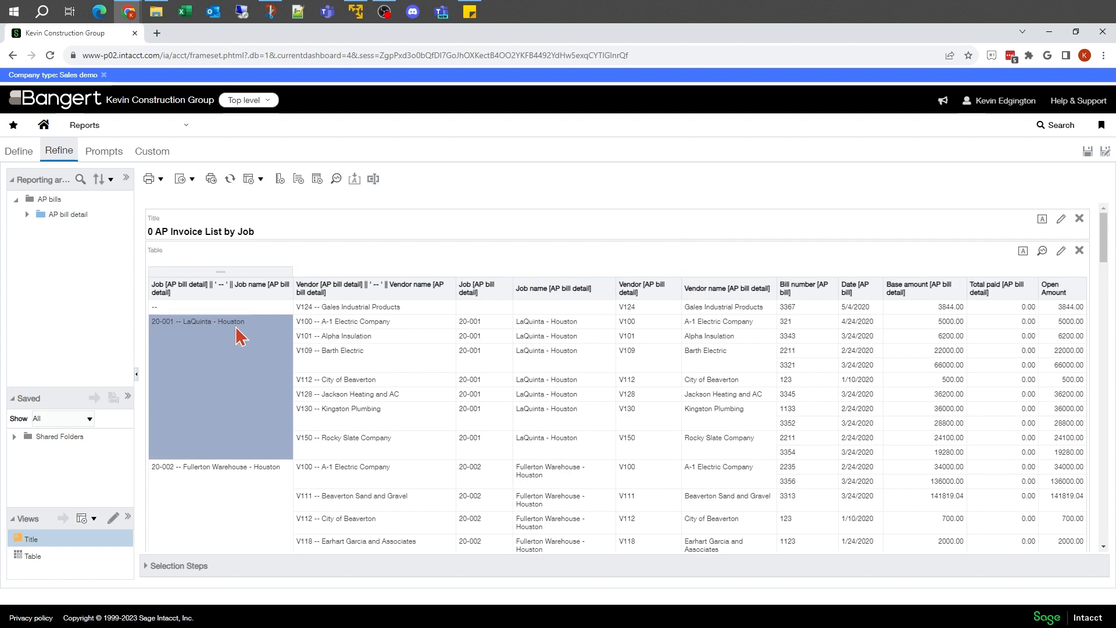
mouse_move(147, 338)
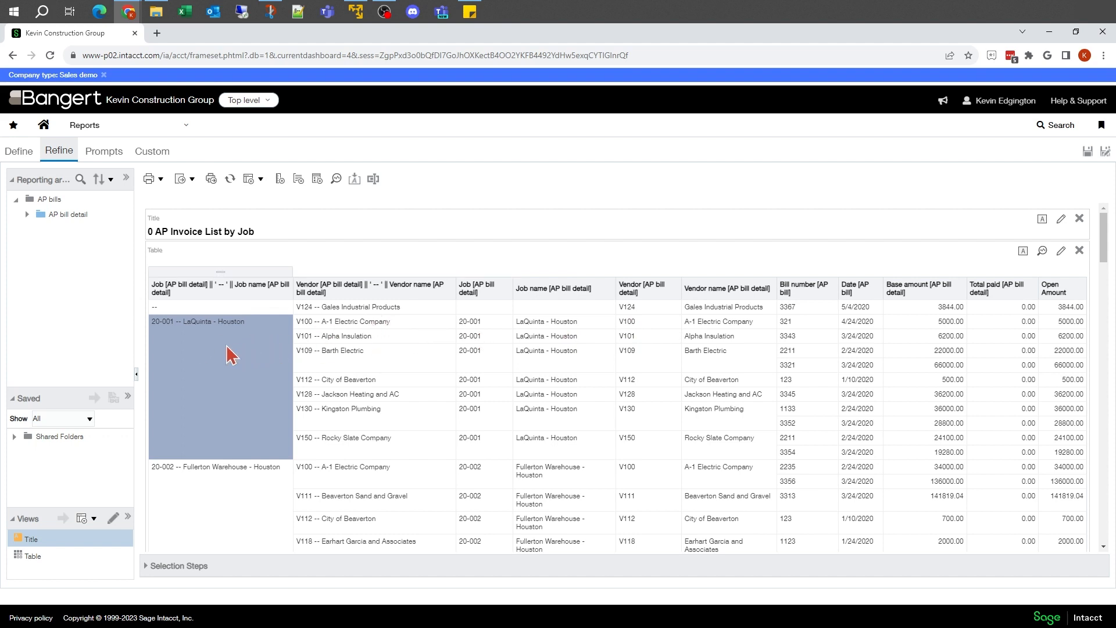
mouse_move(350, 329)
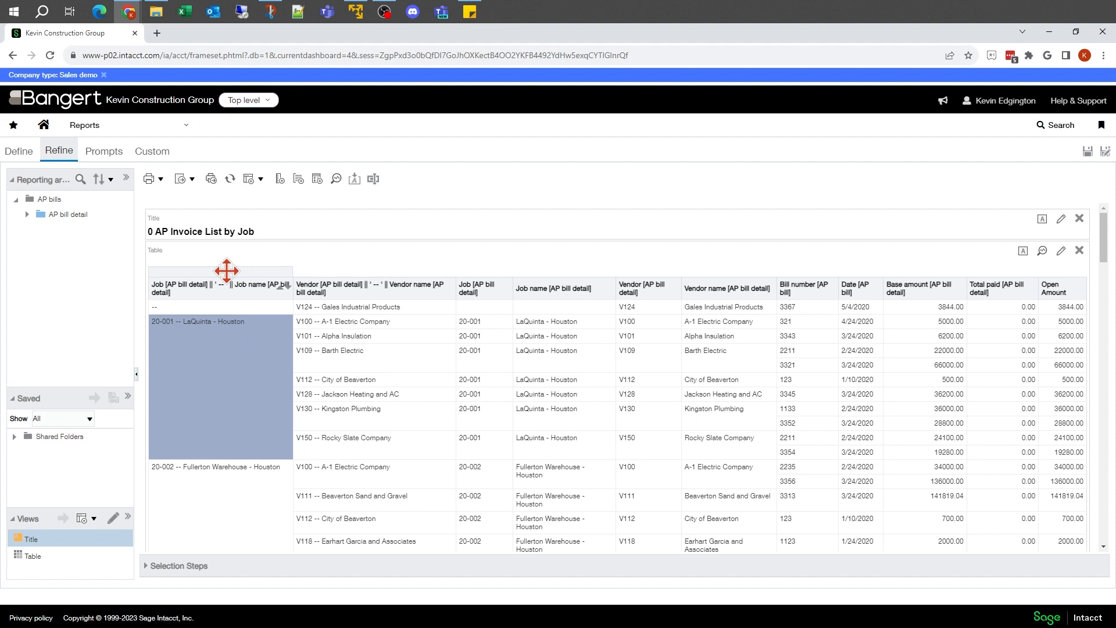
mouse_move(117, 229)
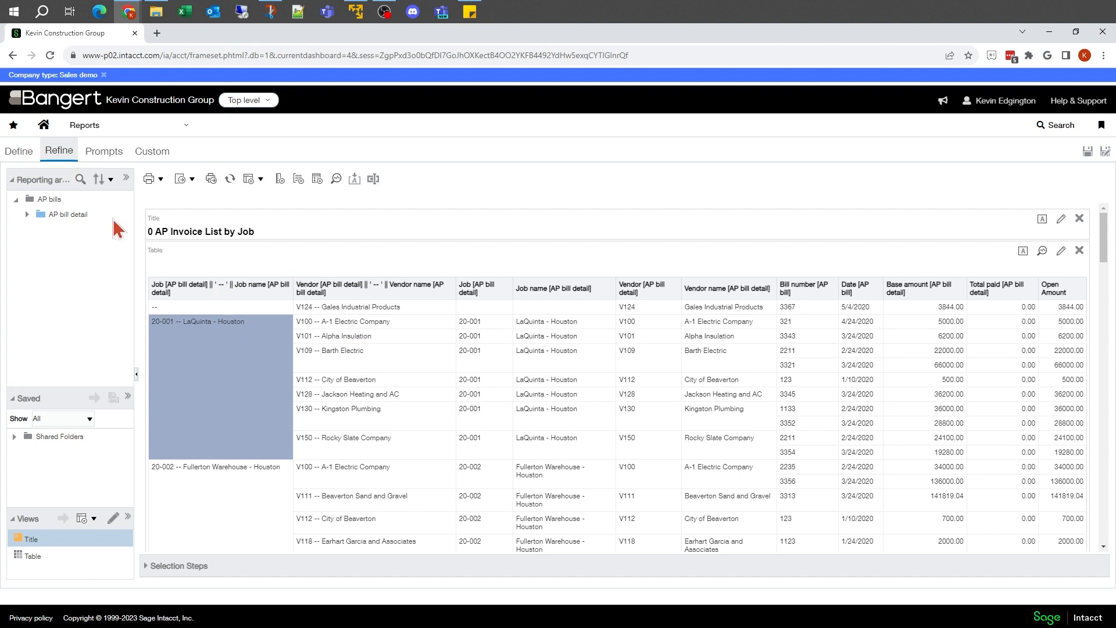
mouse_move(185, 242)
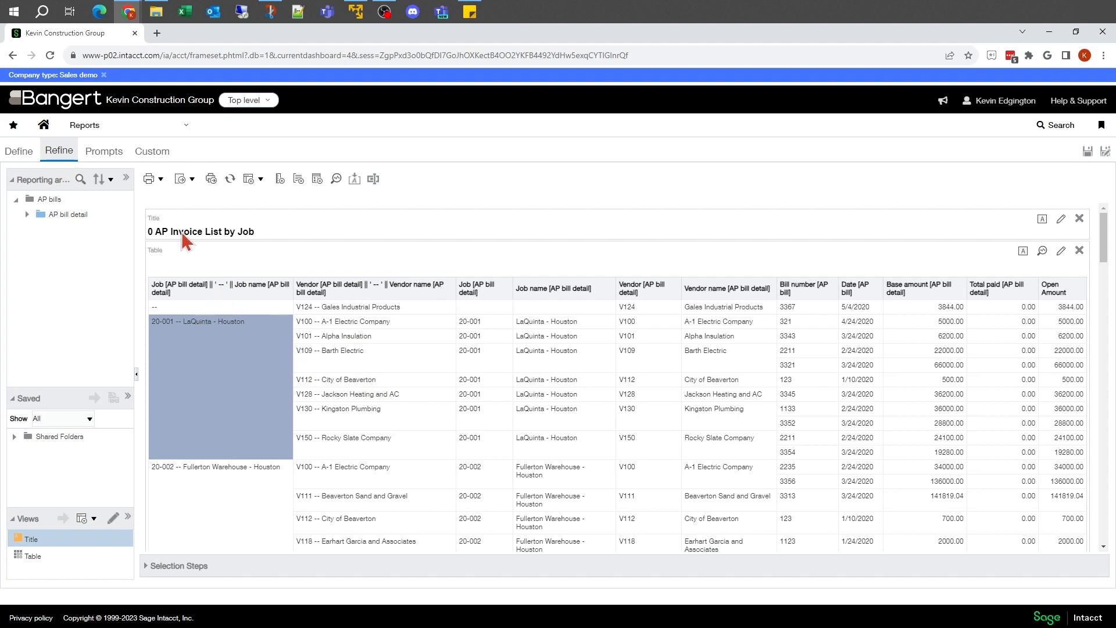
click(18, 151)
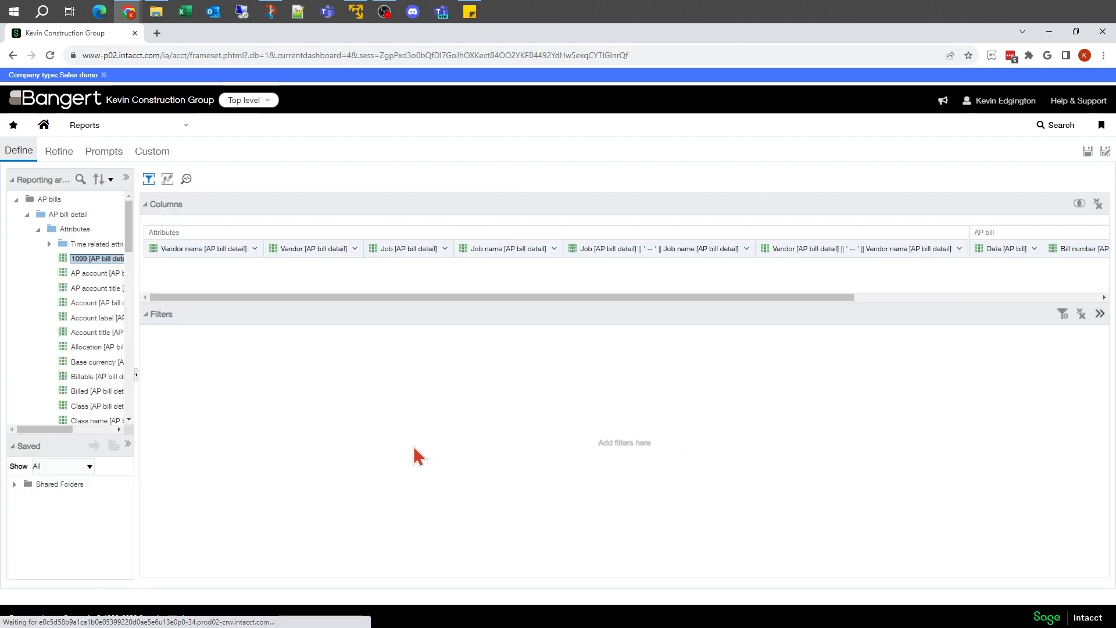
mouse_move(207, 295)
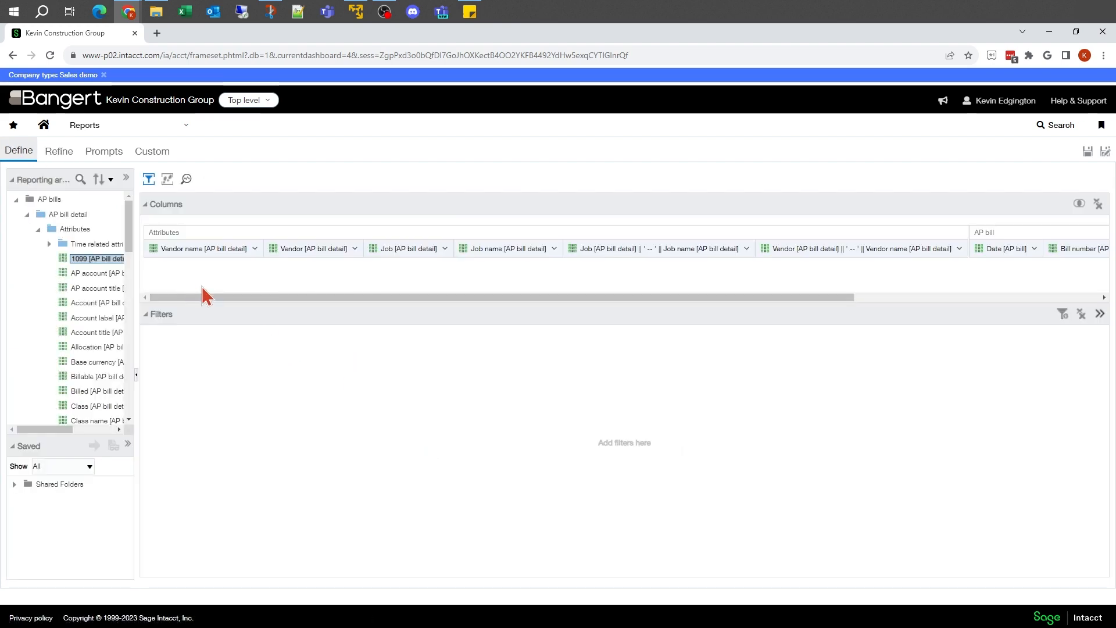
mouse_move(647, 248)
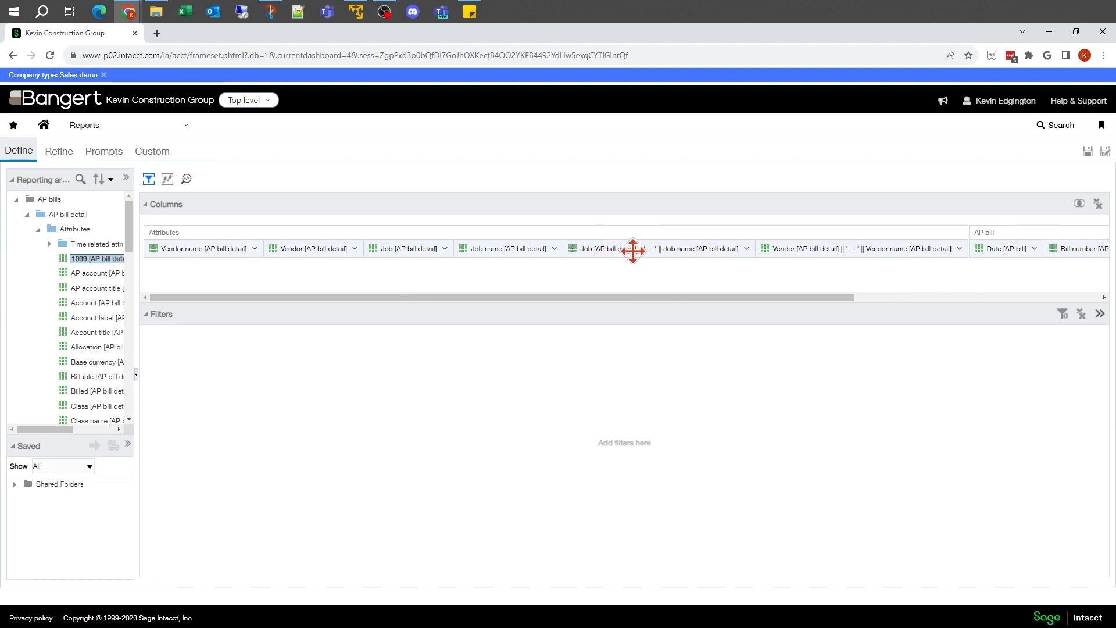
mouse_move(419, 284)
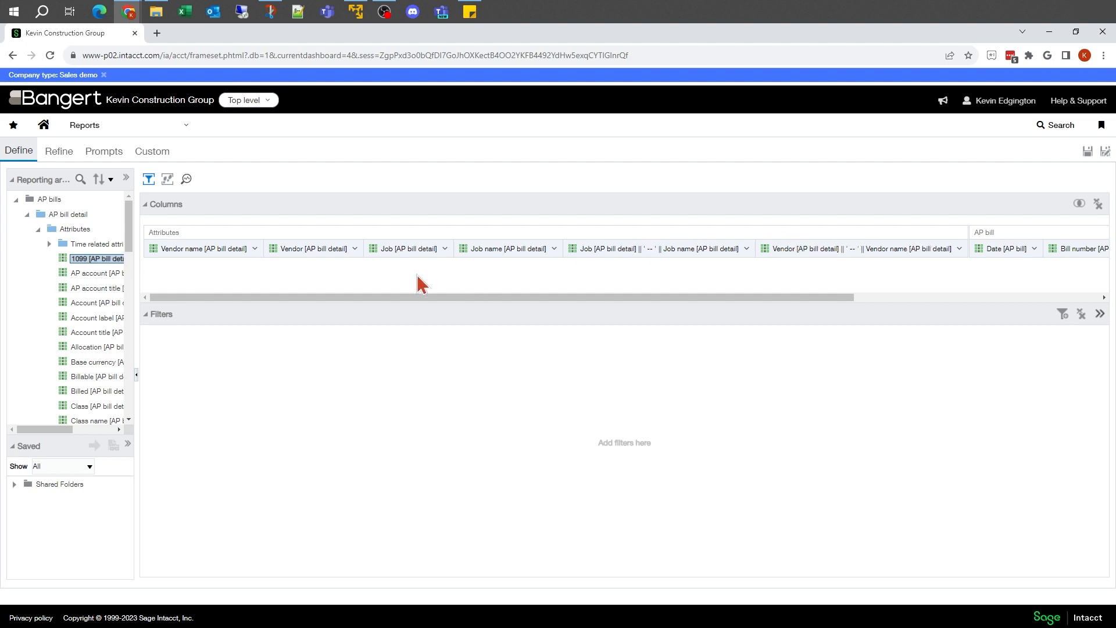
Step: Delete the separate Job name, Job, Vendor and Vendor name columns and preview the result
click(554, 249)
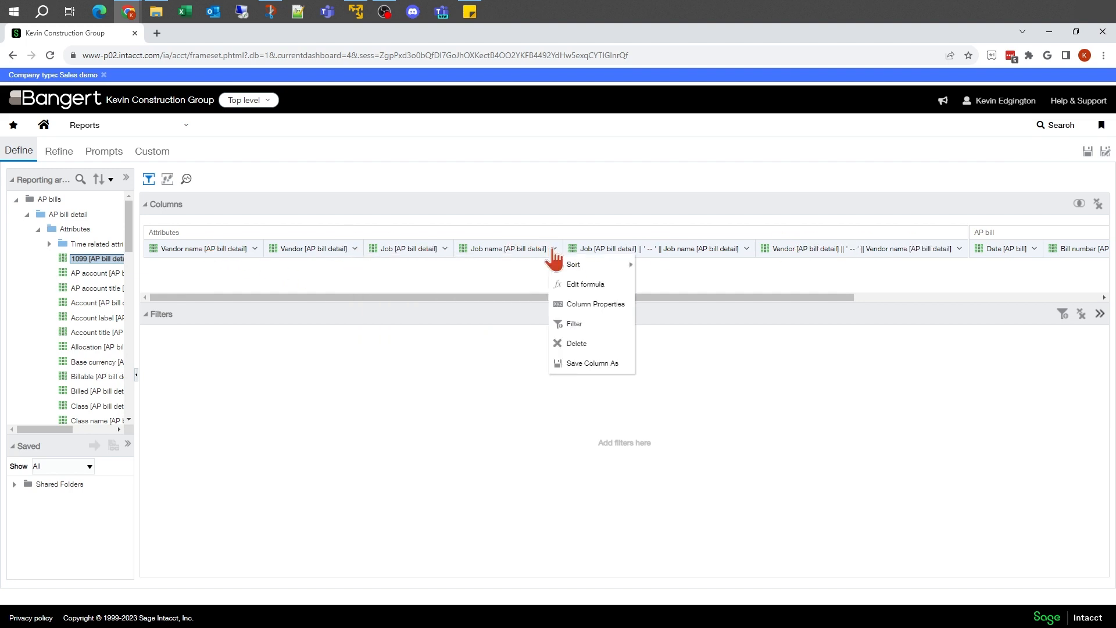
mouse_move(576, 344)
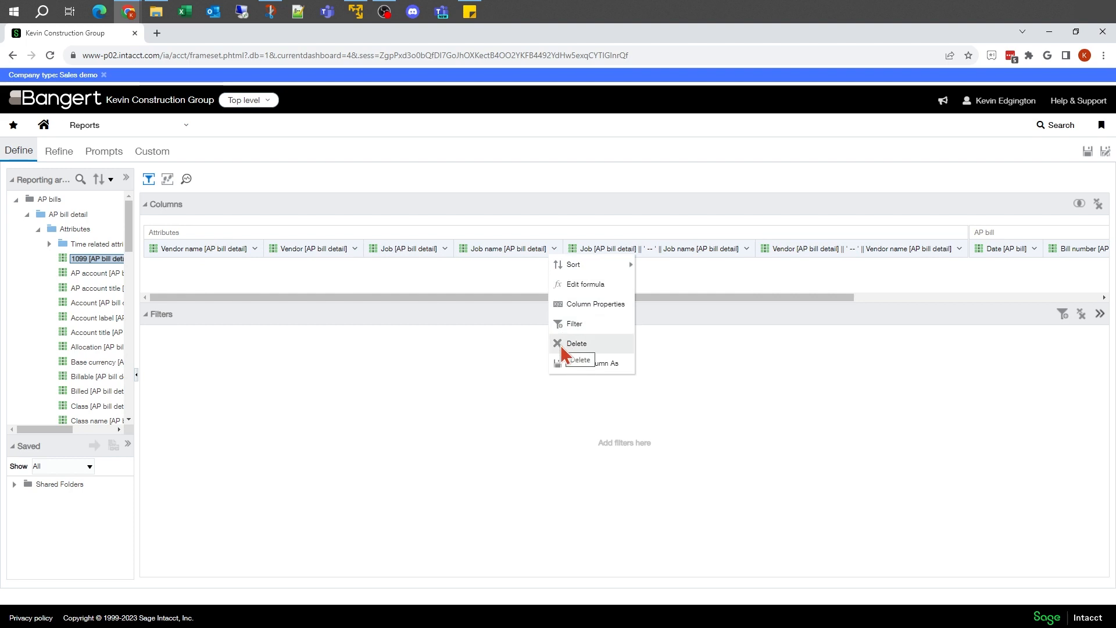
click(576, 343)
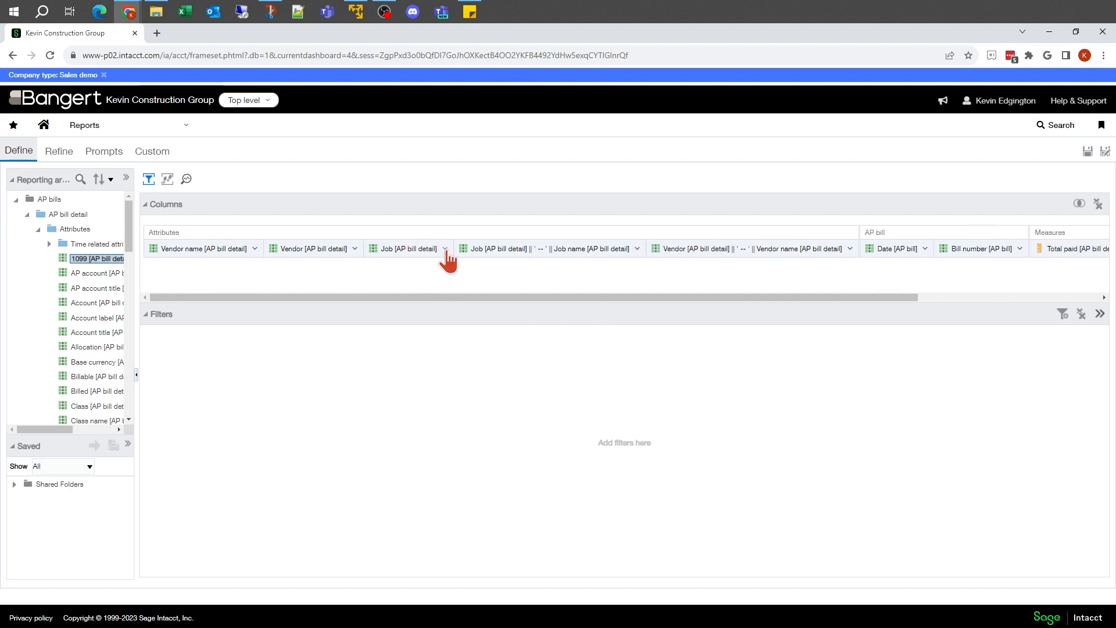
click(444, 249)
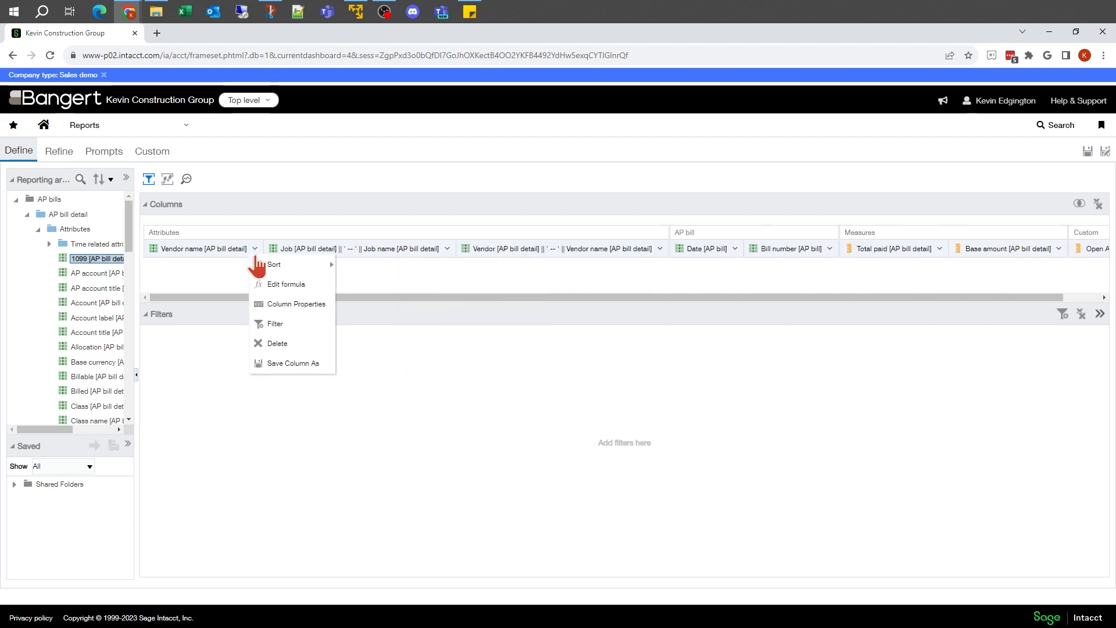
click(277, 341)
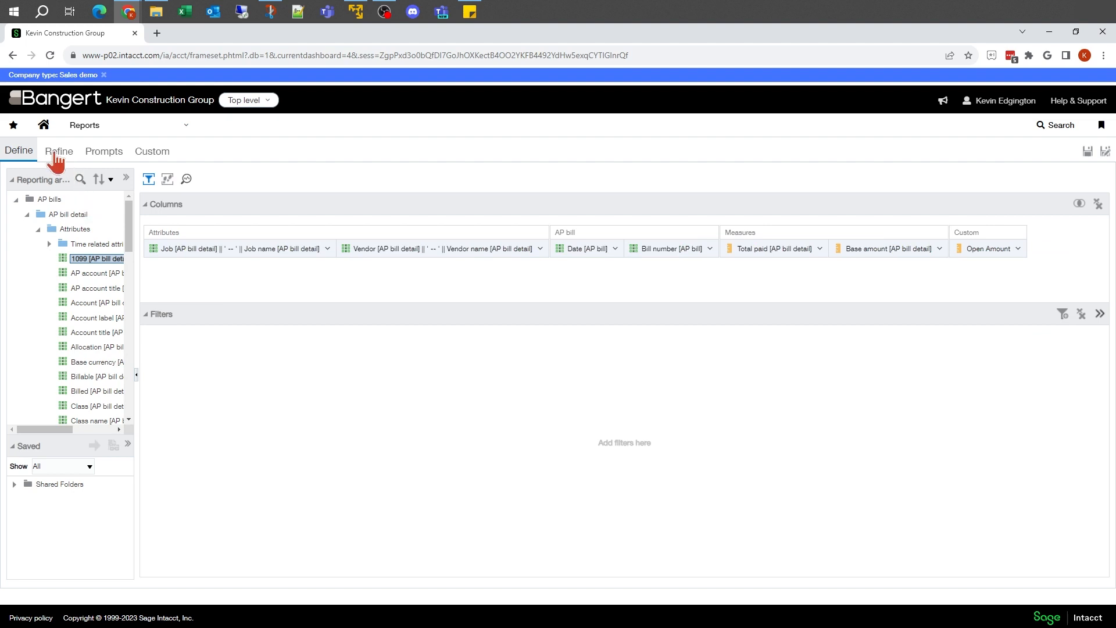
click(58, 151)
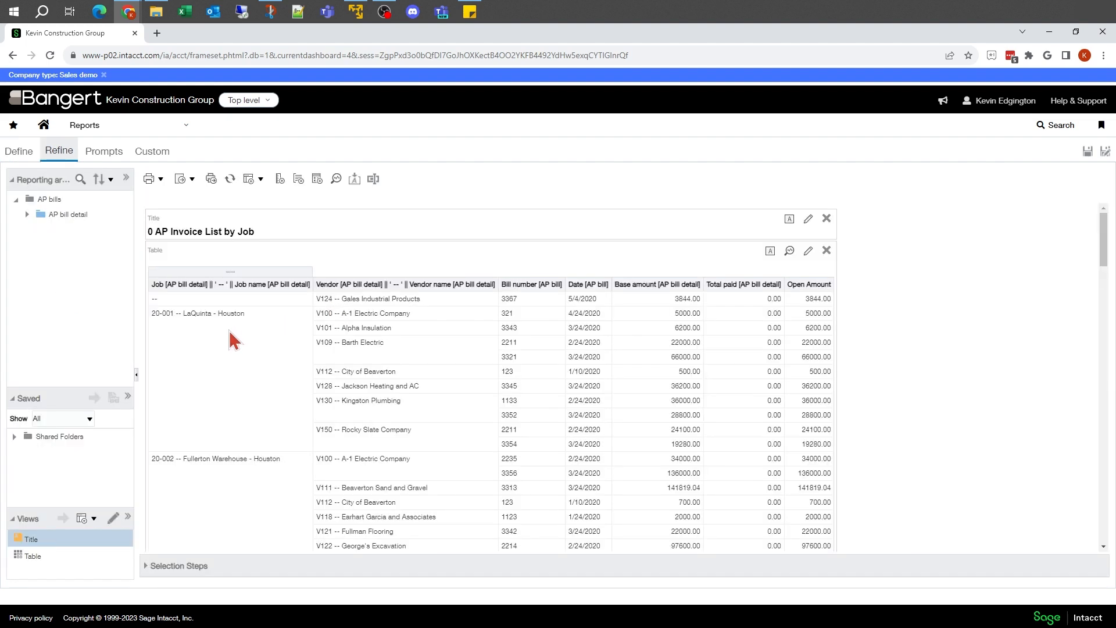
mouse_move(217, 325)
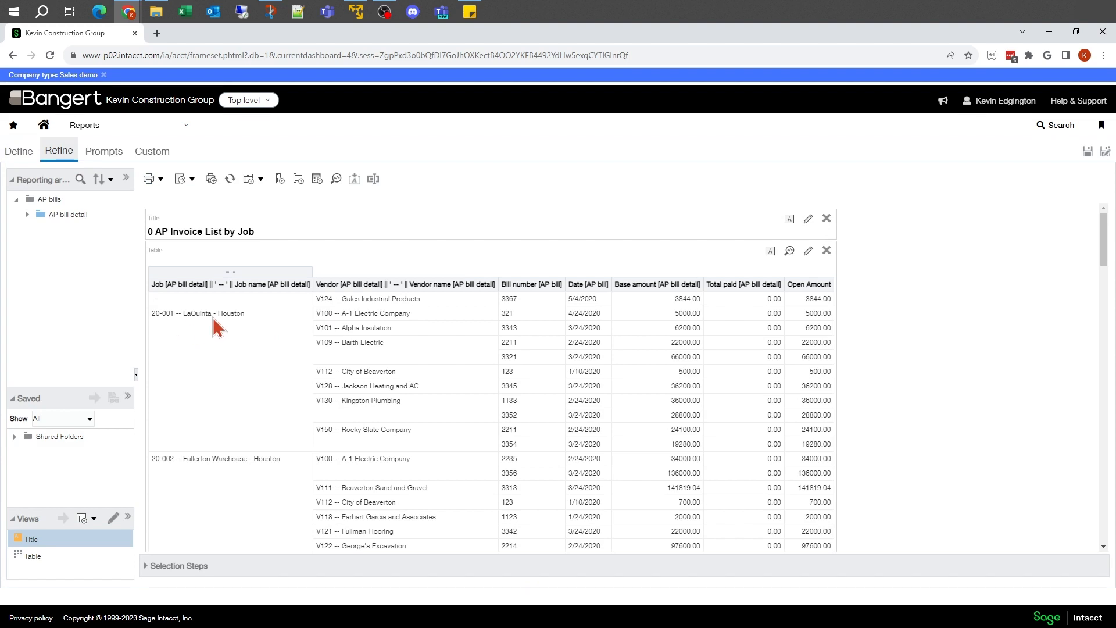
mouse_move(396, 328)
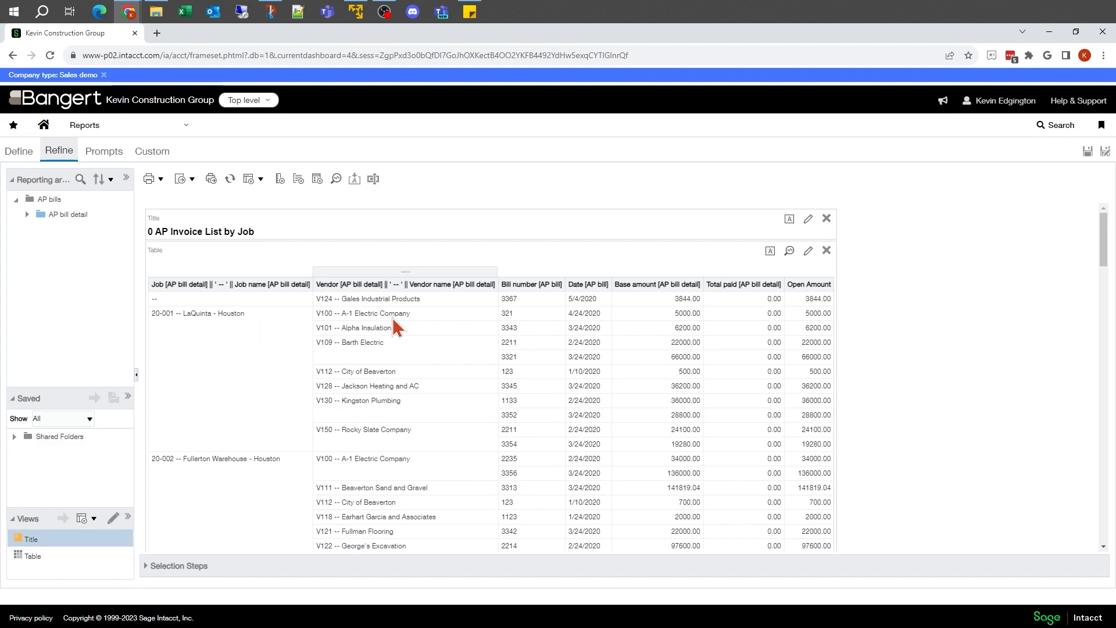
mouse_move(288, 335)
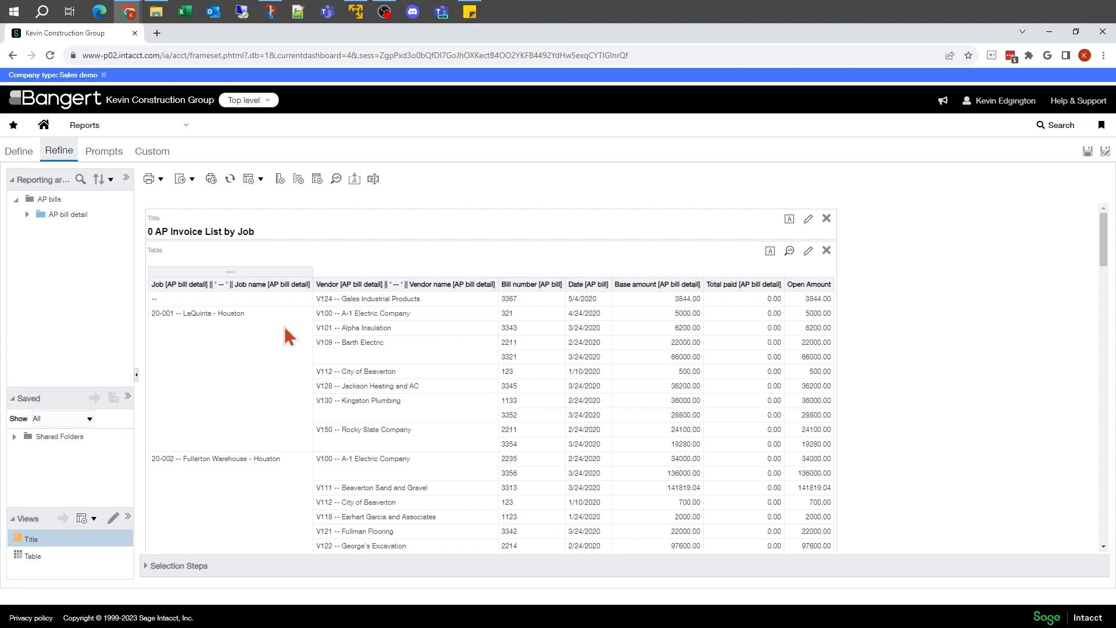
mouse_move(191, 354)
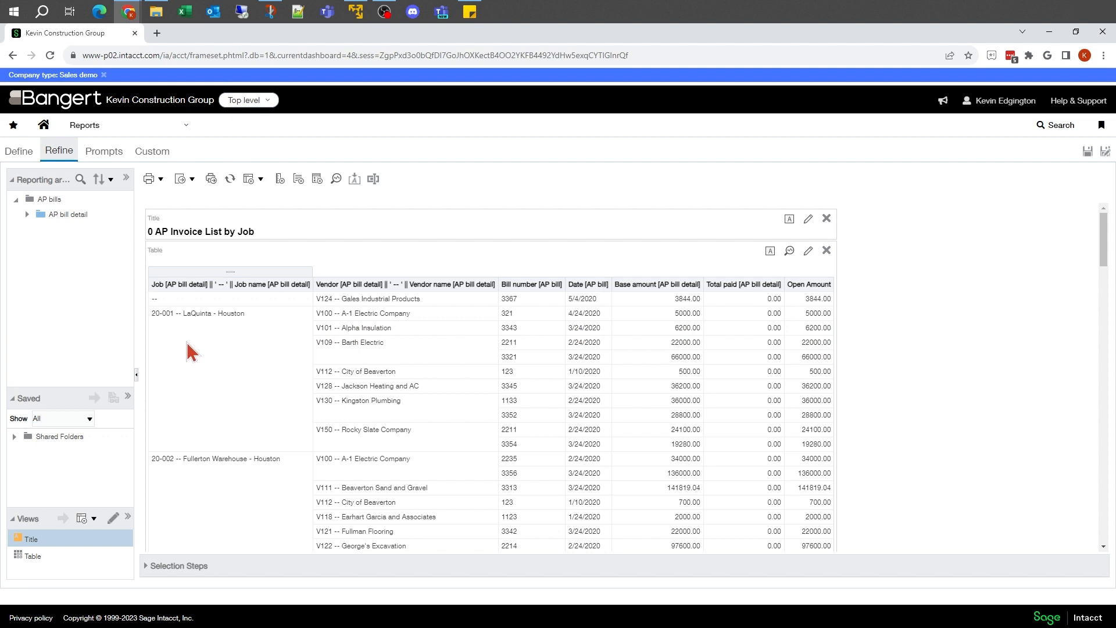
mouse_move(259, 295)
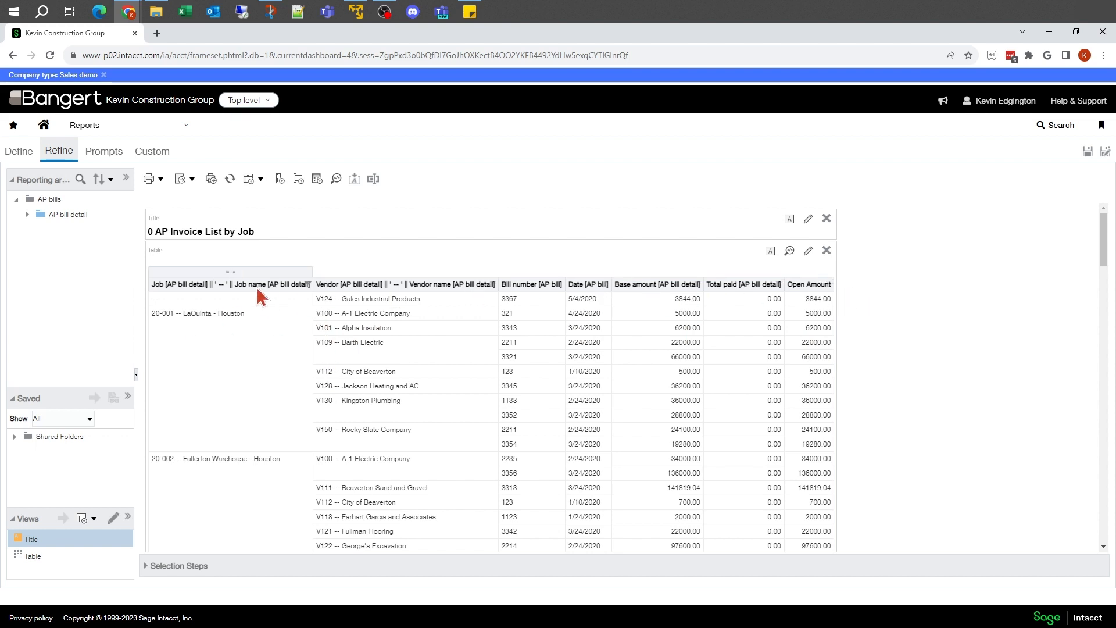
mouse_move(187, 298)
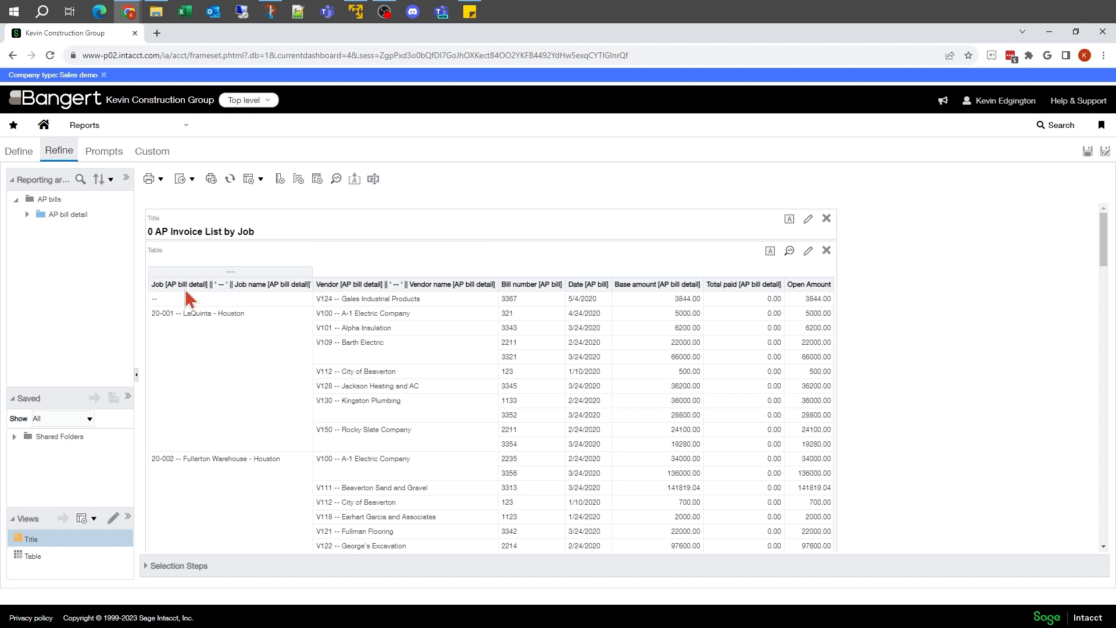
mouse_move(242, 299)
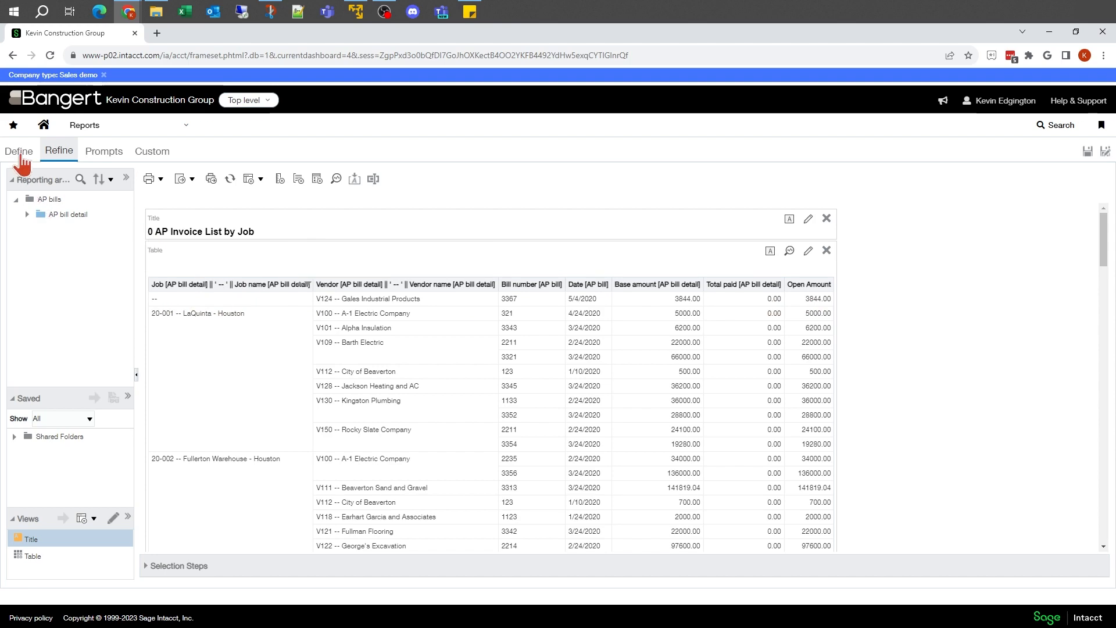
Step: Return from the report preview to the Define view of the report columns
click(19, 150)
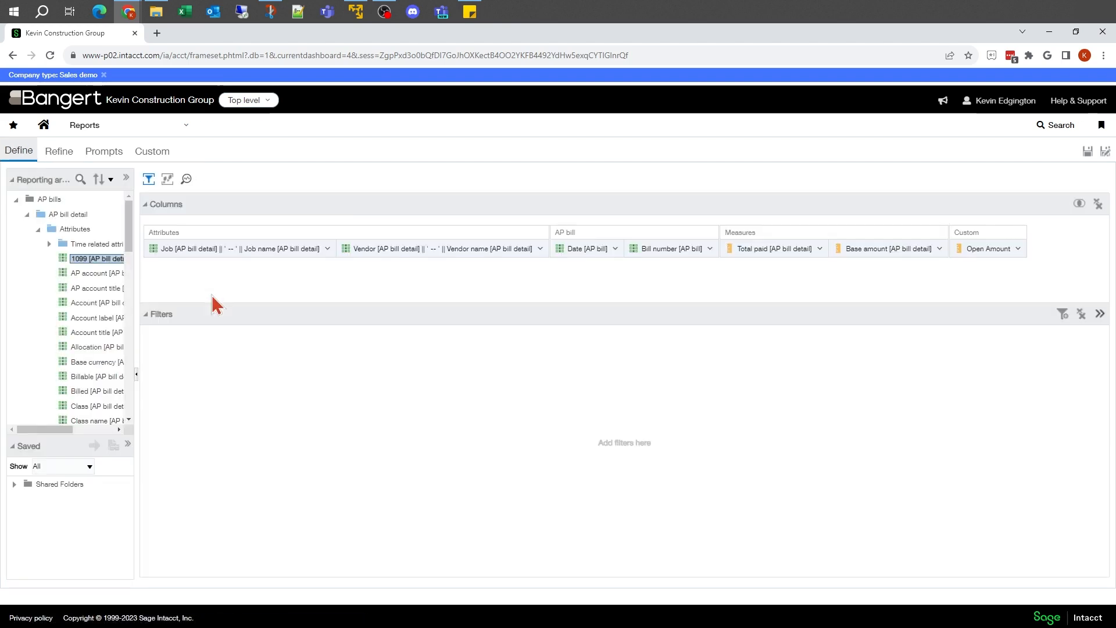
mouse_move(261, 255)
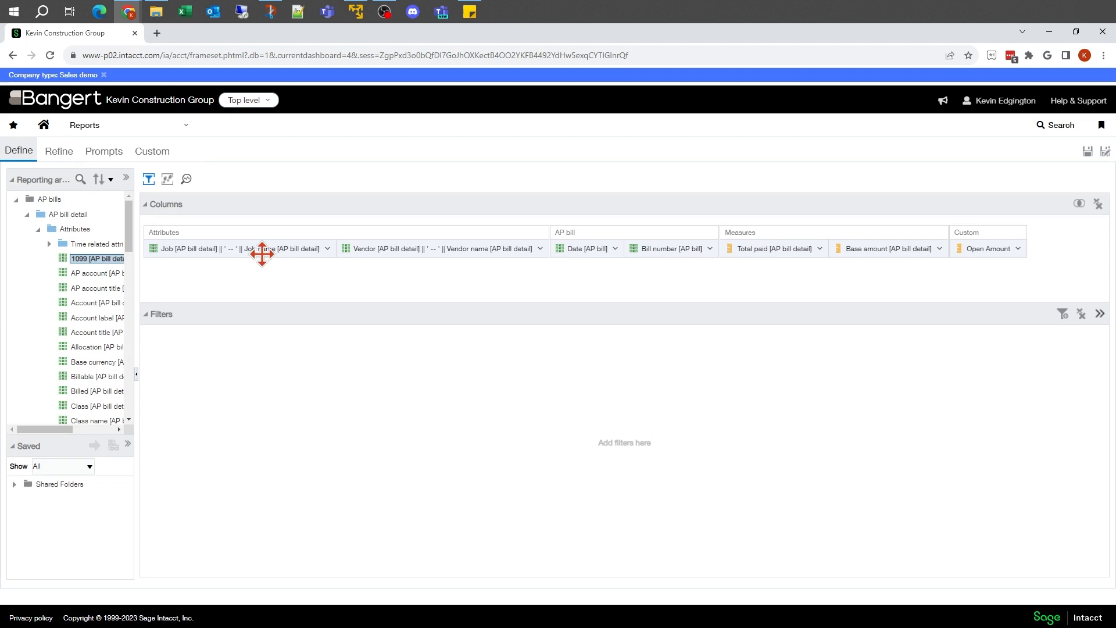
Step: Bring up Column Properties > Column Format for the combined Job || Job name column
click(328, 249)
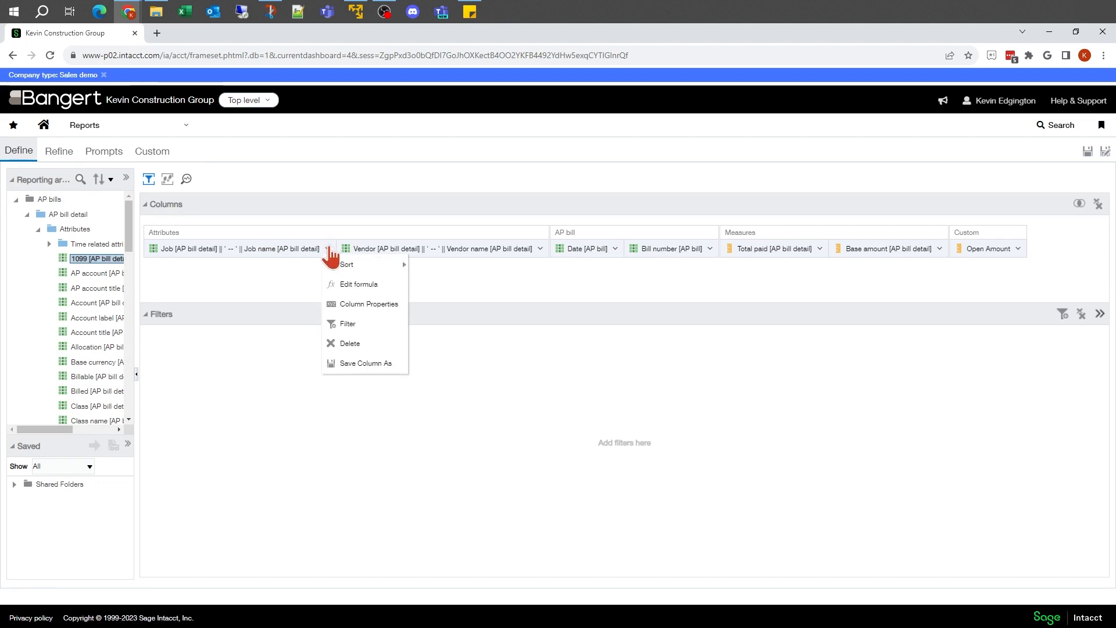
mouse_move(199, 251)
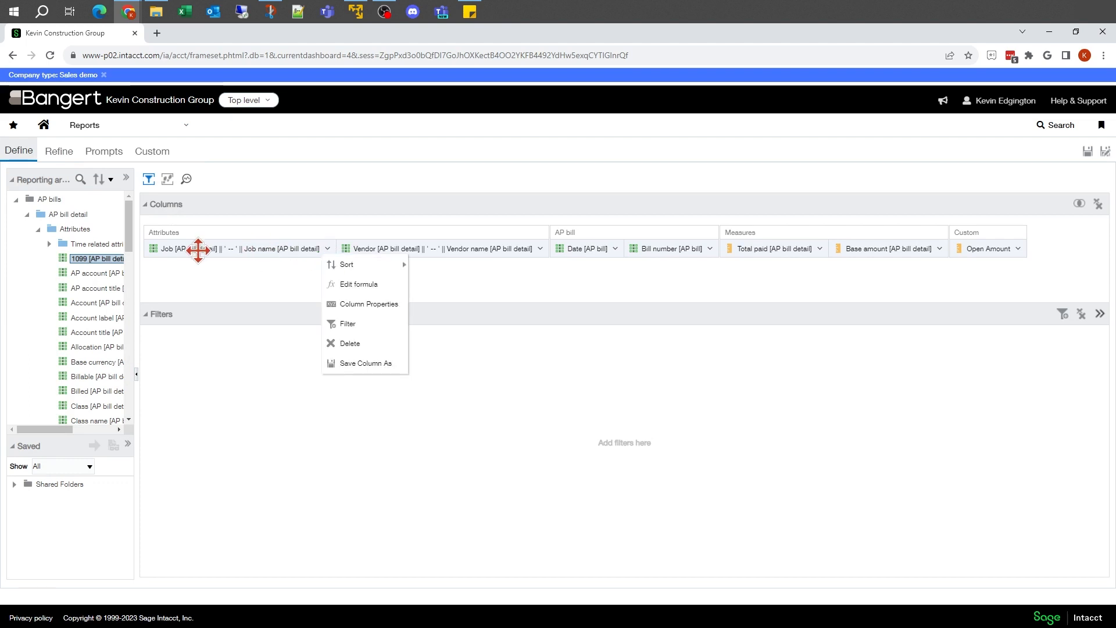
mouse_move(369, 303)
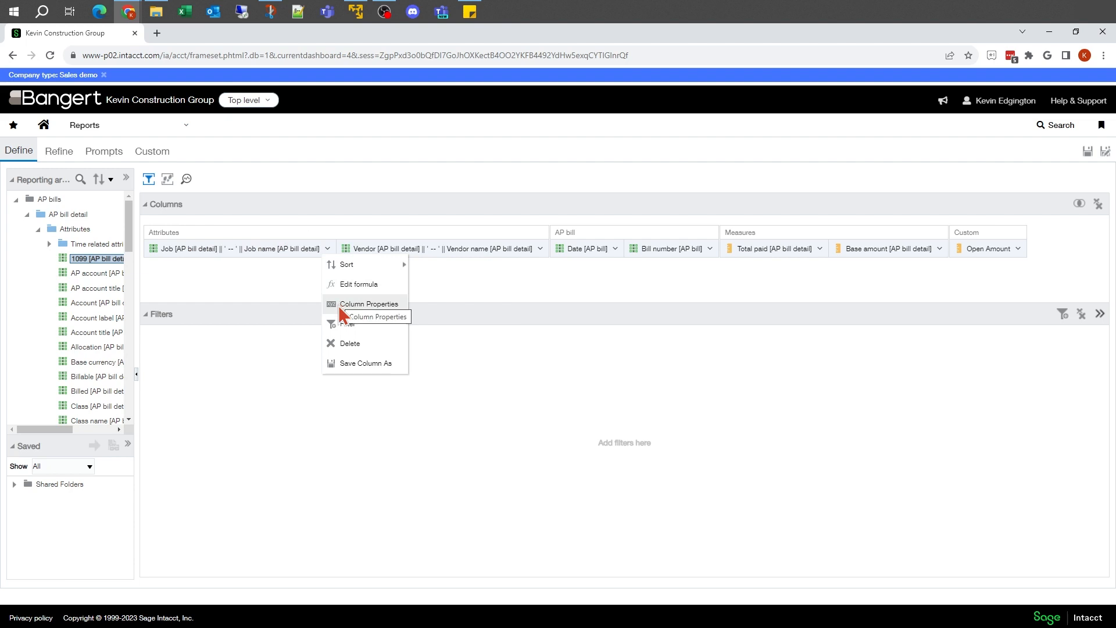
click(369, 304)
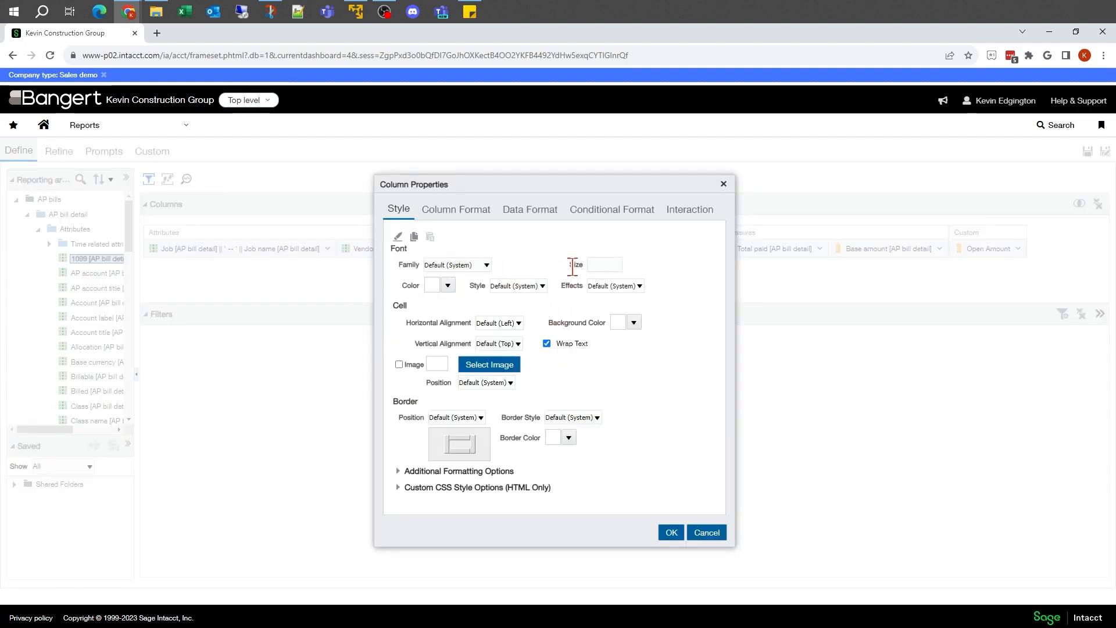
mouse_move(514, 287)
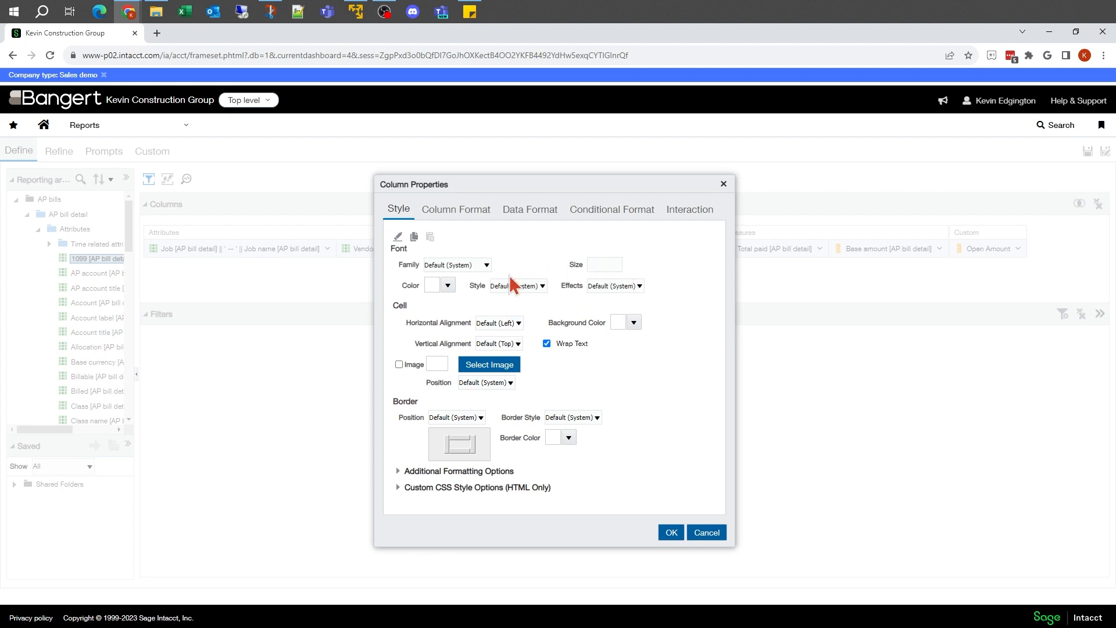
mouse_move(264, 269)
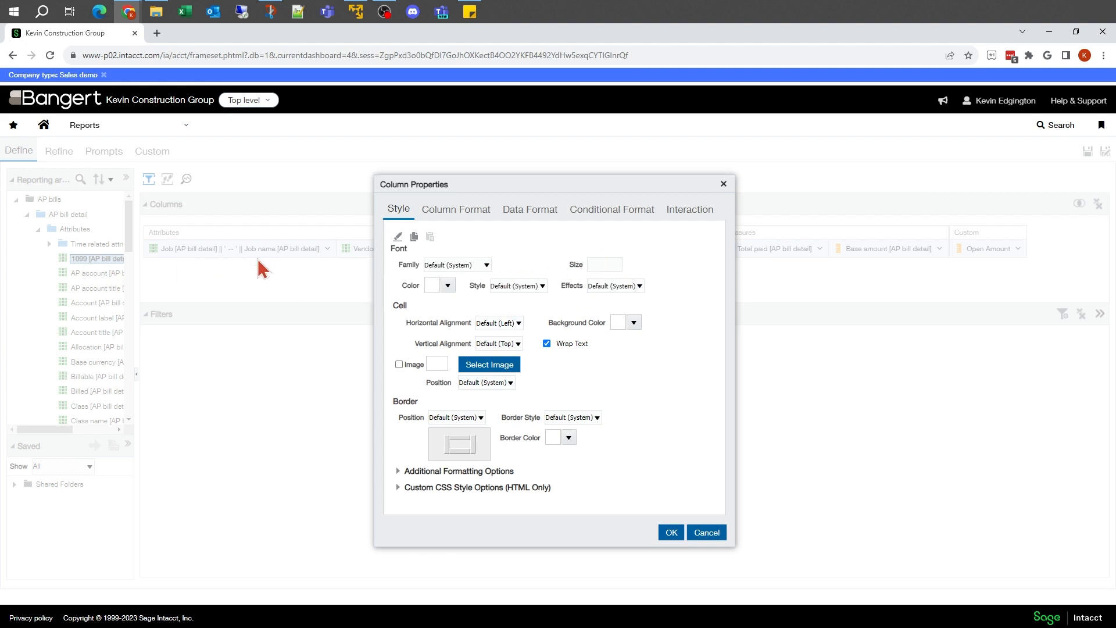
mouse_move(488, 308)
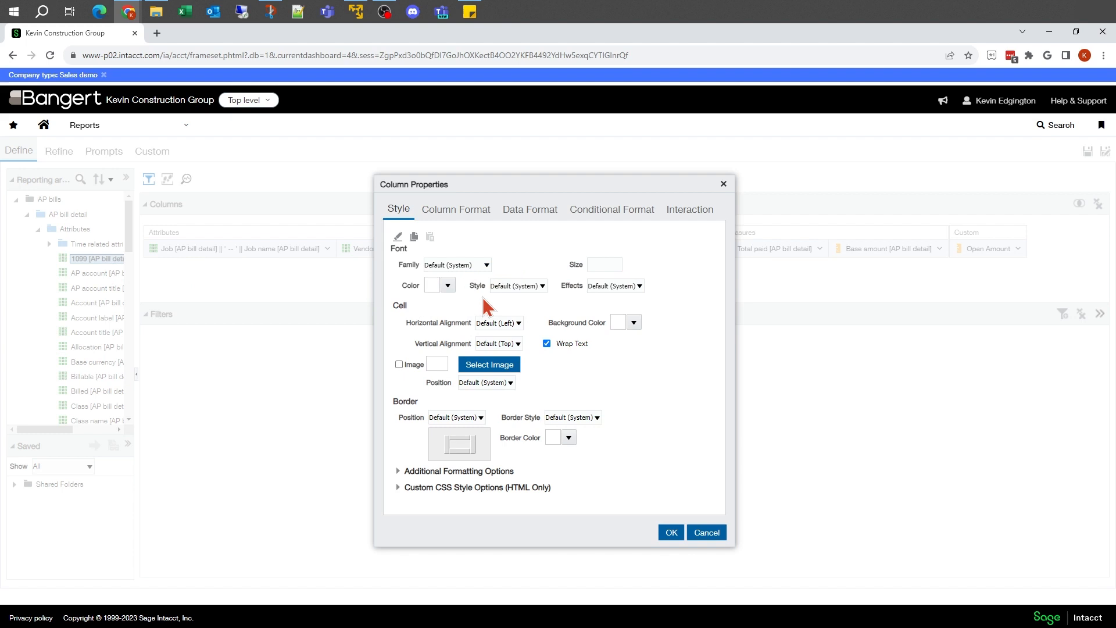
click(455, 208)
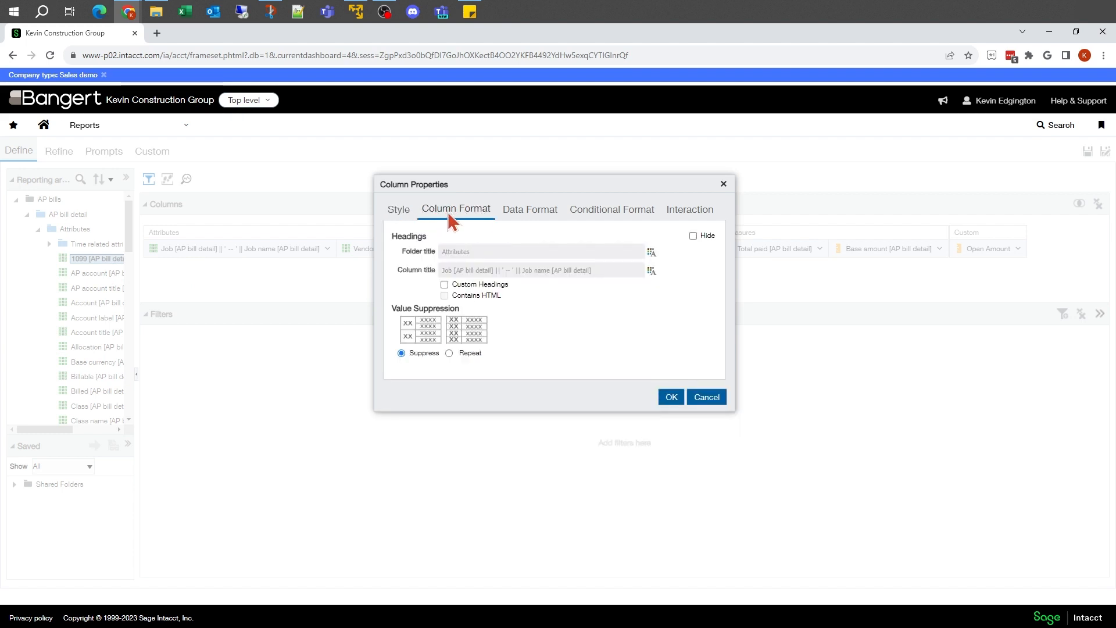
mouse_move(516, 288)
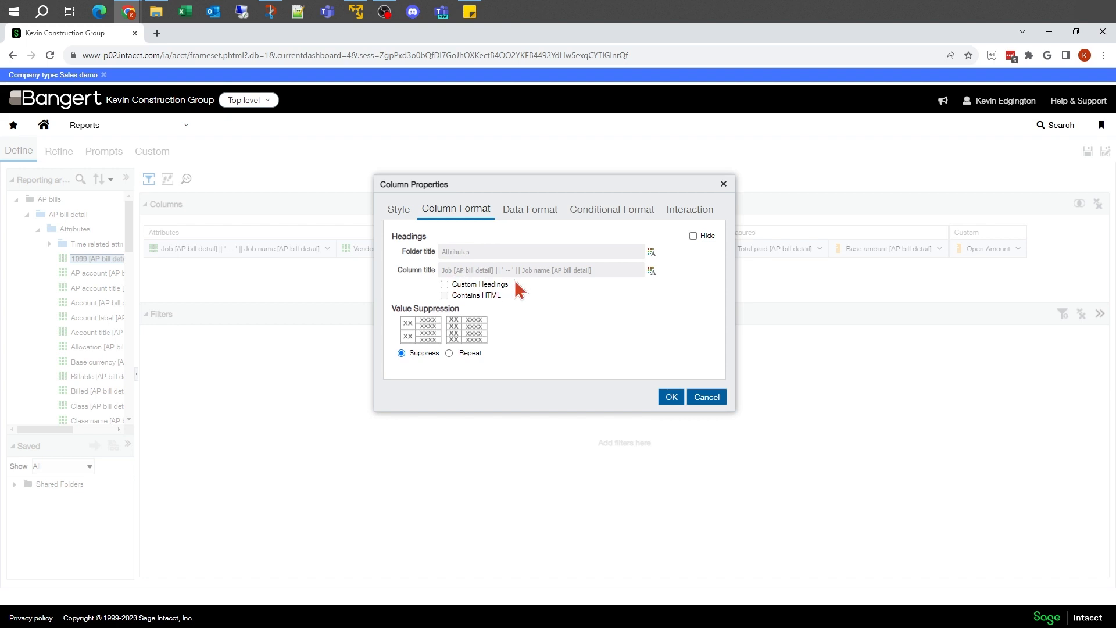
mouse_move(570, 282)
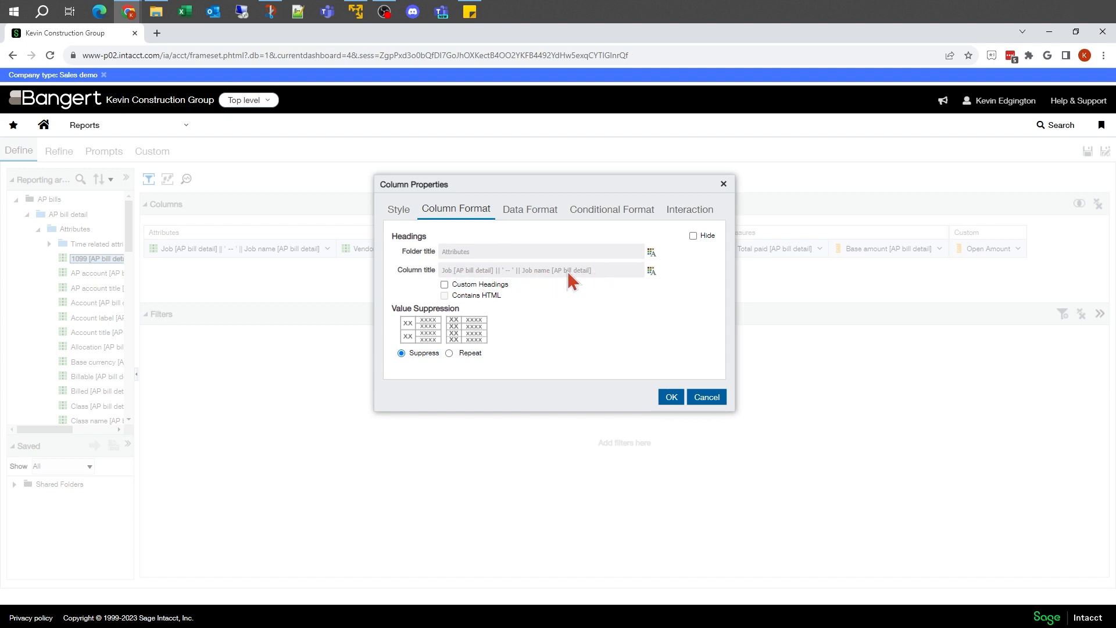
mouse_move(452, 306)
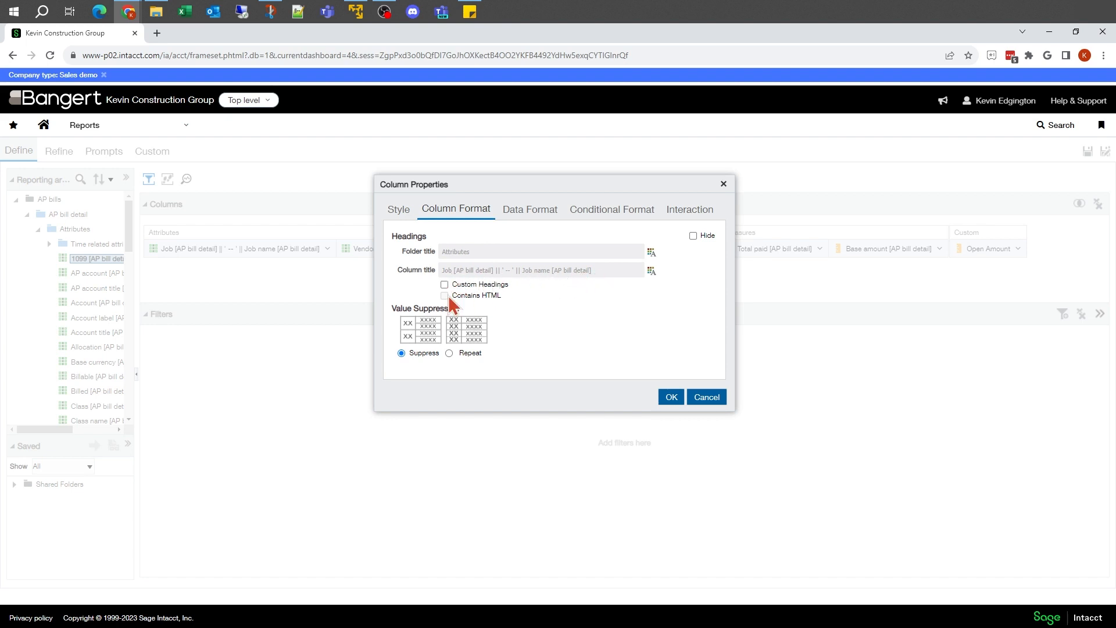
Step: Set a custom heading 'Job' on the combined Job column and confirm it
click(444, 283)
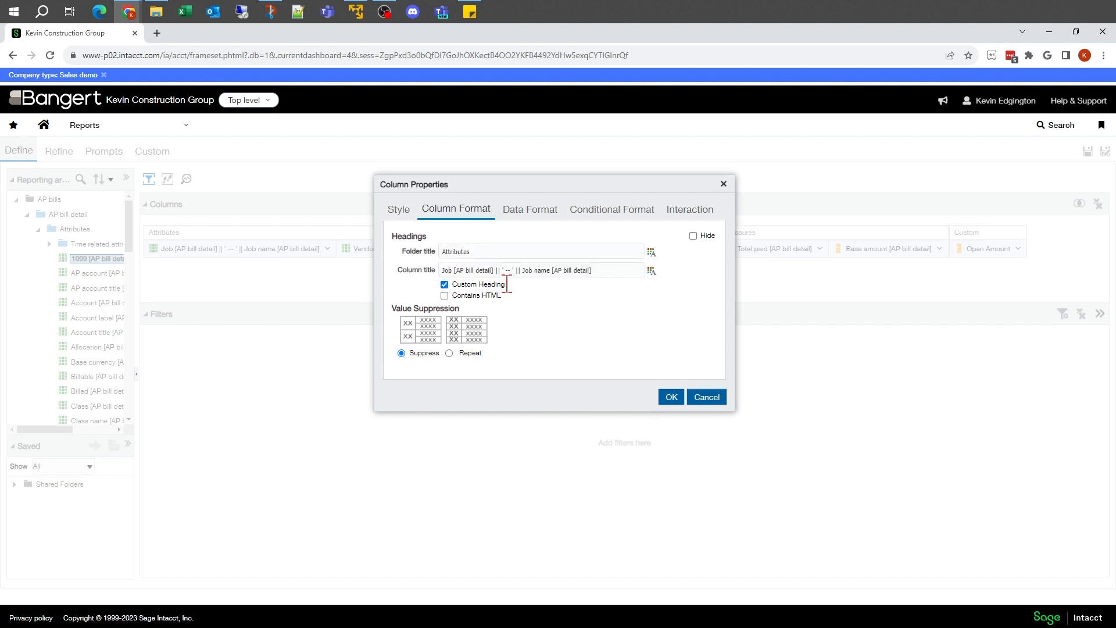
triple_click(516, 269)
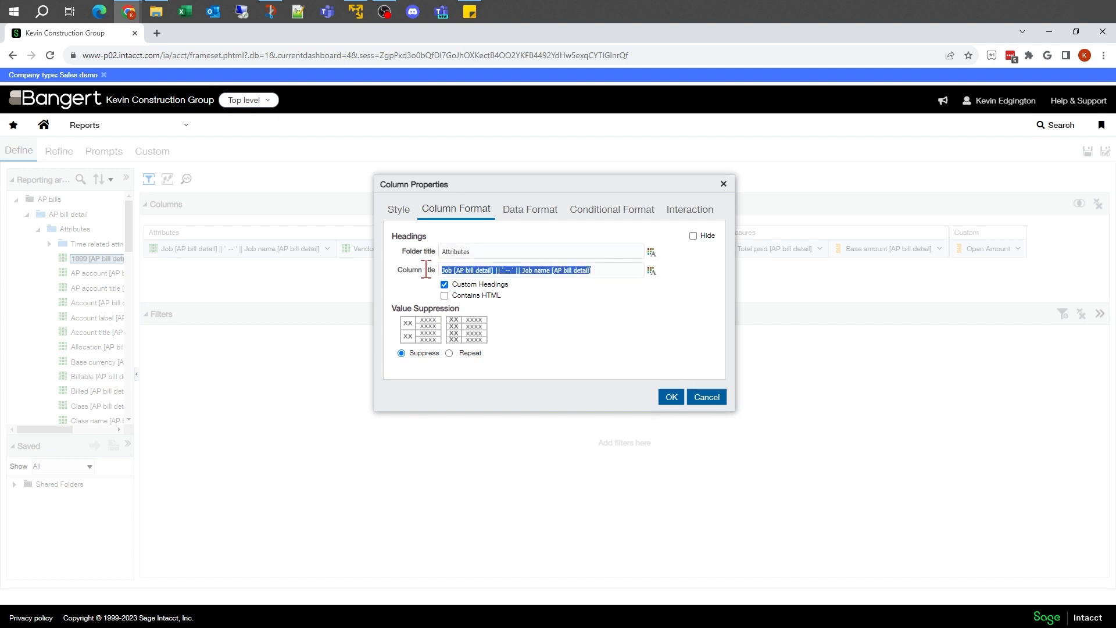
text(Job)
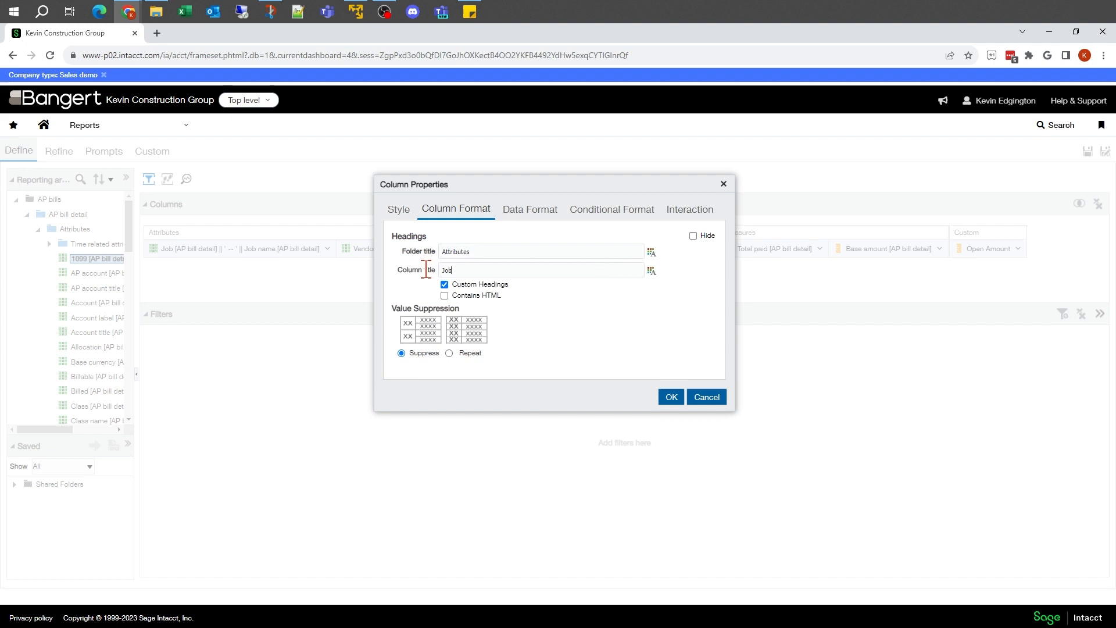
mouse_move(614, 377)
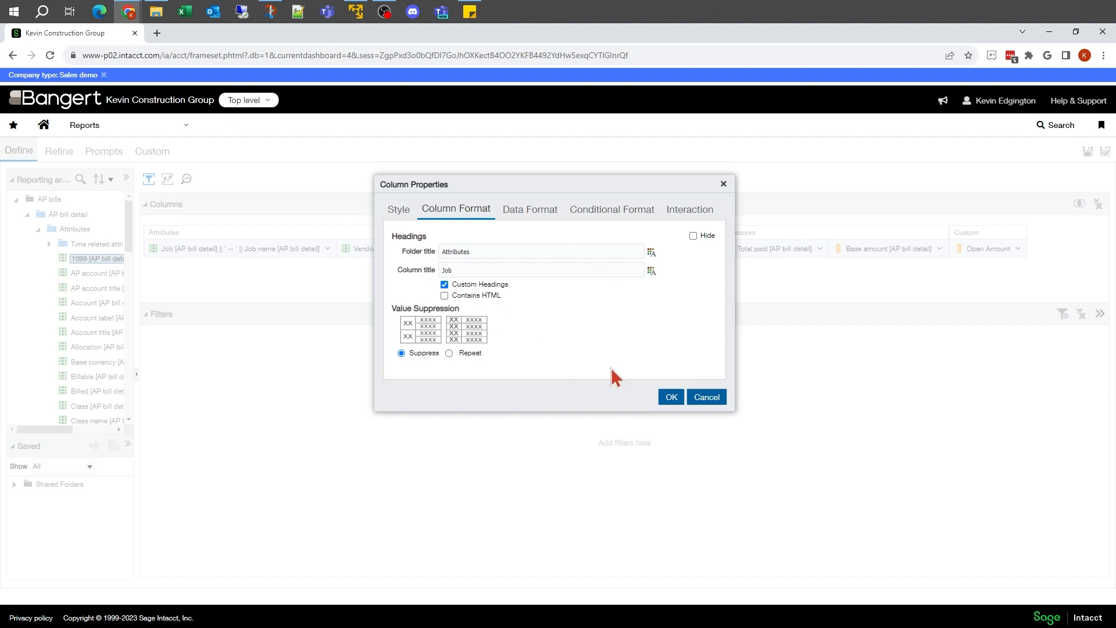
click(669, 397)
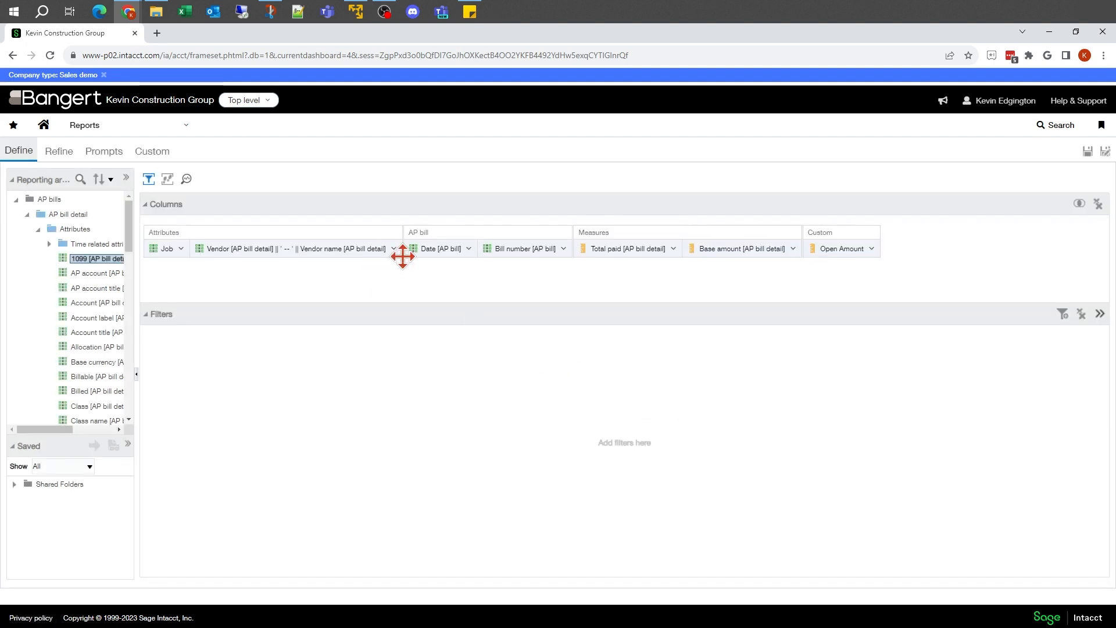
click(467, 249)
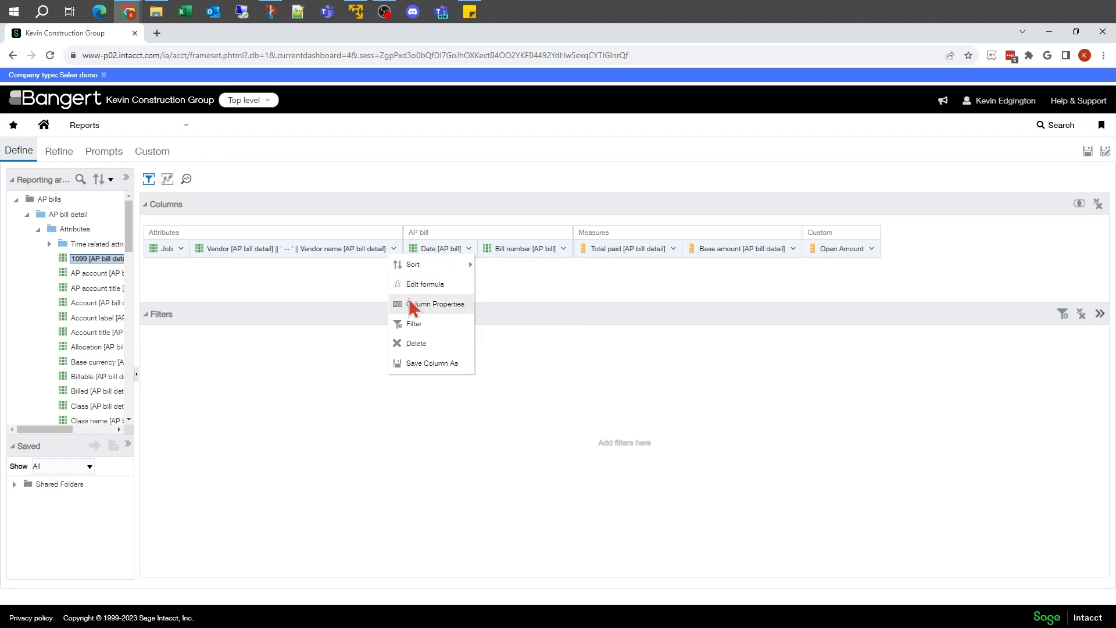
Step: Set a custom heading 'Vendor' on the combined Vendor column and confirm it
click(436, 303)
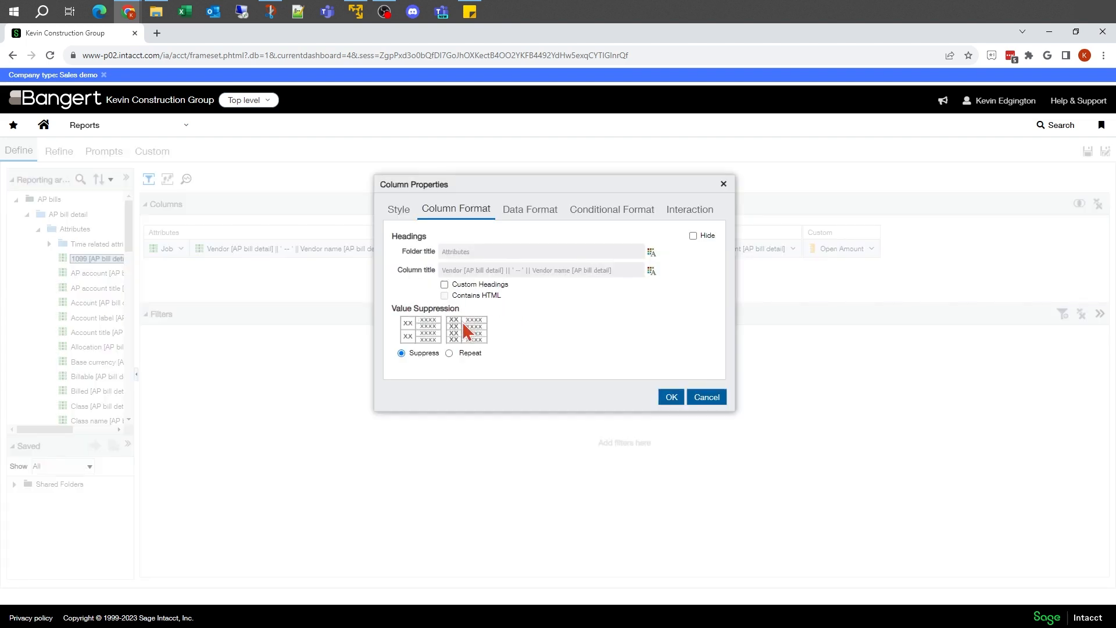
click(444, 283)
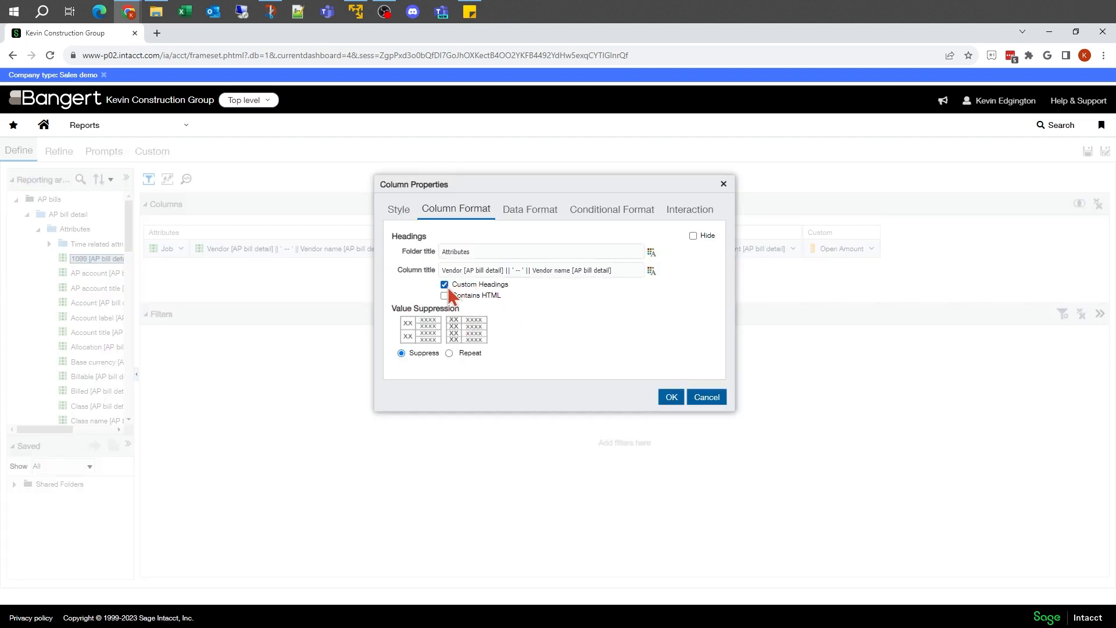
triple_click(530, 270)
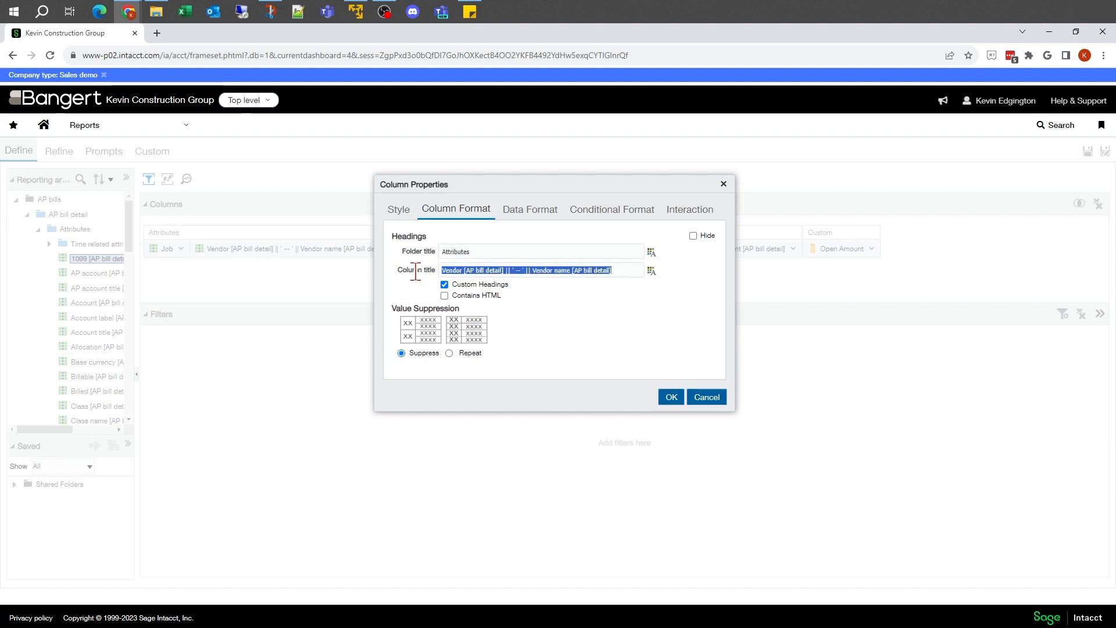
text(Vendor)
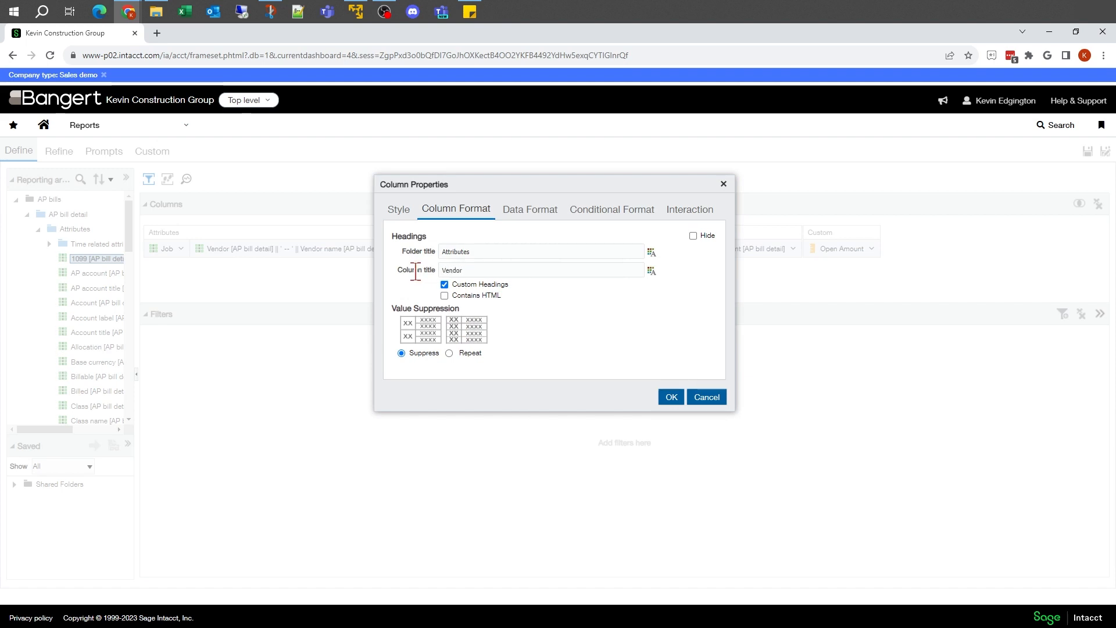
click(670, 397)
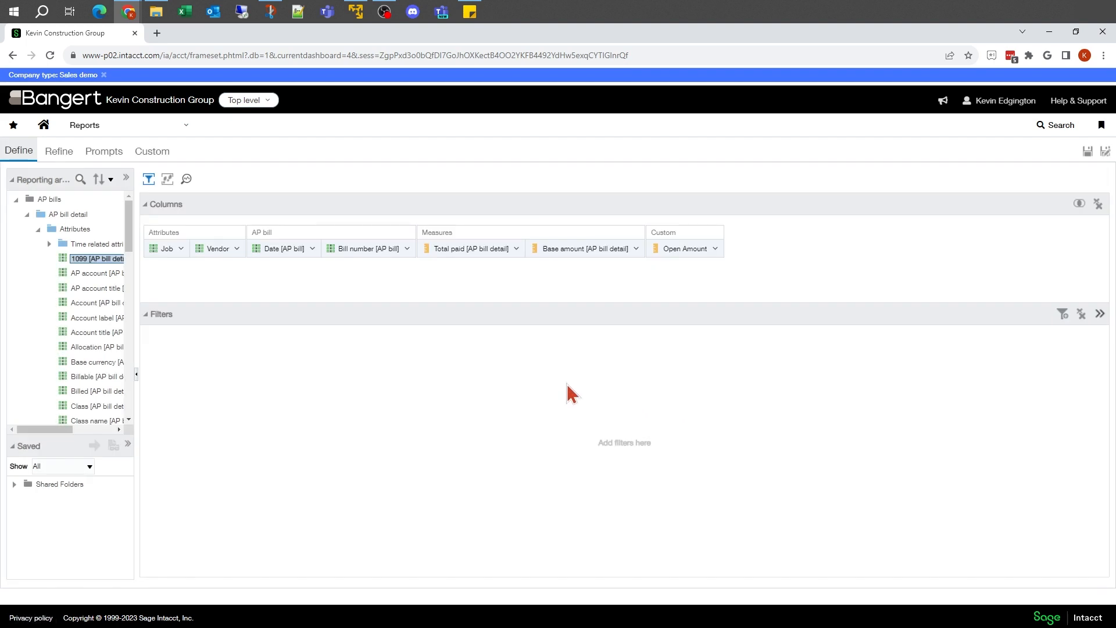
mouse_move(388, 250)
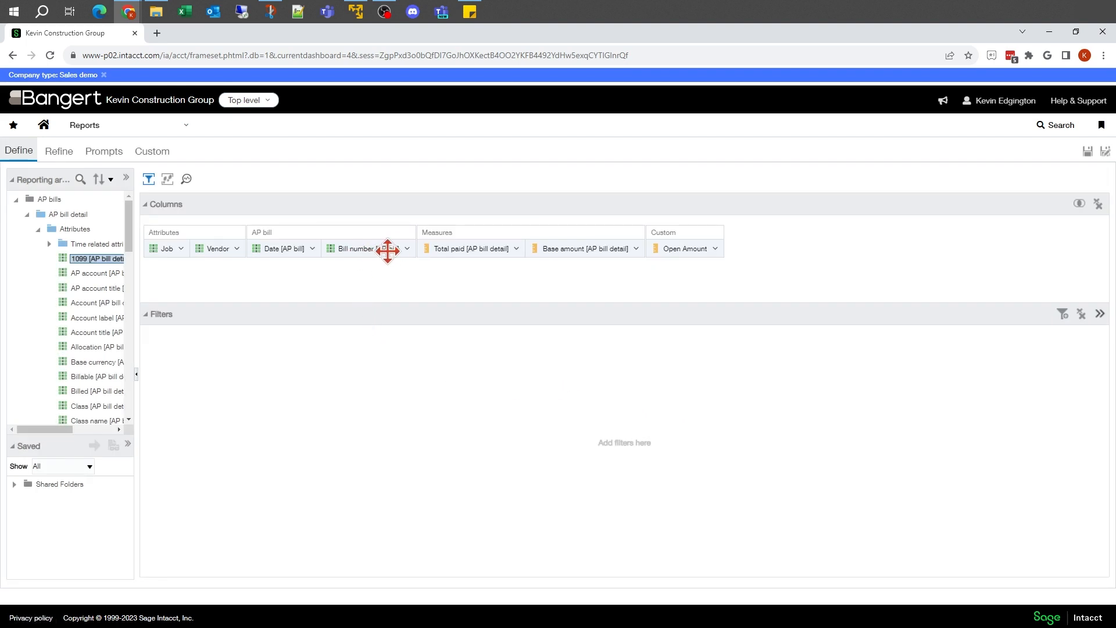
Step: Give the Bill number column the custom heading 'Invoice Number' and confirm it
click(407, 249)
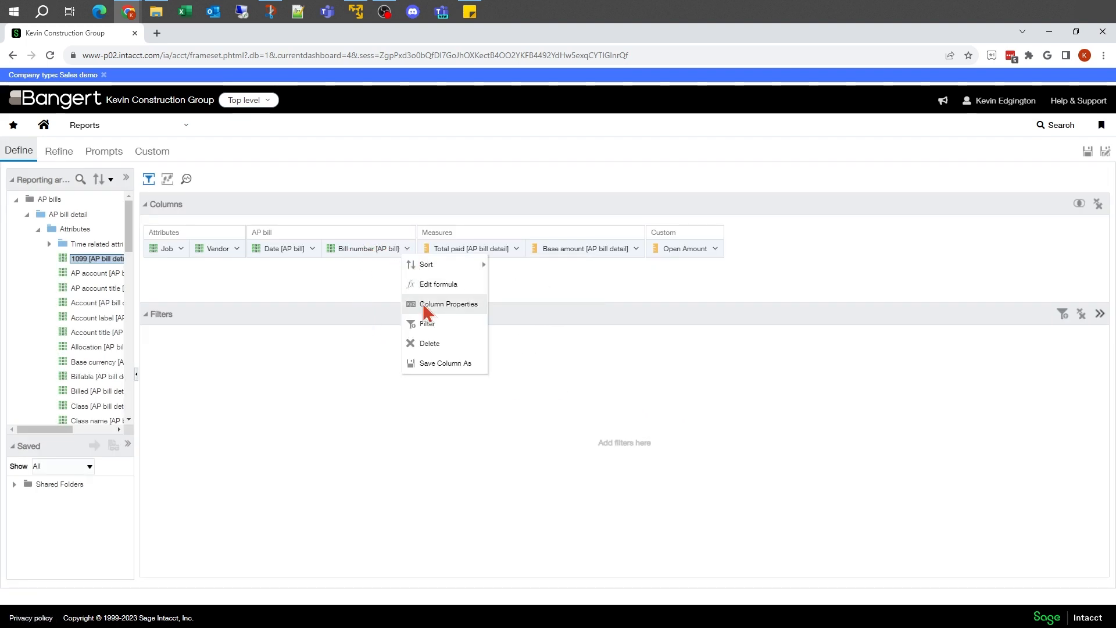
click(449, 303)
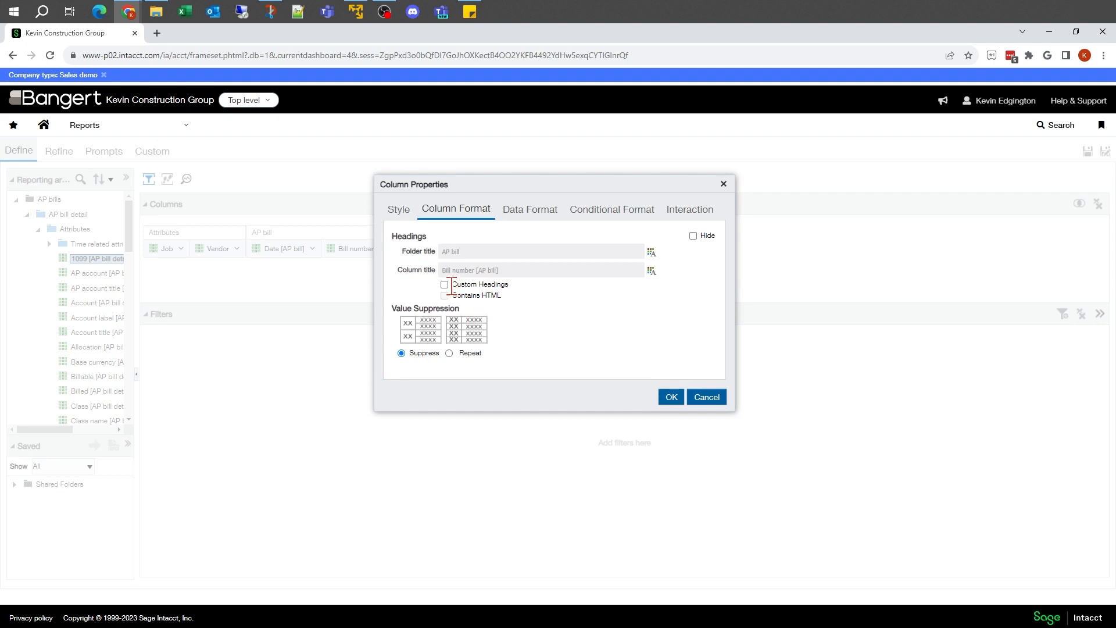
click(444, 284)
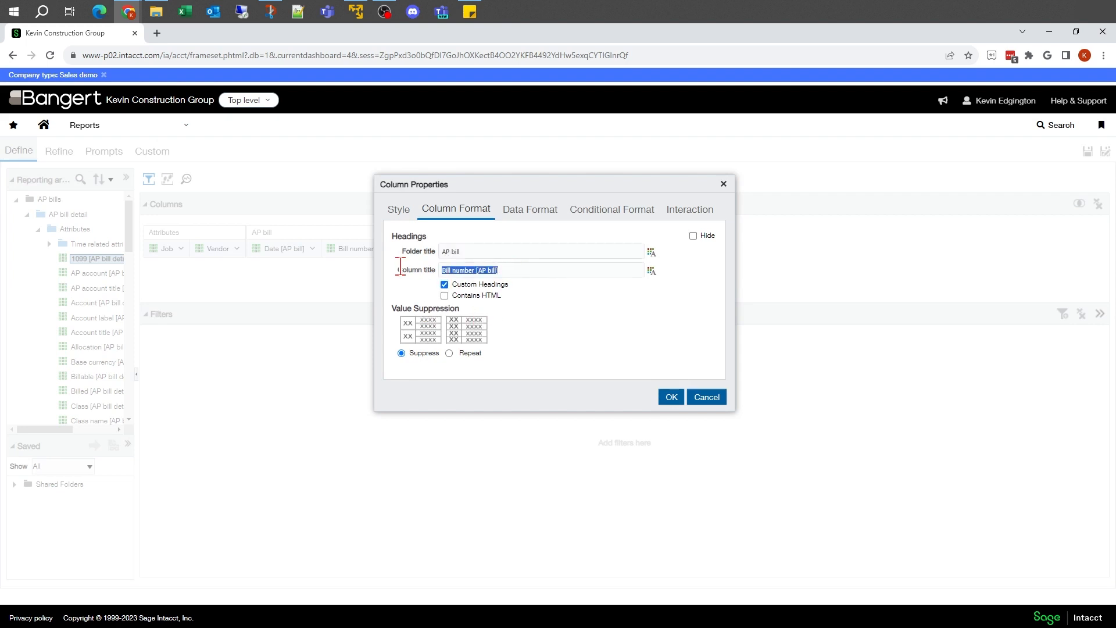
text(Invoice N)
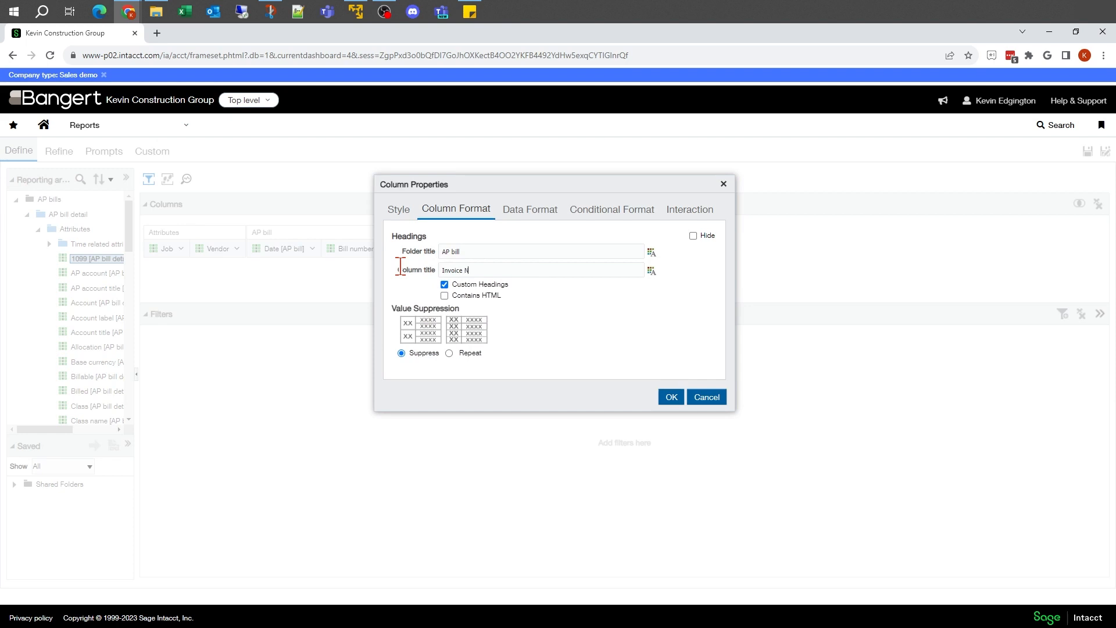
text(umber)
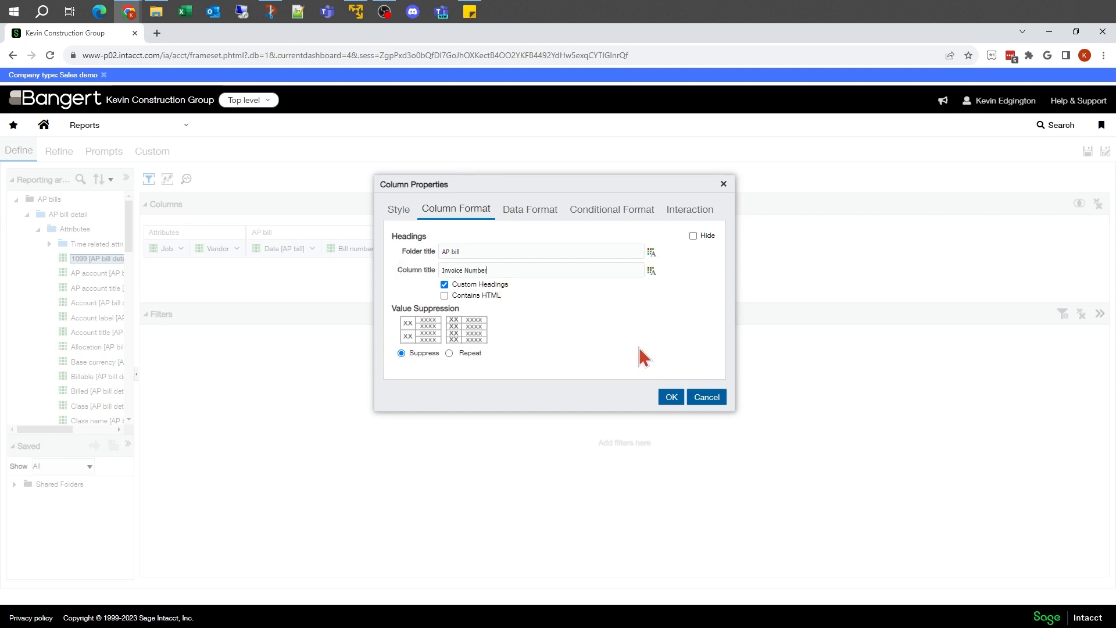
click(670, 396)
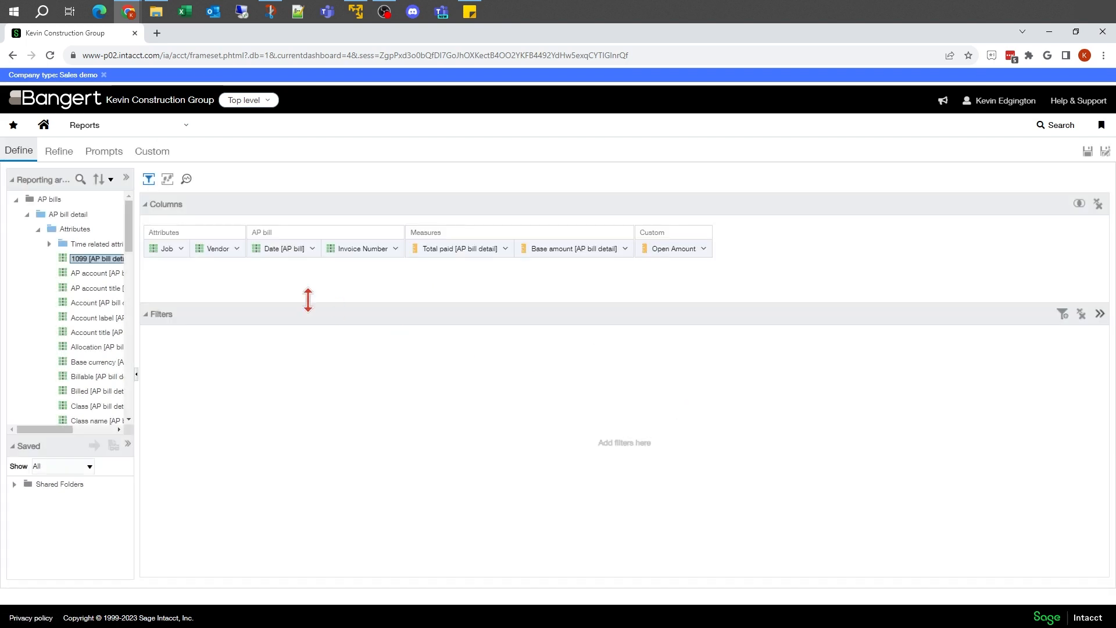
mouse_move(347, 272)
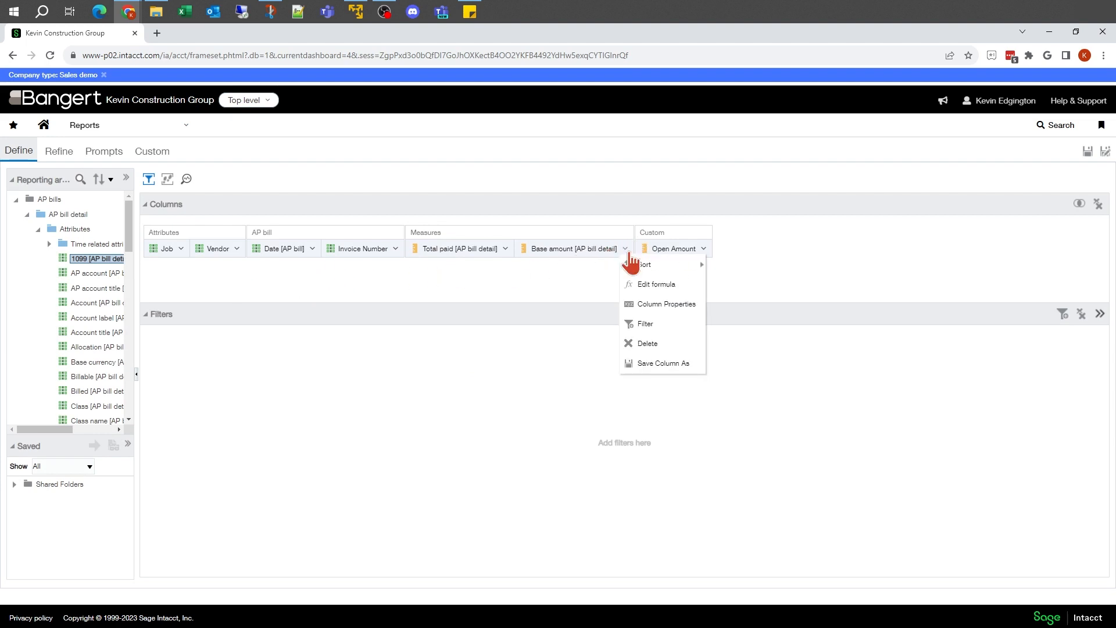
Step: Give the Base amount column the custom heading 'Invoice Amount' and confirm it
click(668, 303)
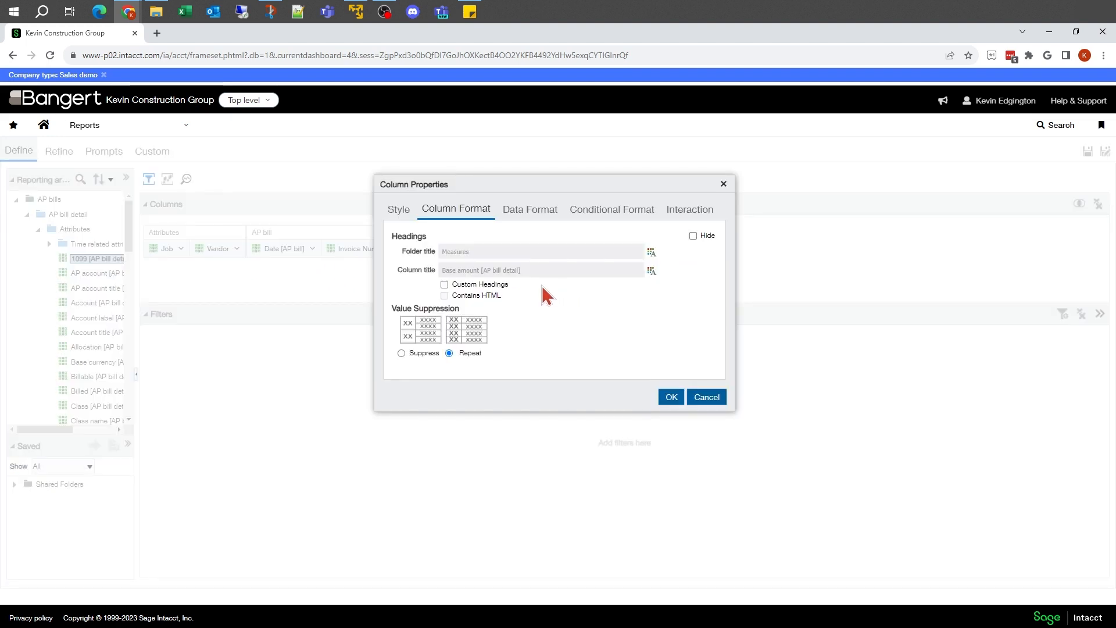
click(445, 284)
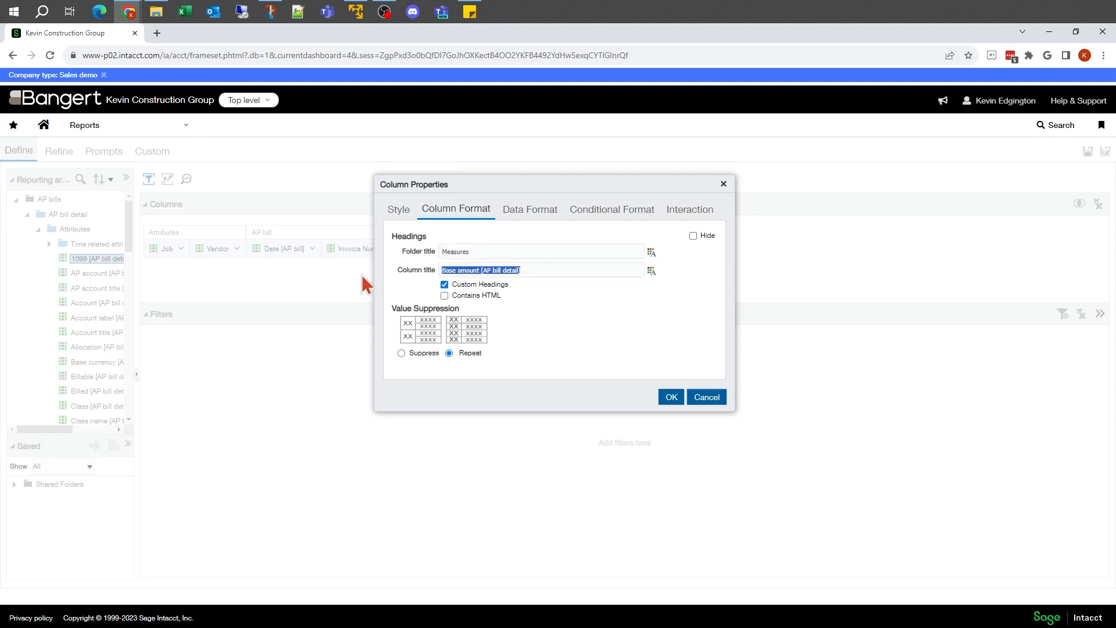
text(Invoice Amo)
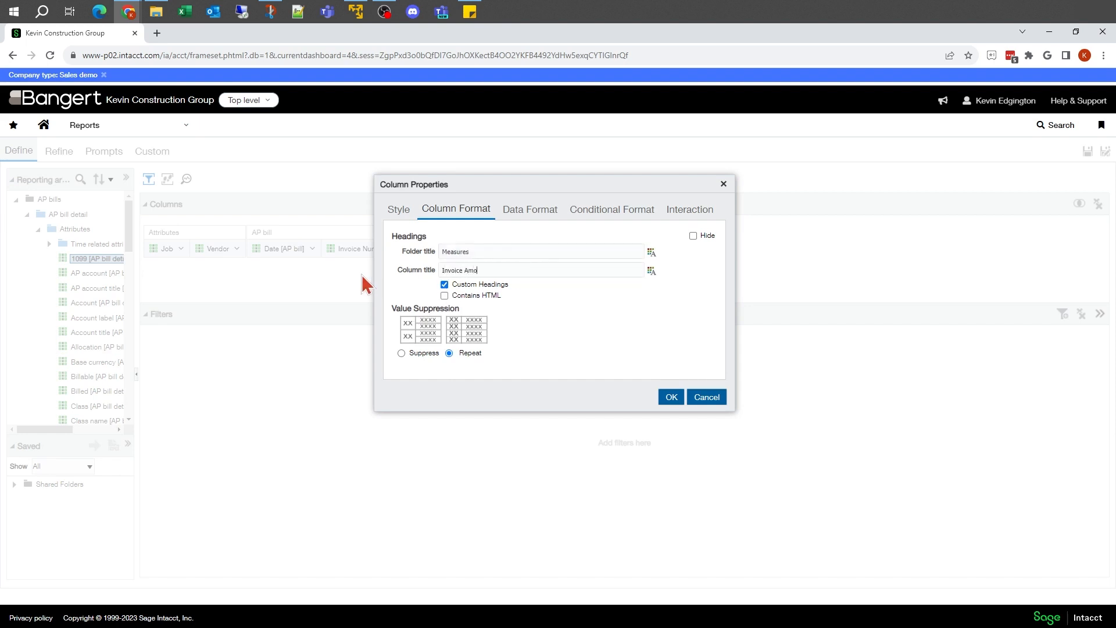
text(unt)
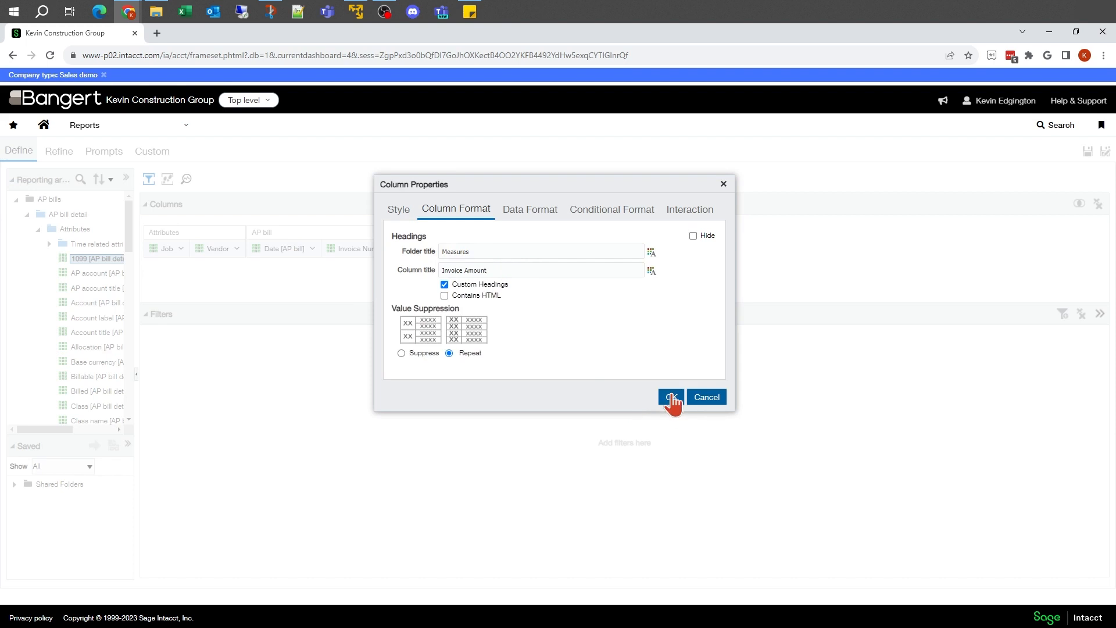
click(670, 397)
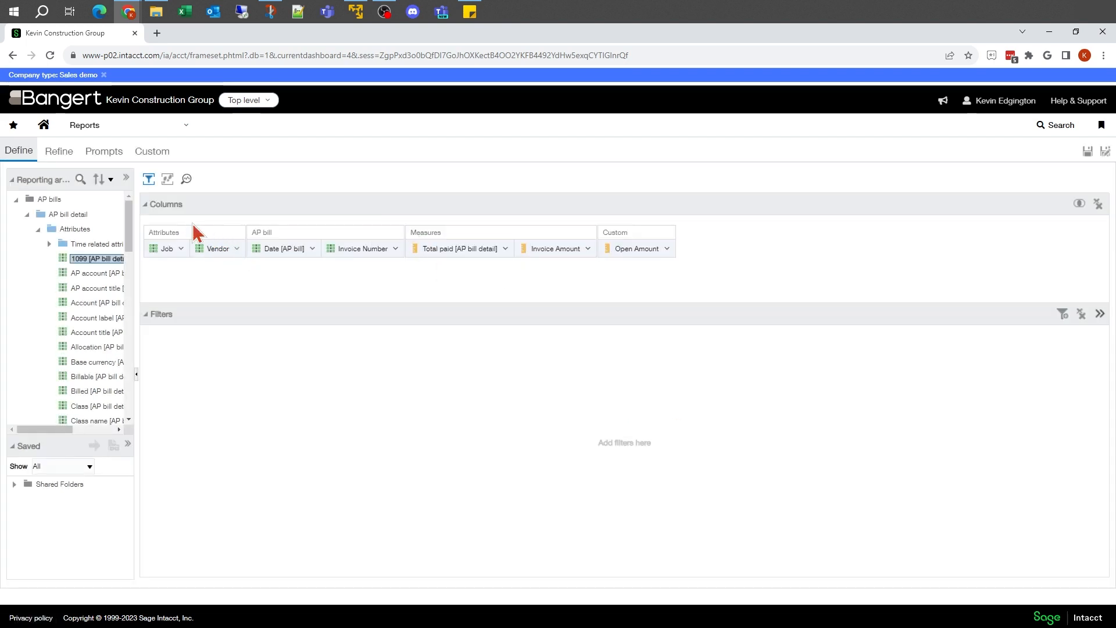
Step: Switch to Refine to preview invoices under the Job, Vendor, Invoice Number, Invoice Amount headings
click(58, 151)
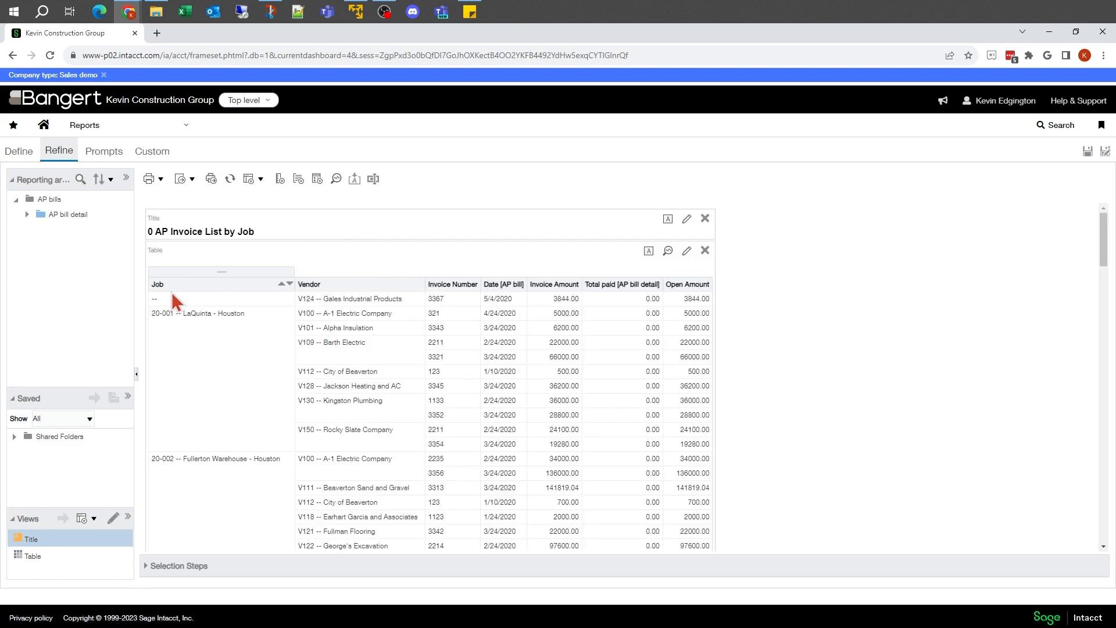
mouse_move(454, 292)
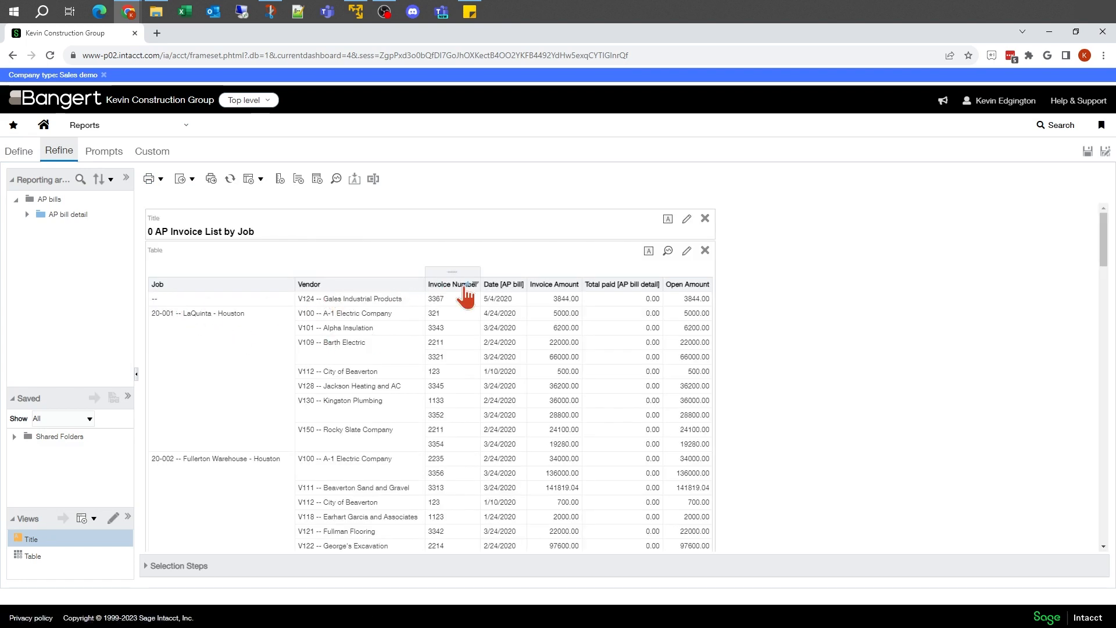
mouse_move(553, 284)
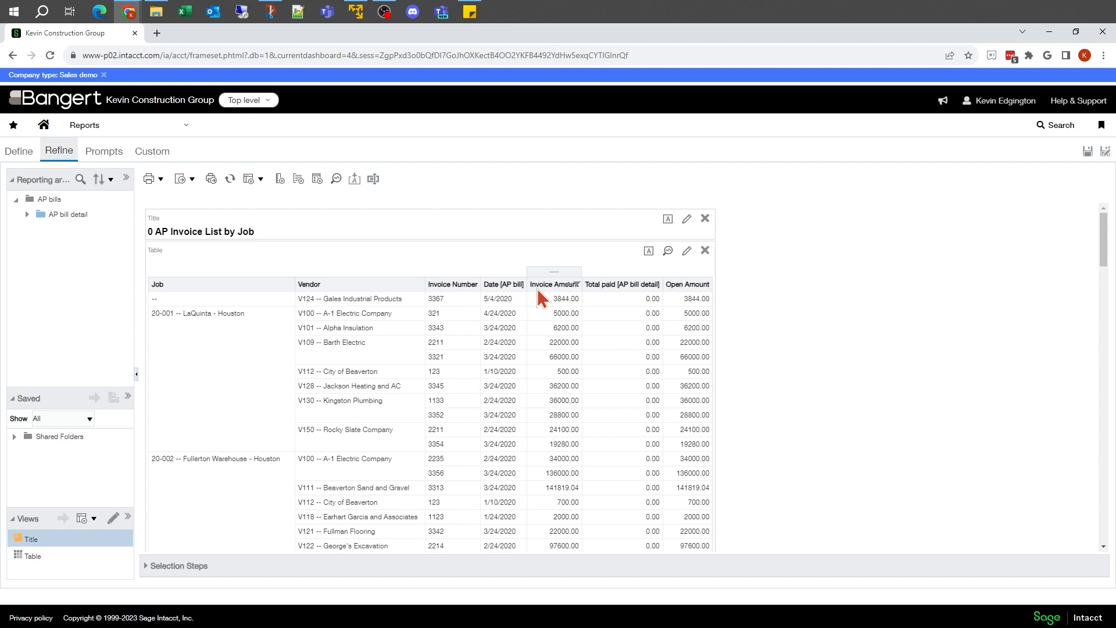
mouse_move(194, 332)
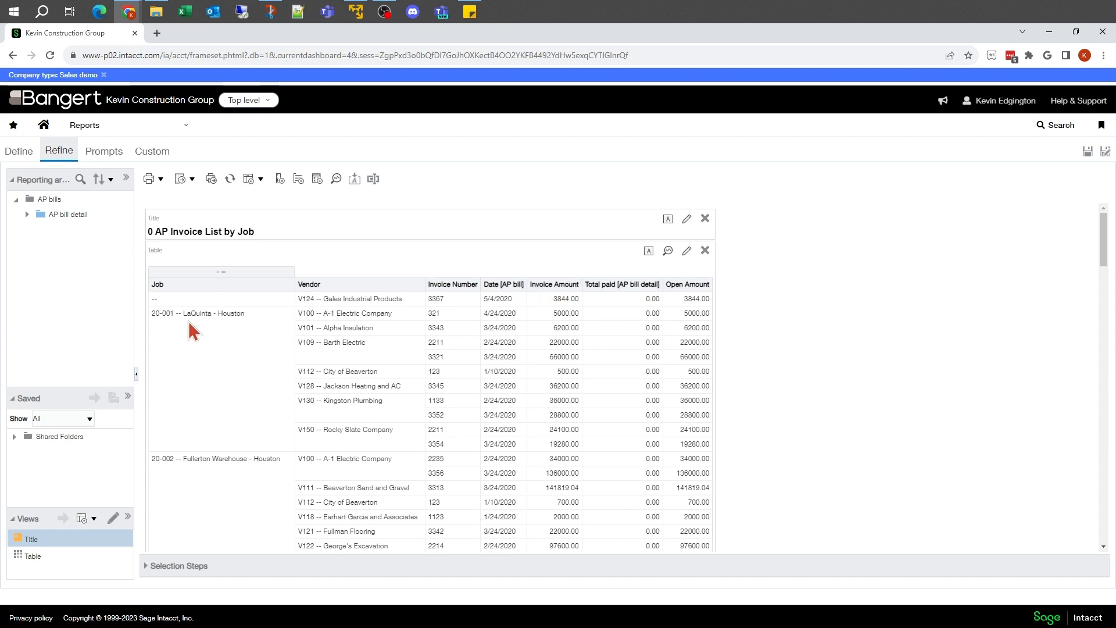
mouse_move(705, 300)
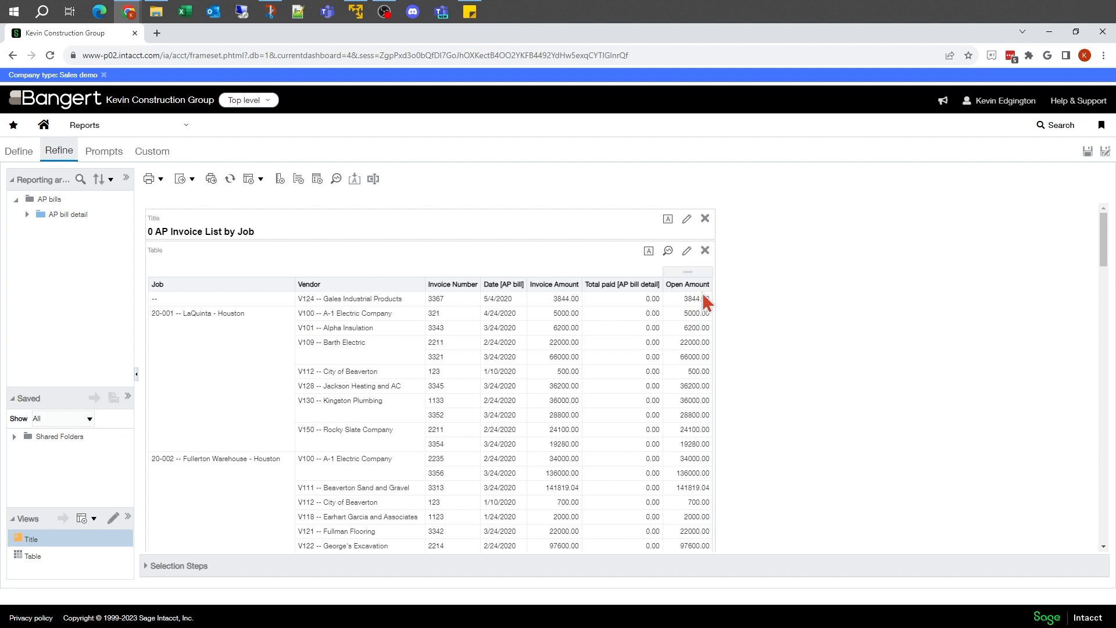
mouse_move(342, 328)
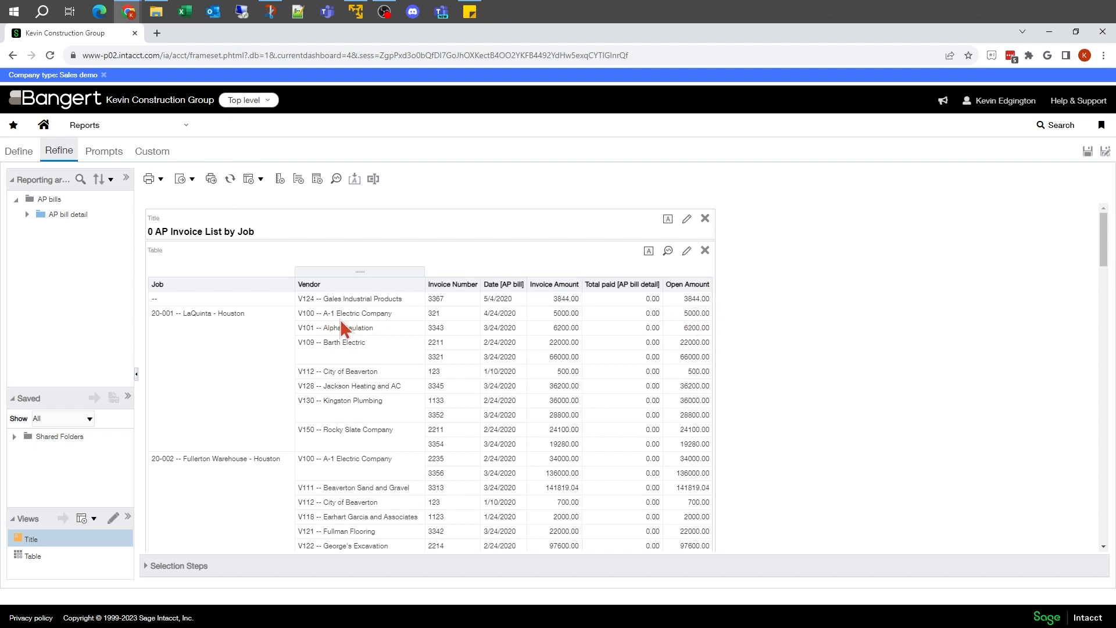